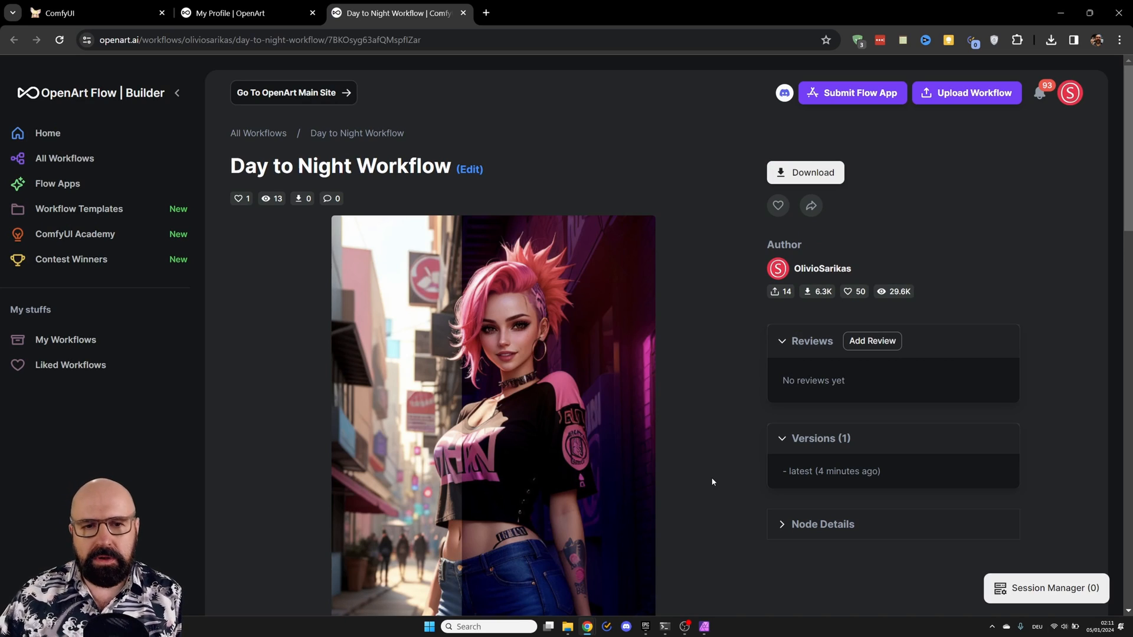
pyautogui.moveTo(741, 192)
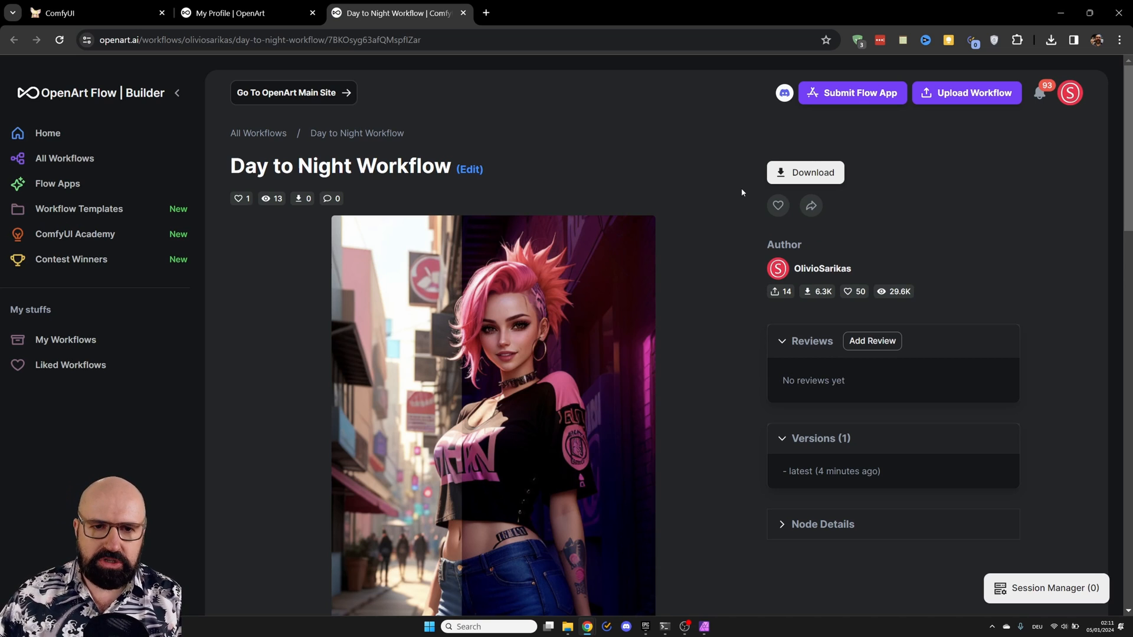
pyautogui.moveTo(732, 284)
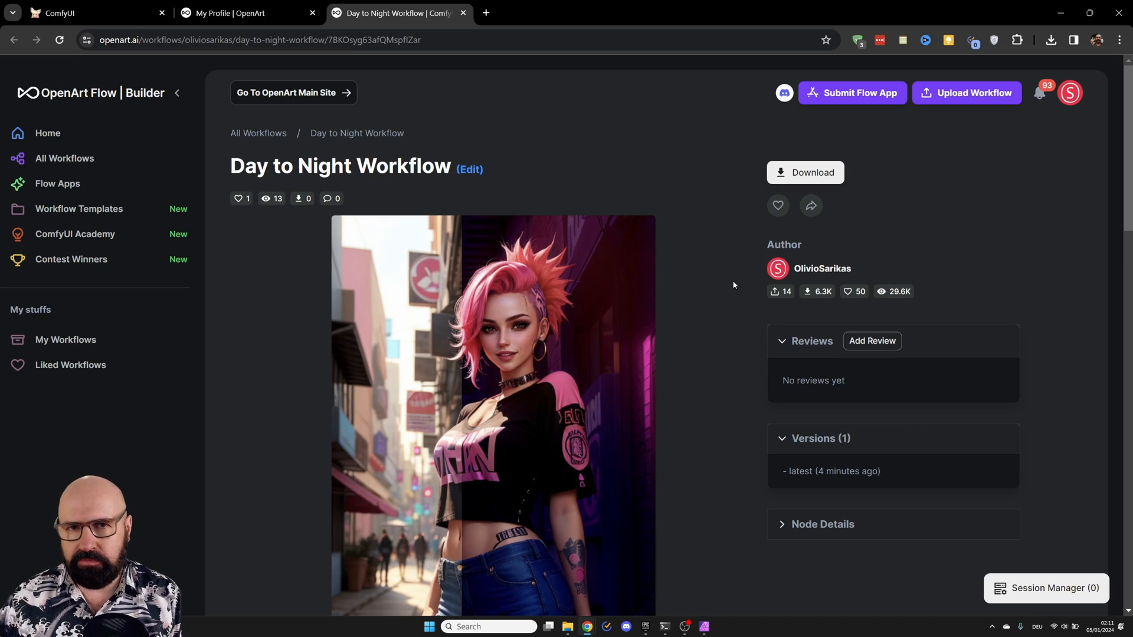
# - Scroll the OpenArt workflow page down to the Node Diagram of the Day to Night Workflow
pyautogui.scroll(-3)
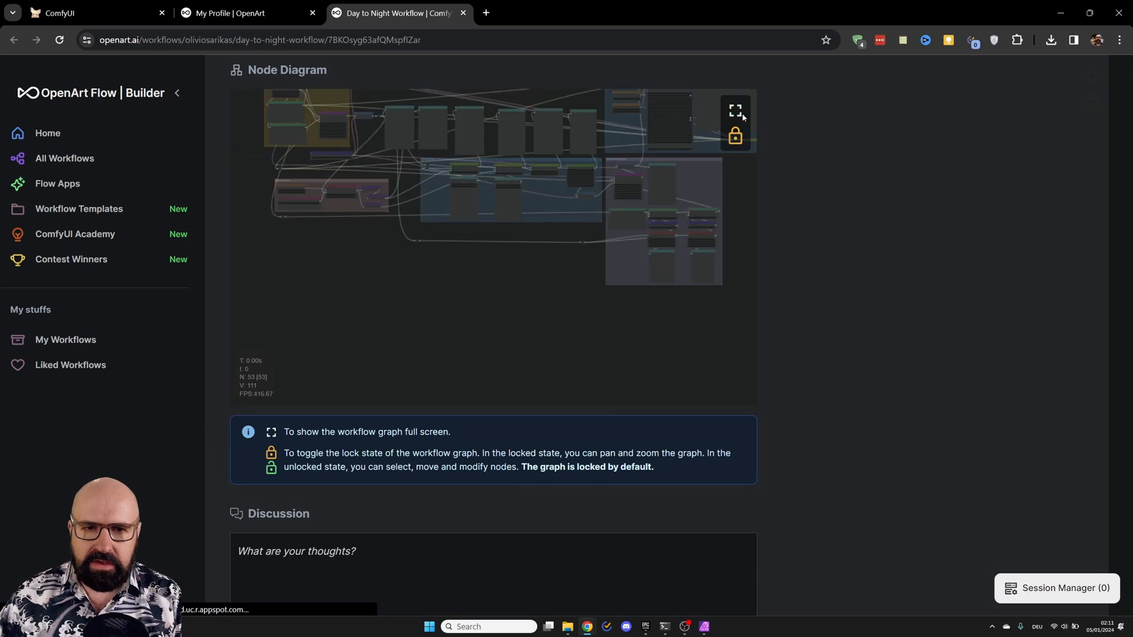
pyautogui.click(734, 110)
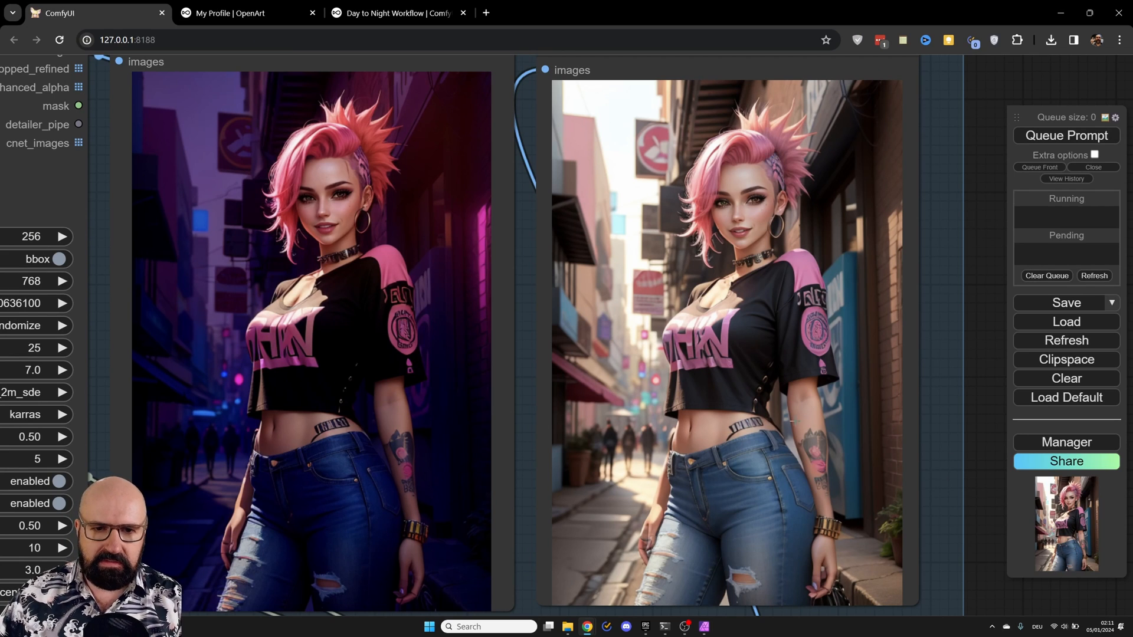
pyautogui.moveTo(915, 406)
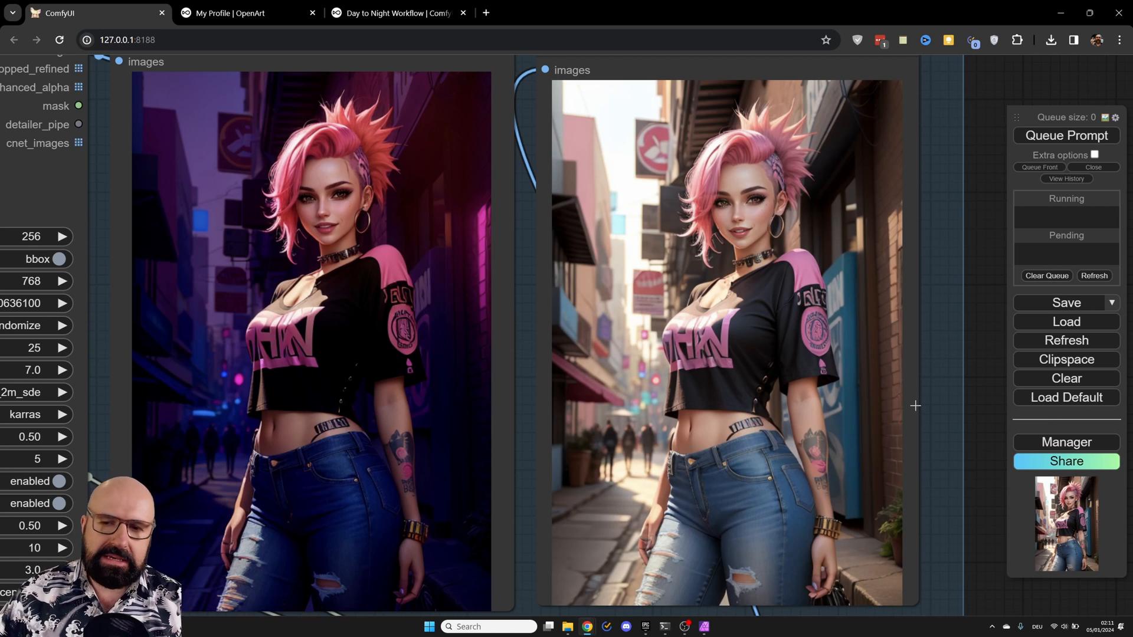
pyautogui.moveTo(335, 405)
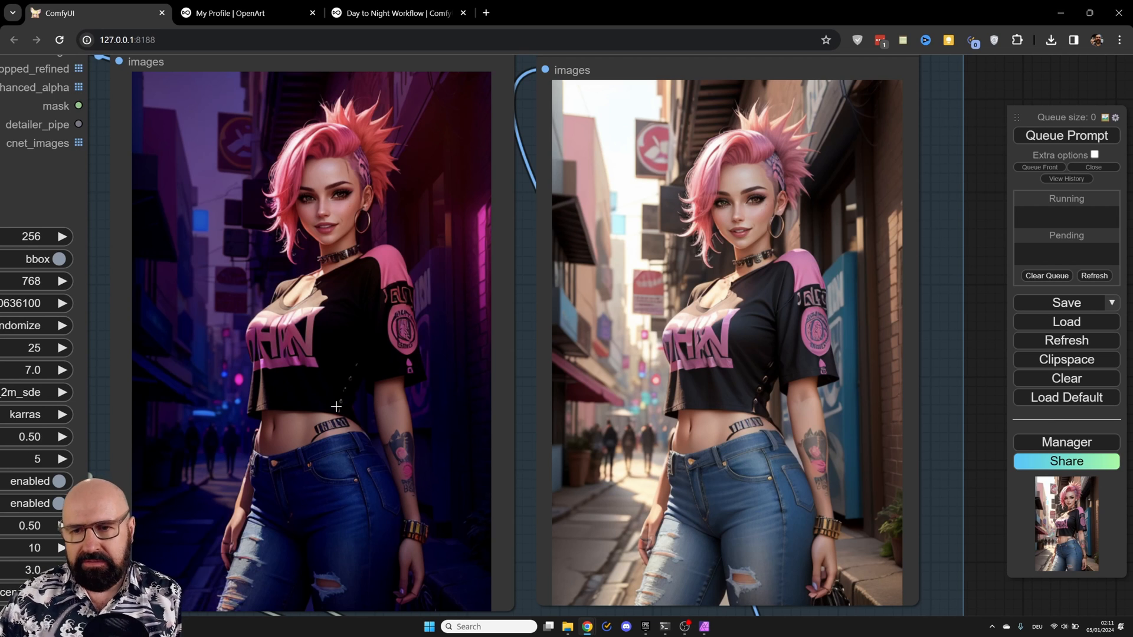
pyautogui.moveTo(334, 406)
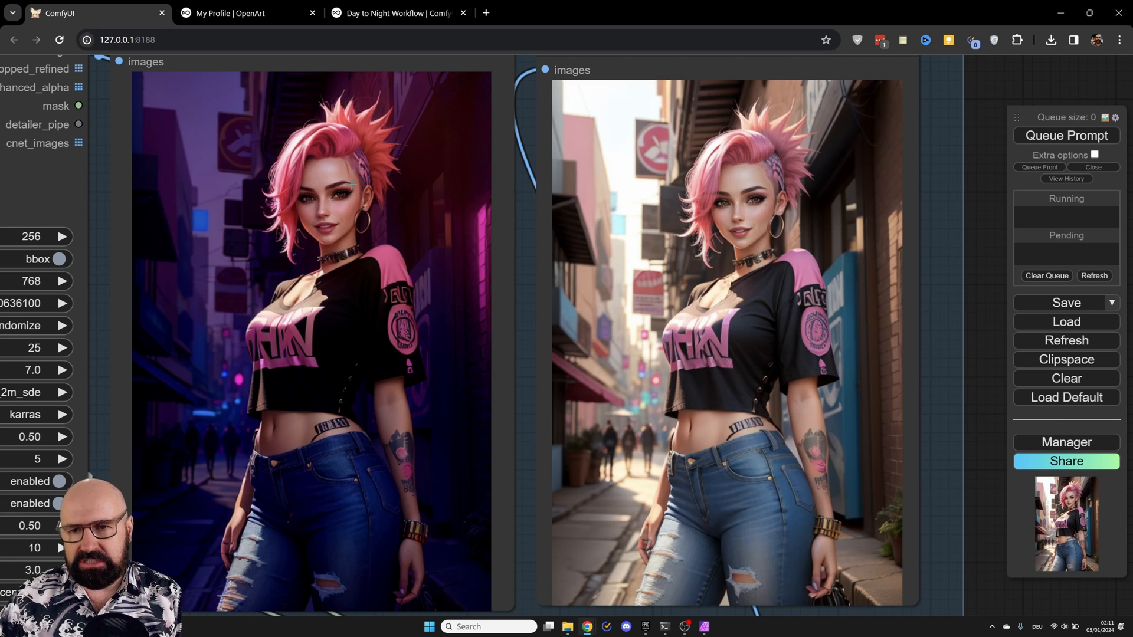
pyautogui.moveTo(396, 354)
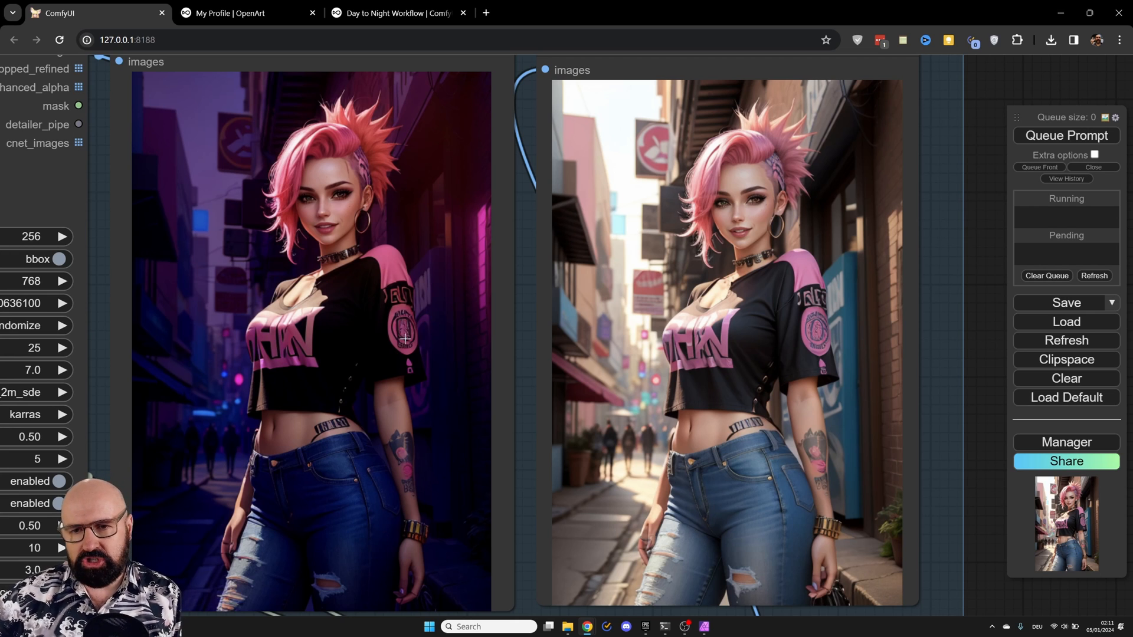
pyautogui.scroll(-3)
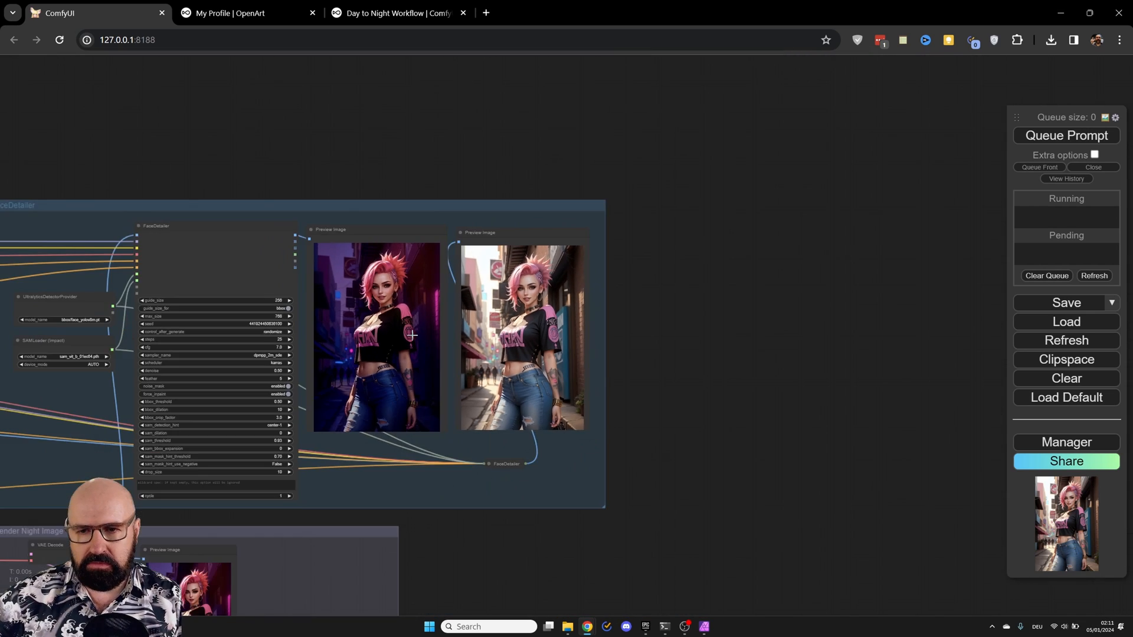
pyautogui.scroll(-3)
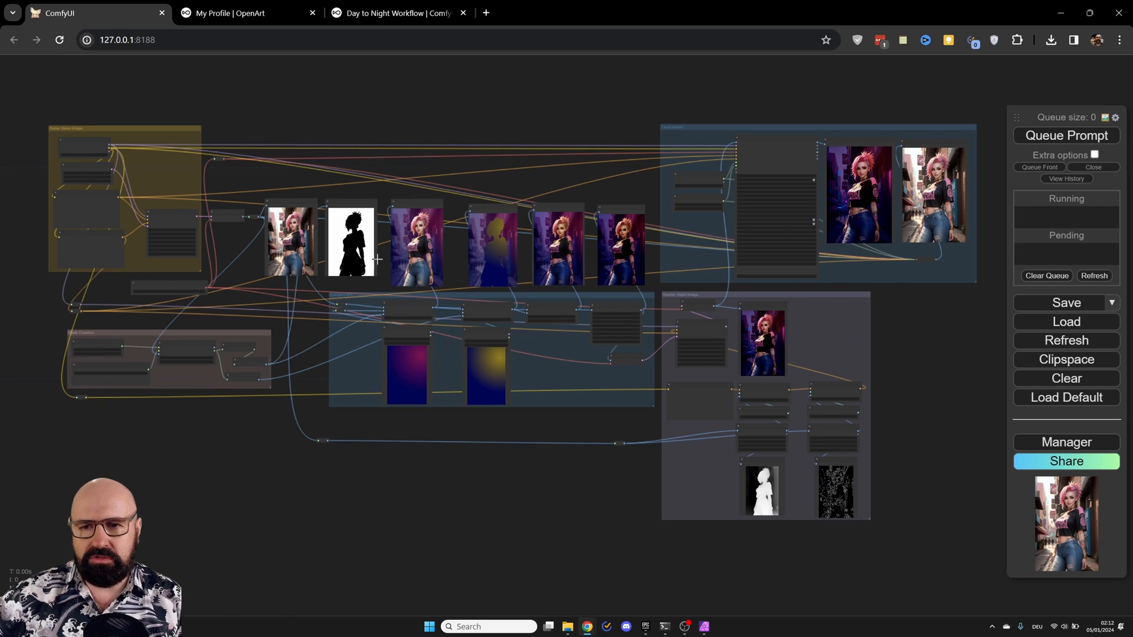
pyautogui.moveTo(554, 460)
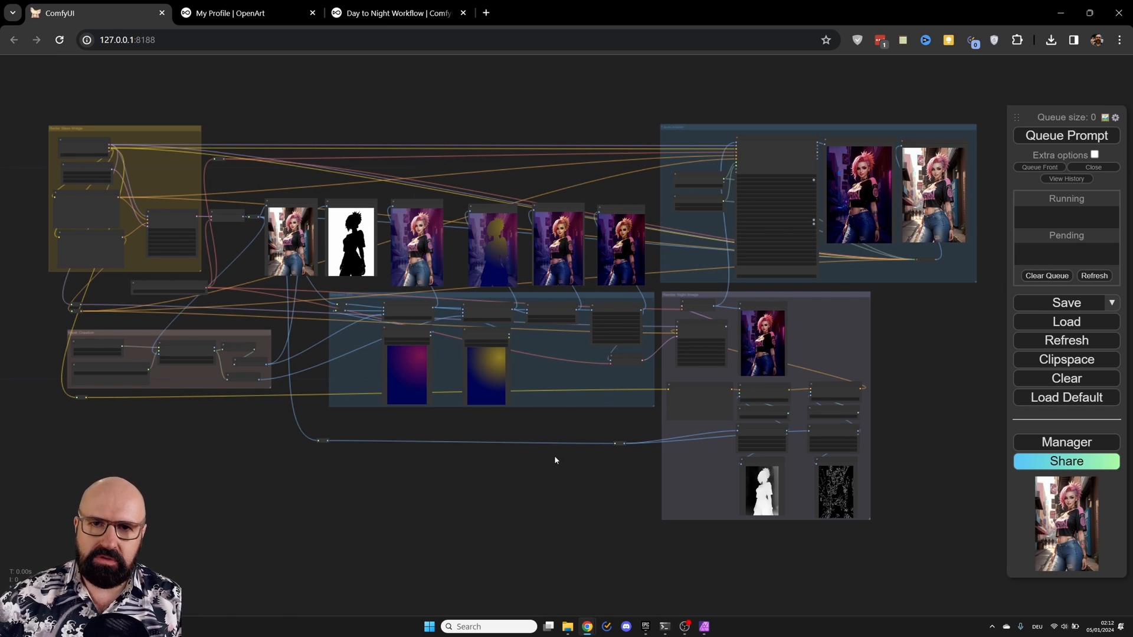
pyautogui.moveTo(613, 244)
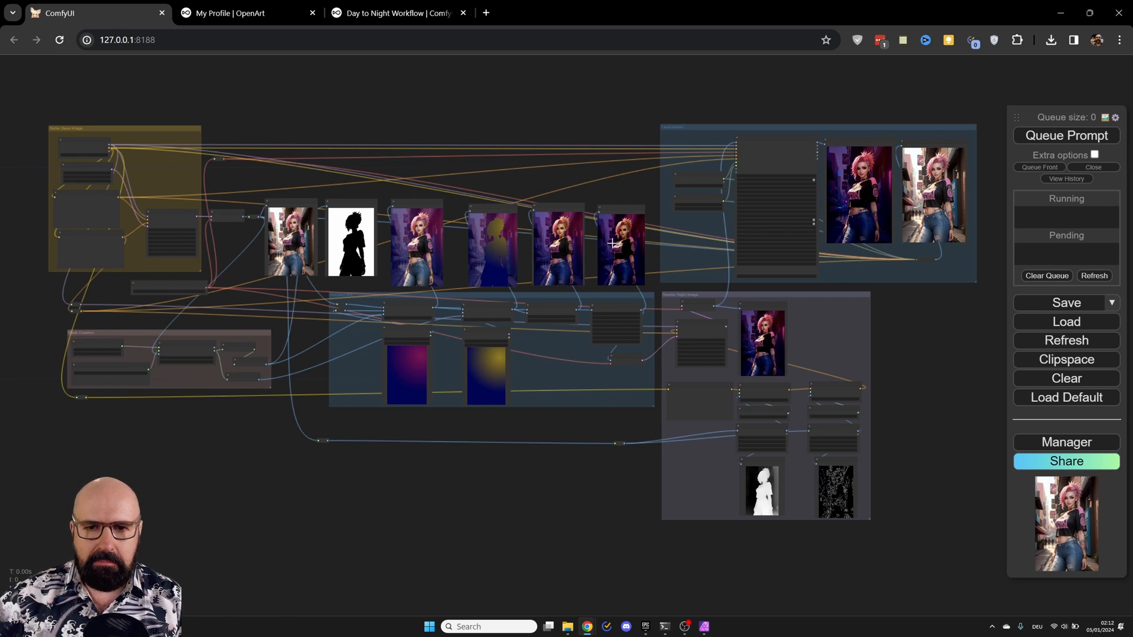
pyautogui.moveTo(517, 440)
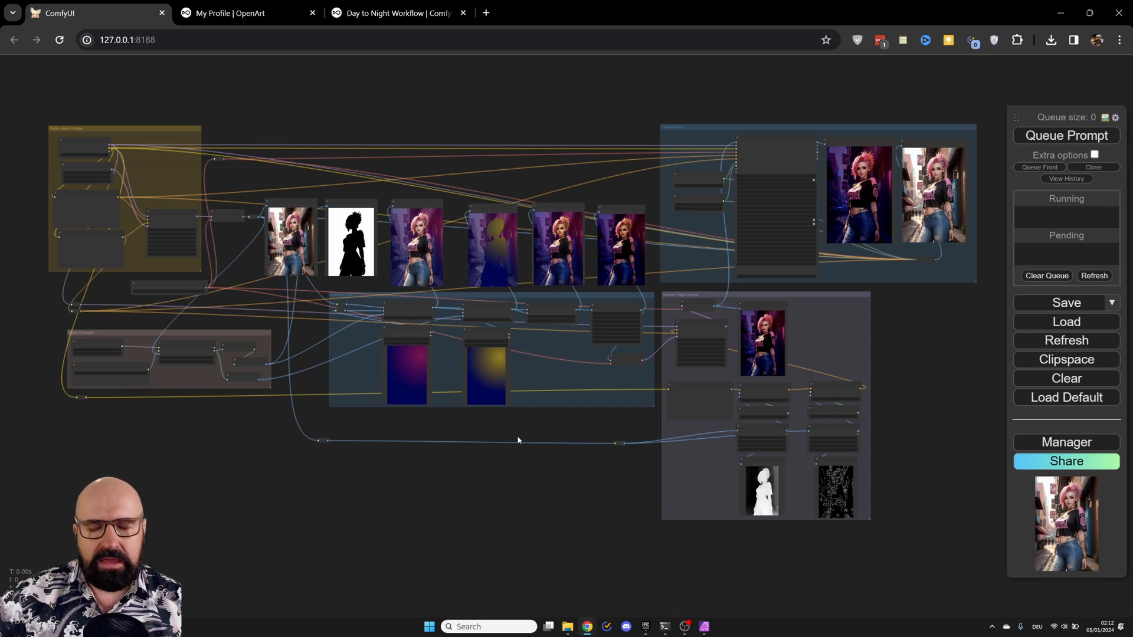
pyautogui.moveTo(607, 249)
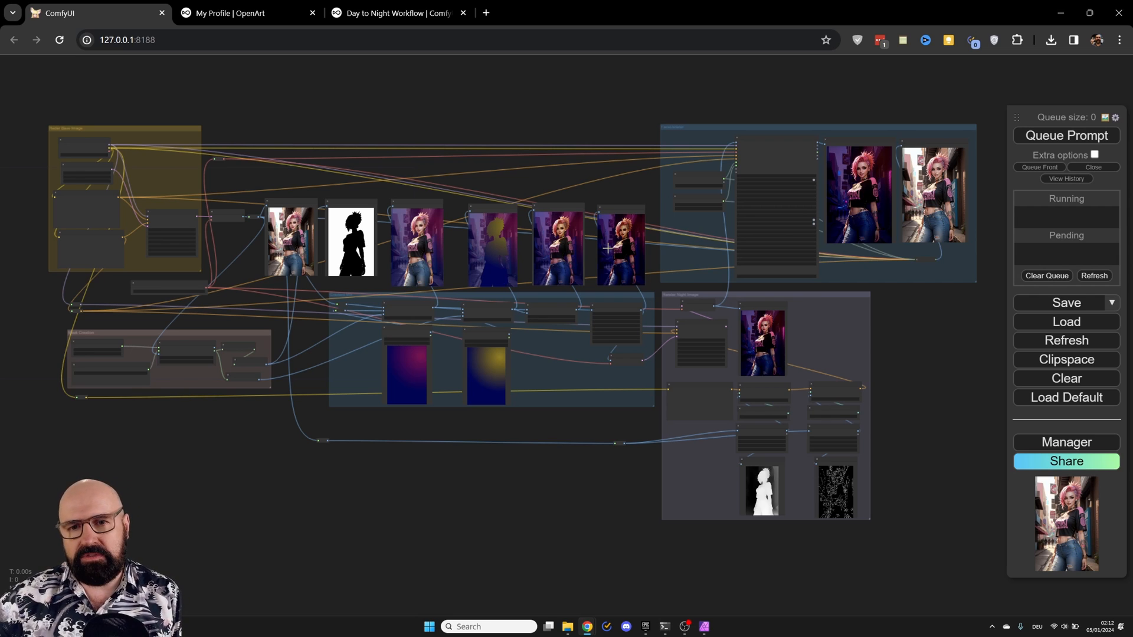
pyautogui.moveTo(521, 479)
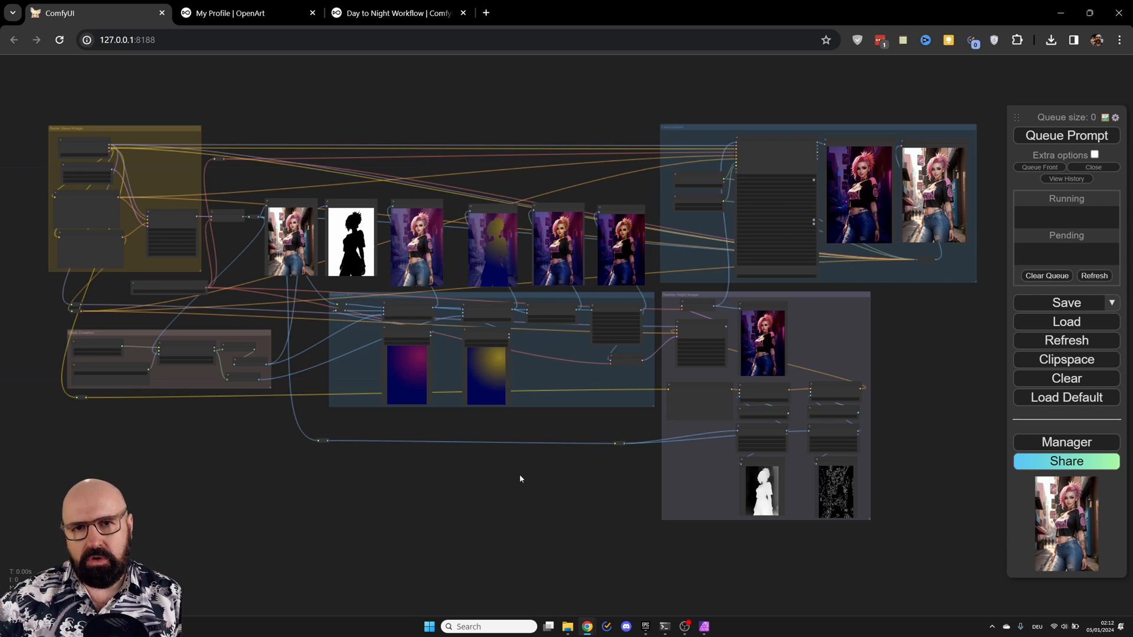
pyautogui.moveTo(324, 244)
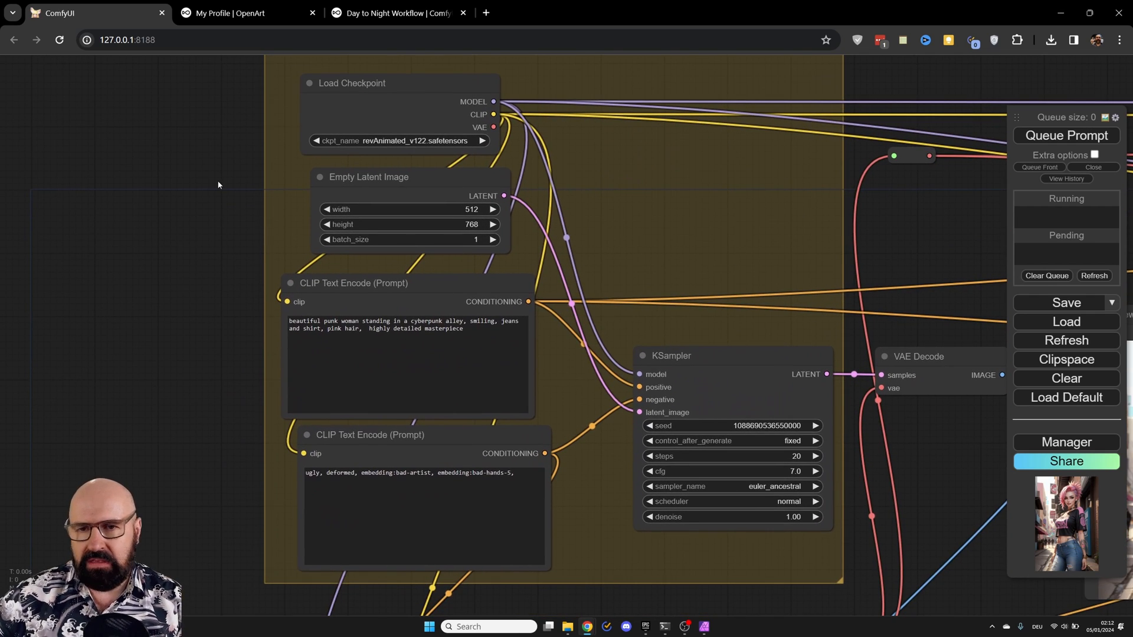
pyautogui.click(351, 82)
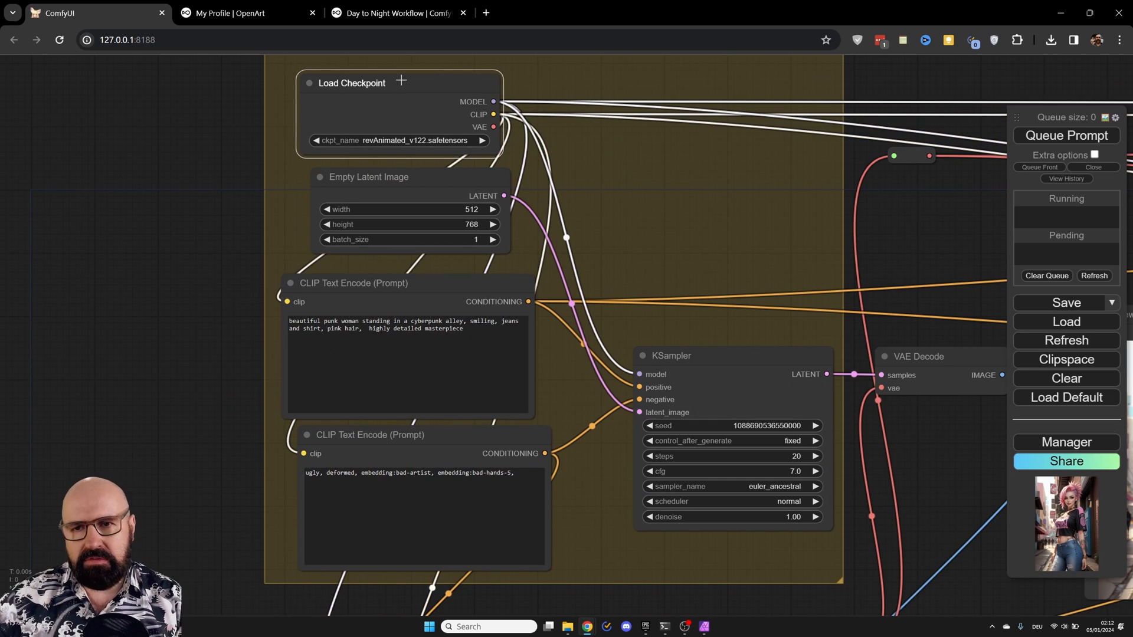
pyautogui.moveTo(354, 273)
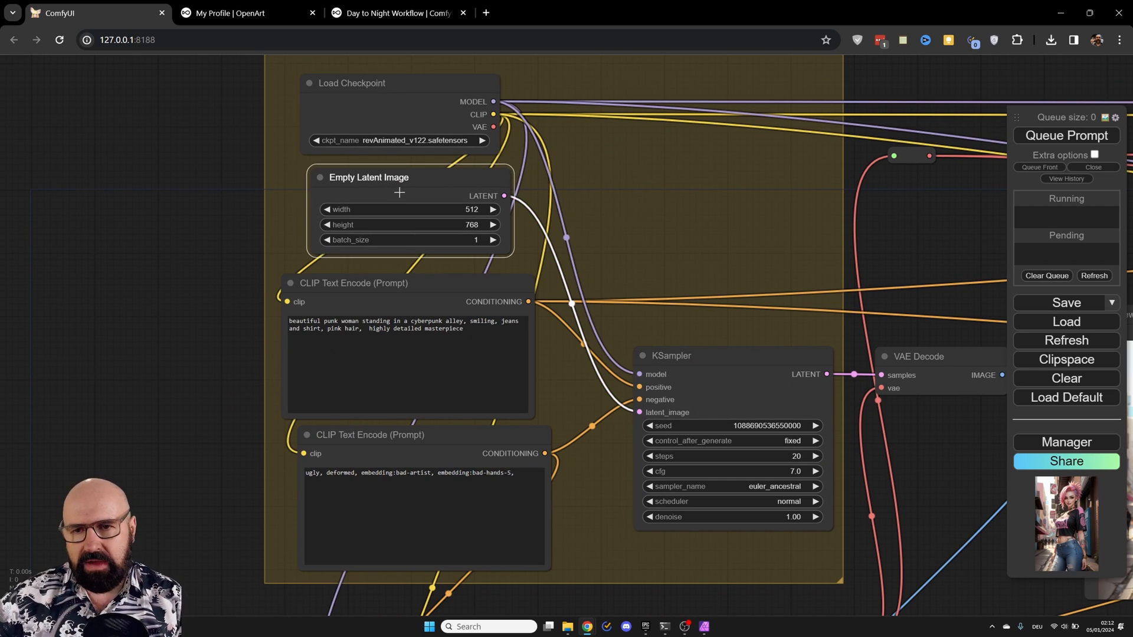
pyautogui.moveTo(448, 203)
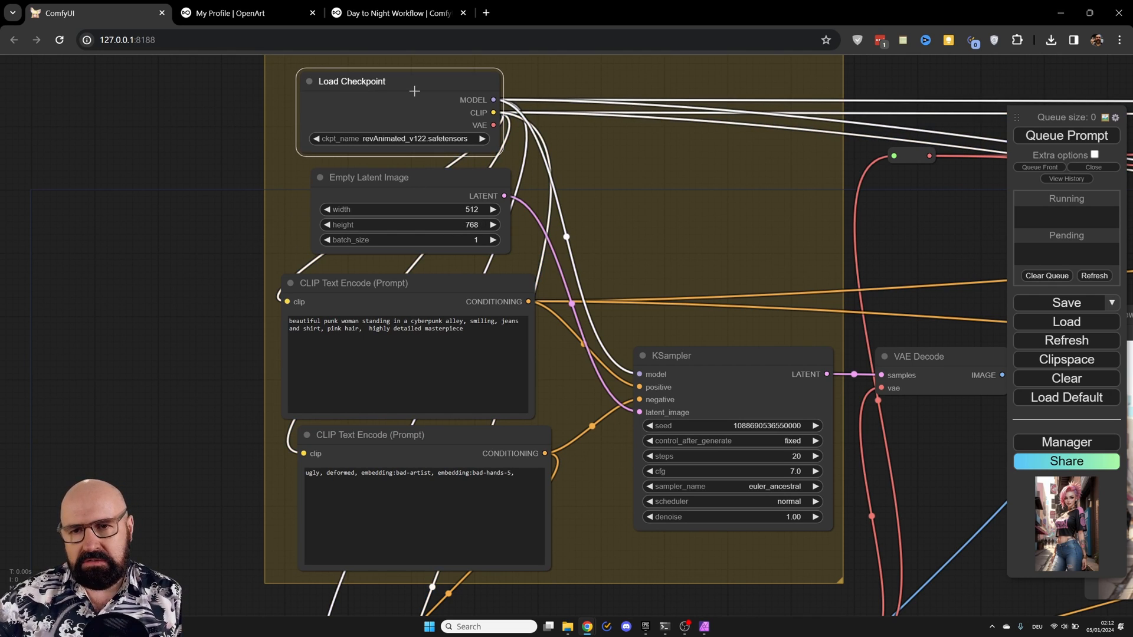
pyautogui.moveTo(452, 158)
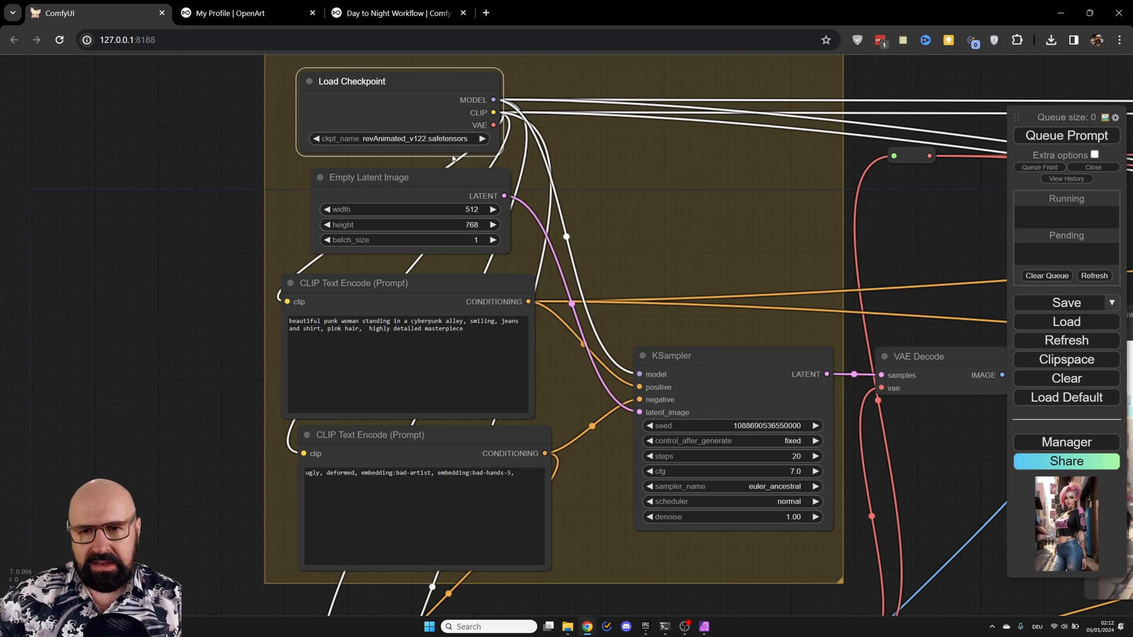
pyautogui.moveTo(444, 139)
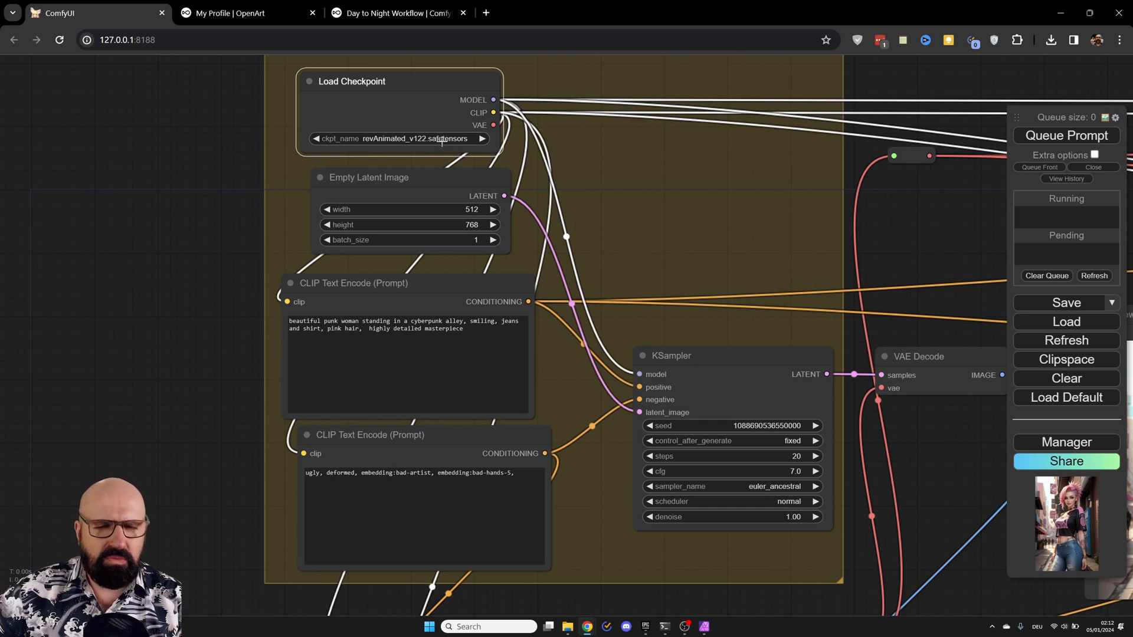
pyautogui.moveTo(209, 302)
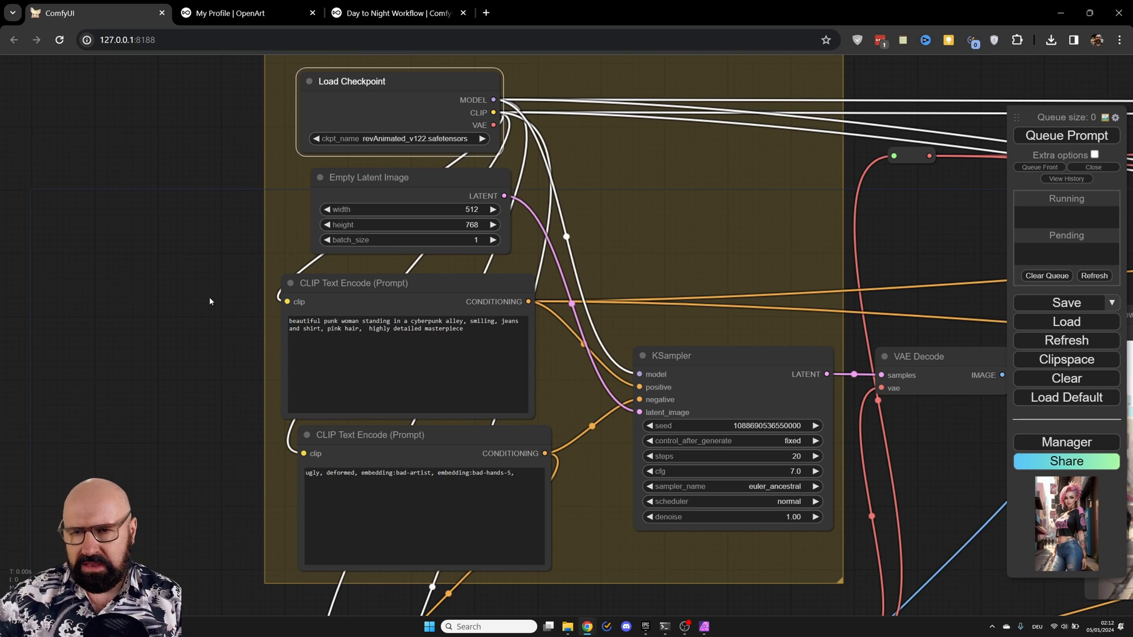
pyautogui.scroll(3)
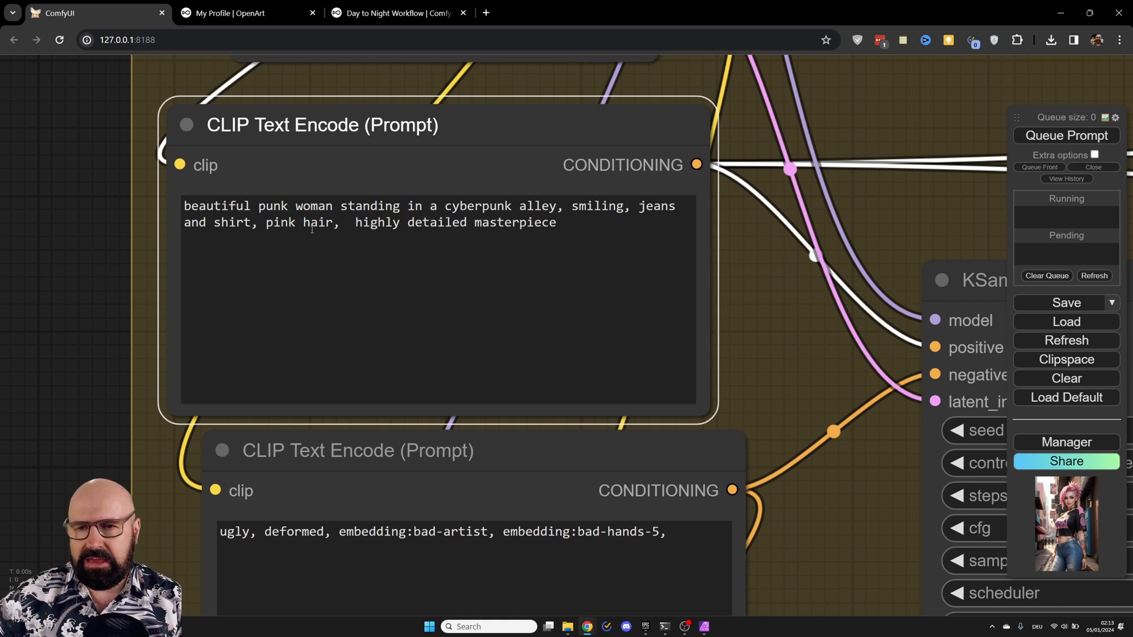
pyautogui.moveTo(16, 369)
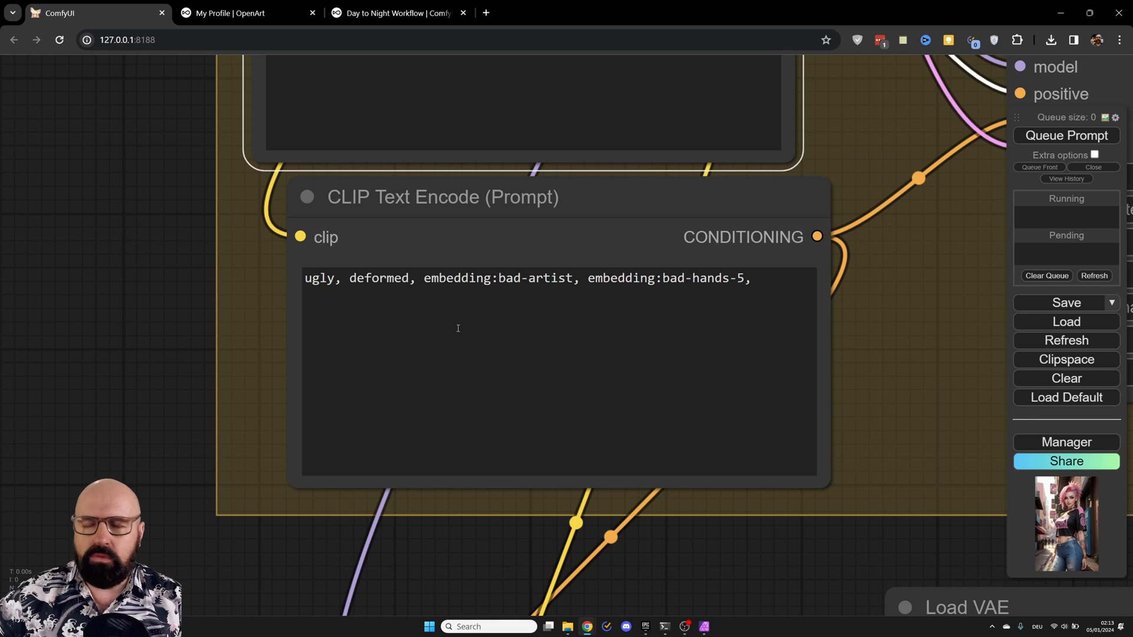
pyautogui.moveTo(553, 277)
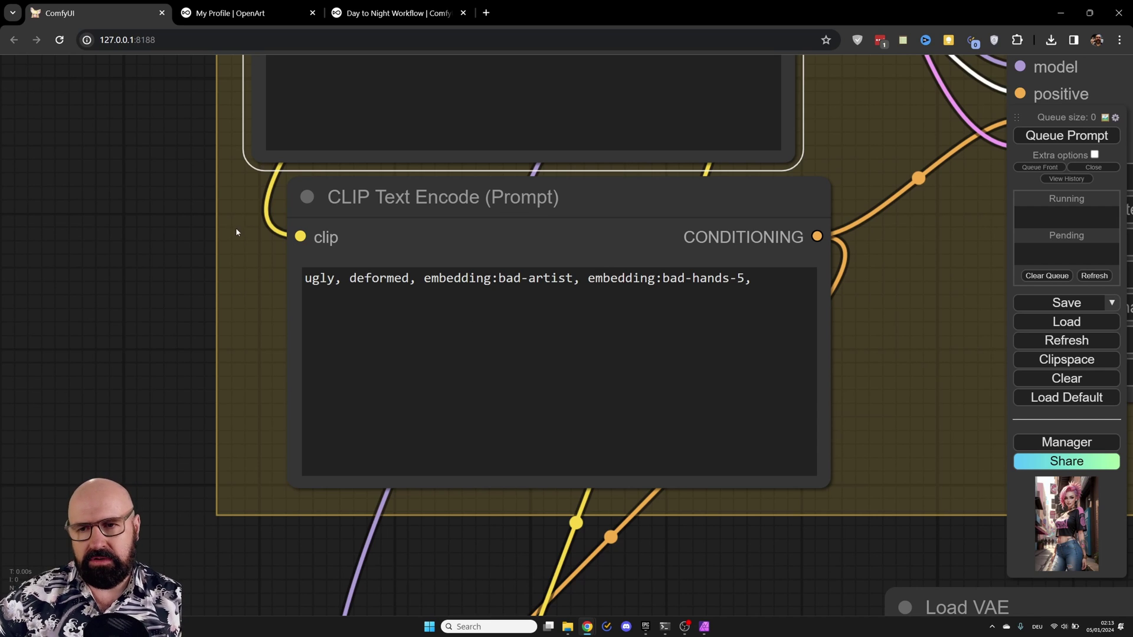
pyautogui.scroll(-3)
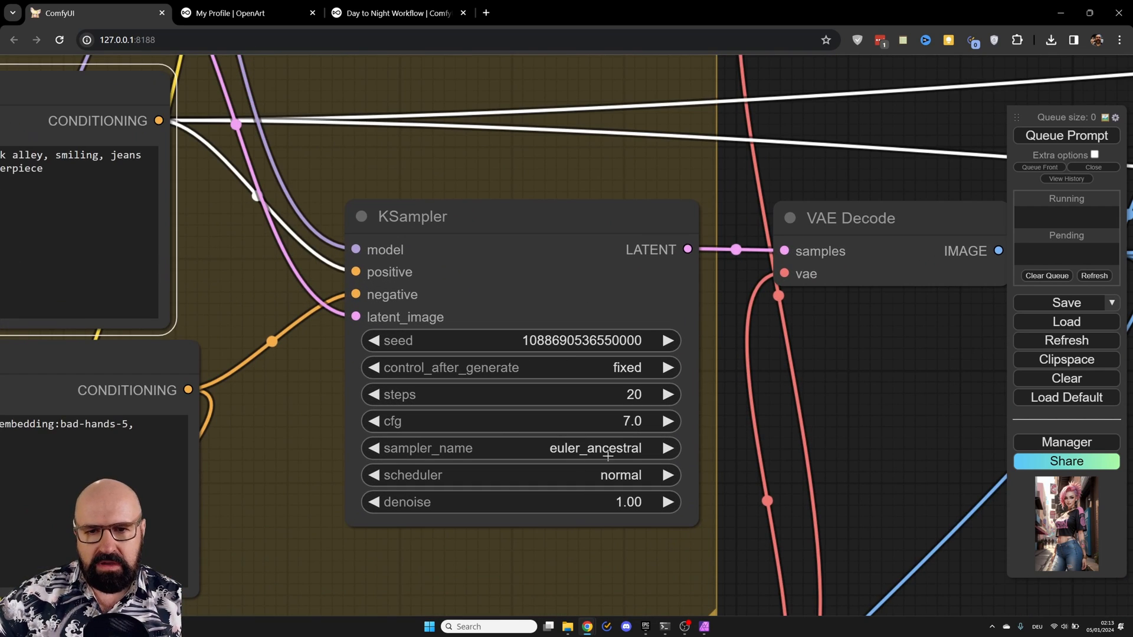
pyautogui.moveTo(649, 394)
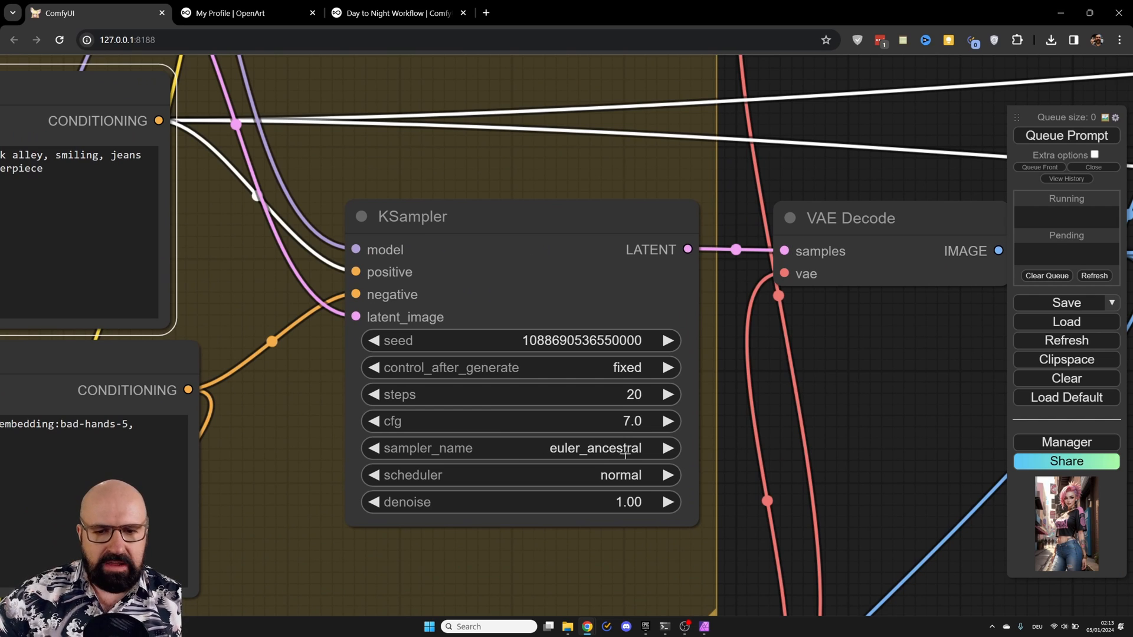
pyautogui.moveTo(614, 475)
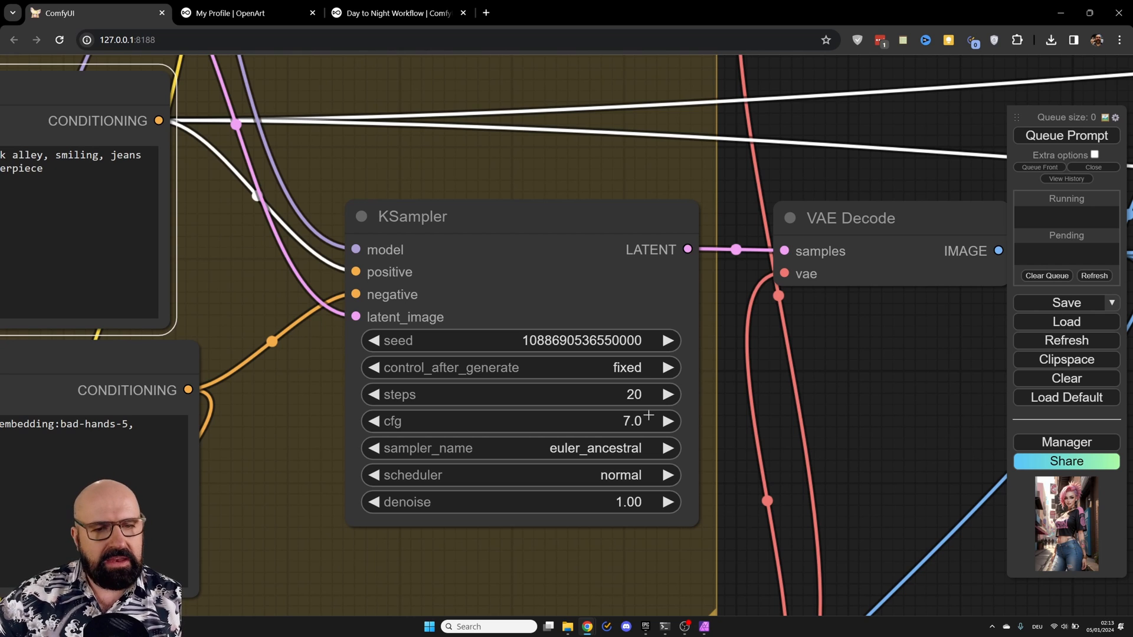
pyautogui.moveTo(704, 401)
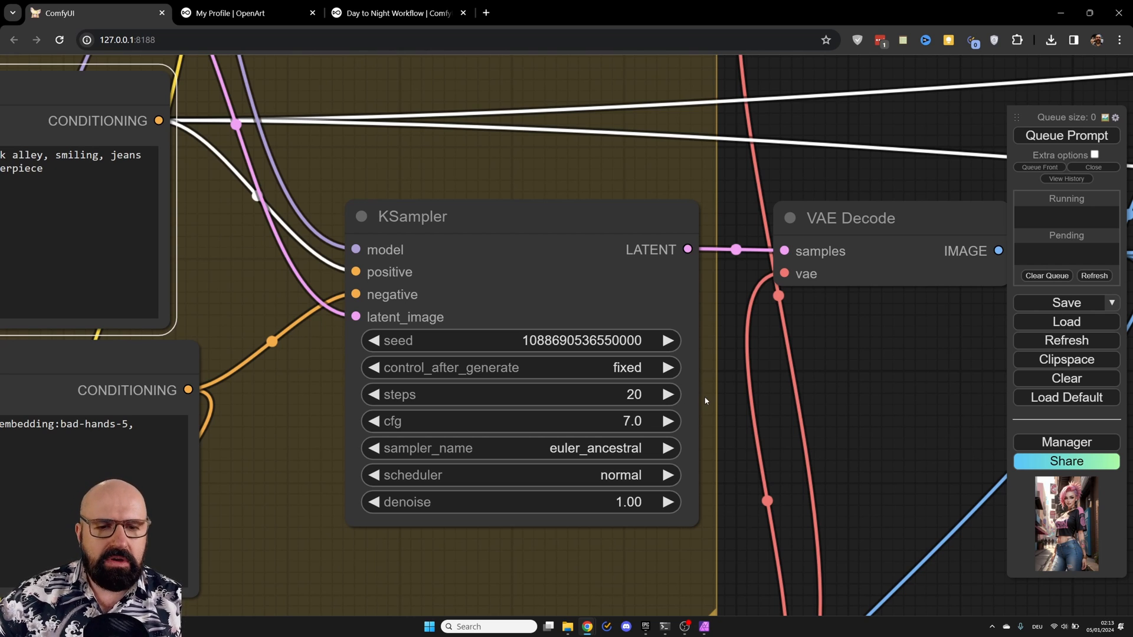
pyautogui.scroll(-3)
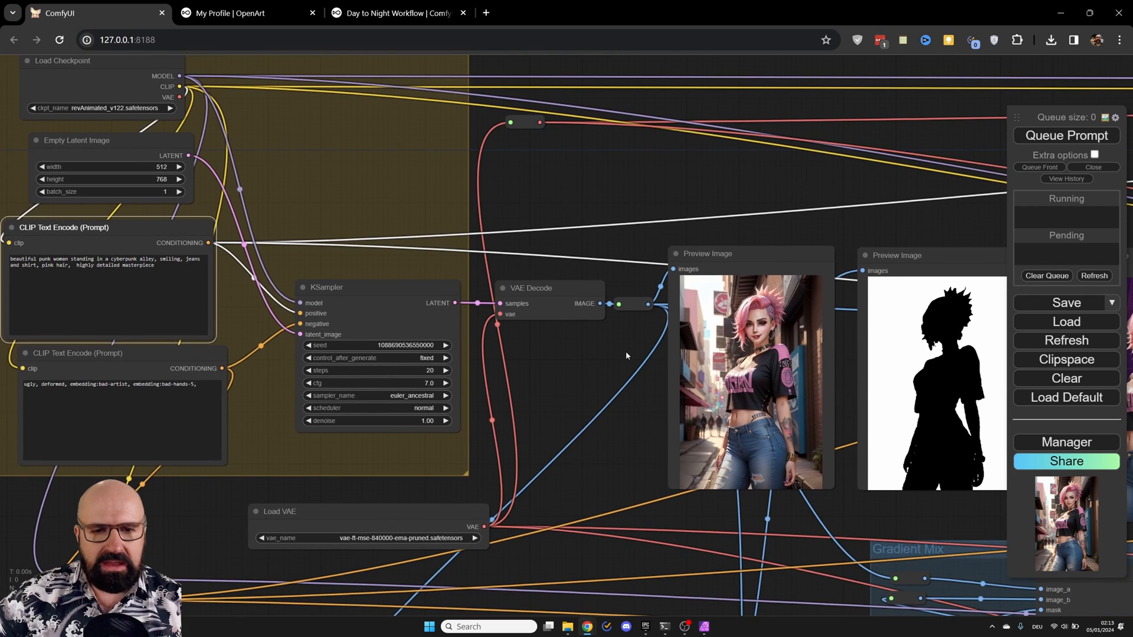
pyautogui.scroll(3)
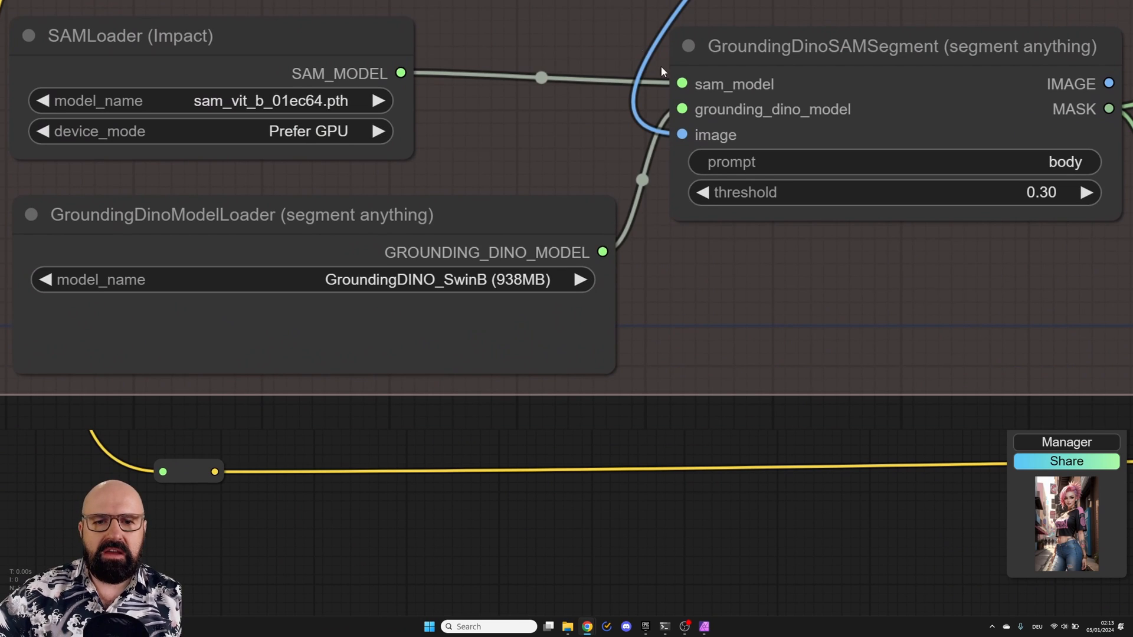
pyautogui.click(901, 46)
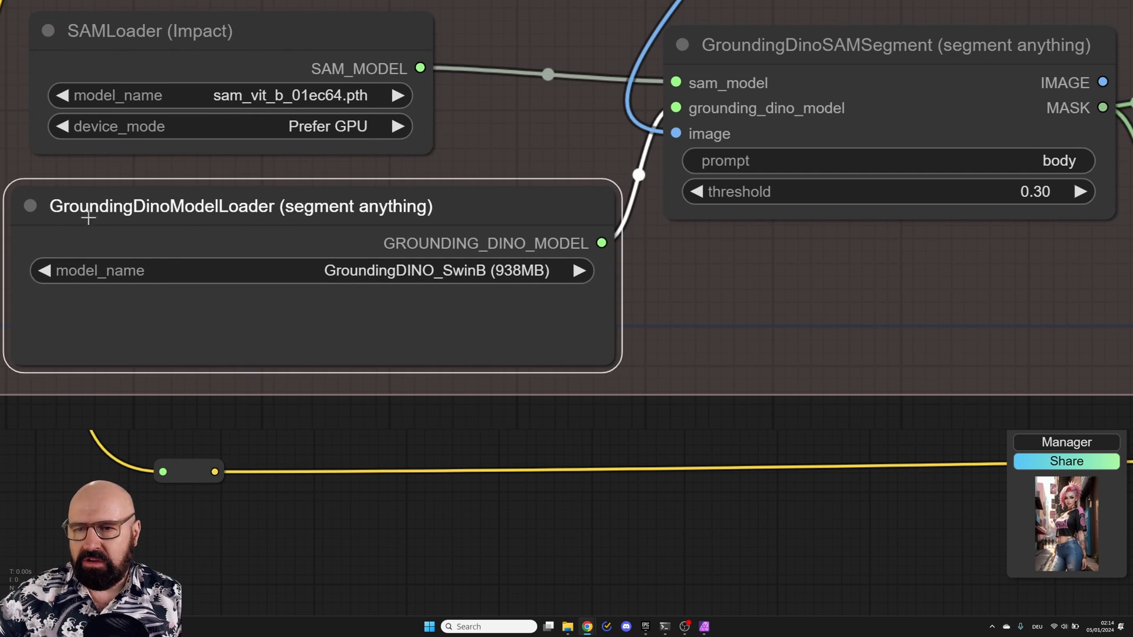
pyautogui.moveTo(368, 194)
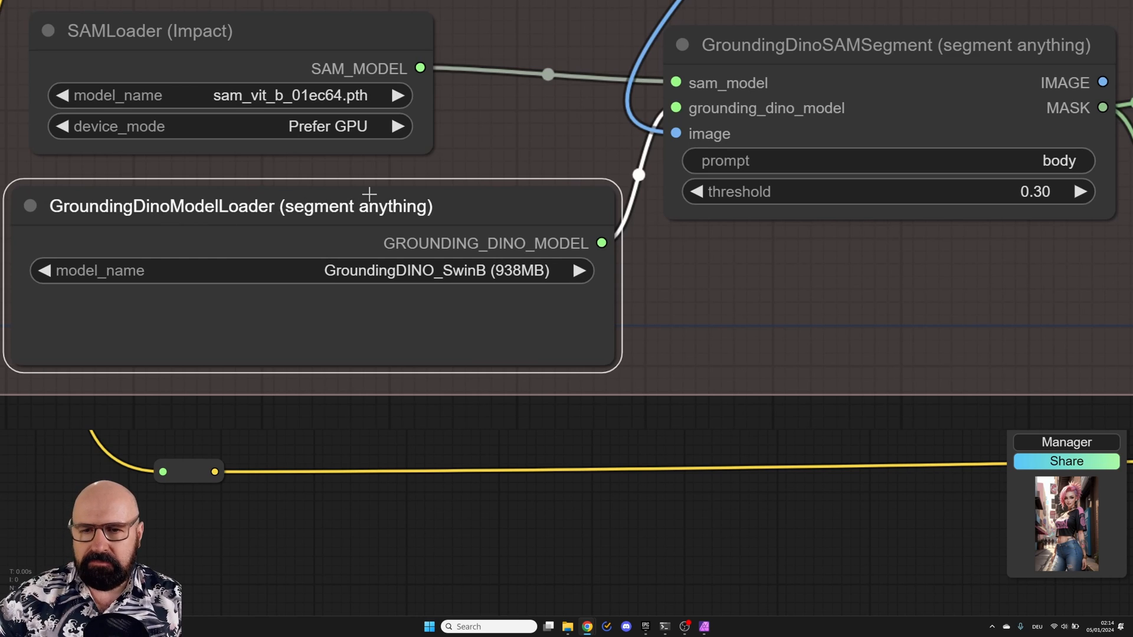
pyautogui.moveTo(459, 280)
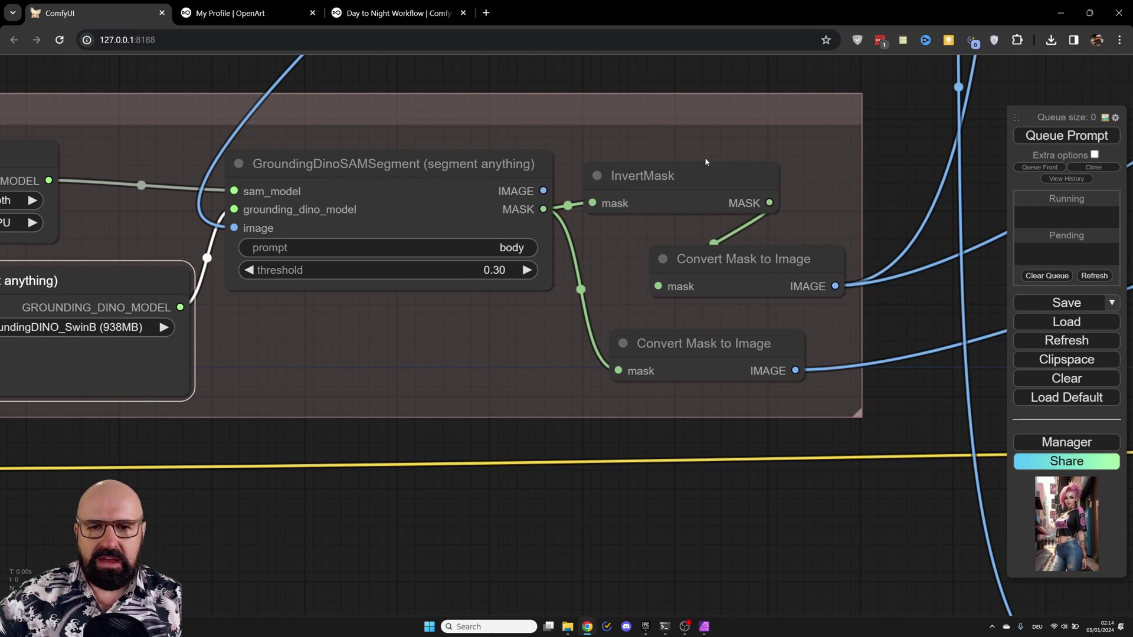
pyautogui.scroll(3)
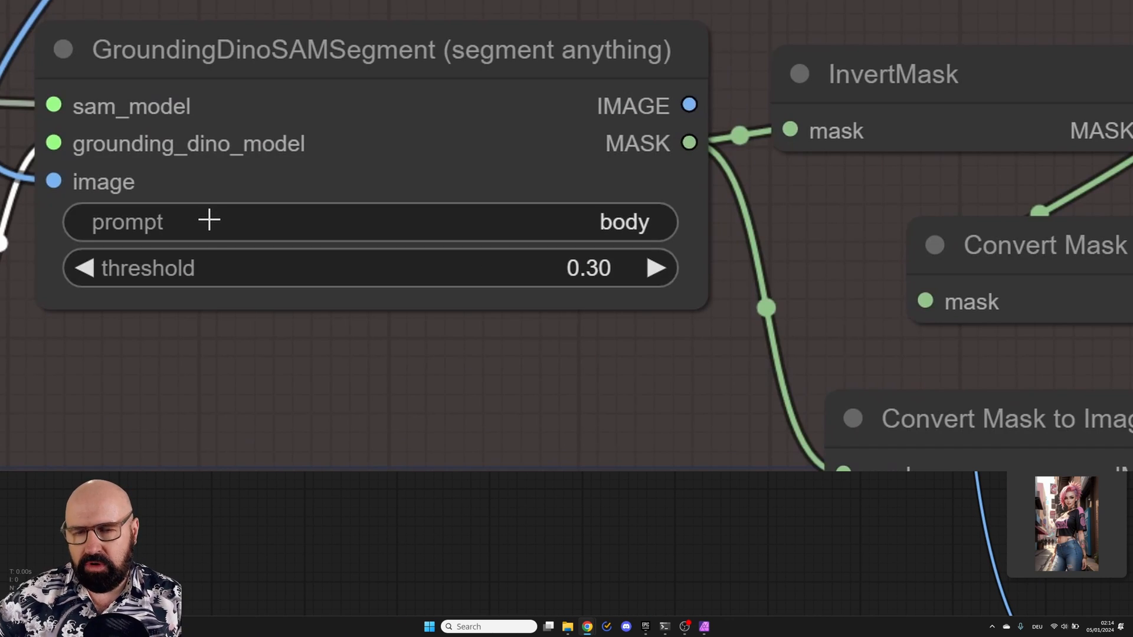
pyautogui.moveTo(540, 272)
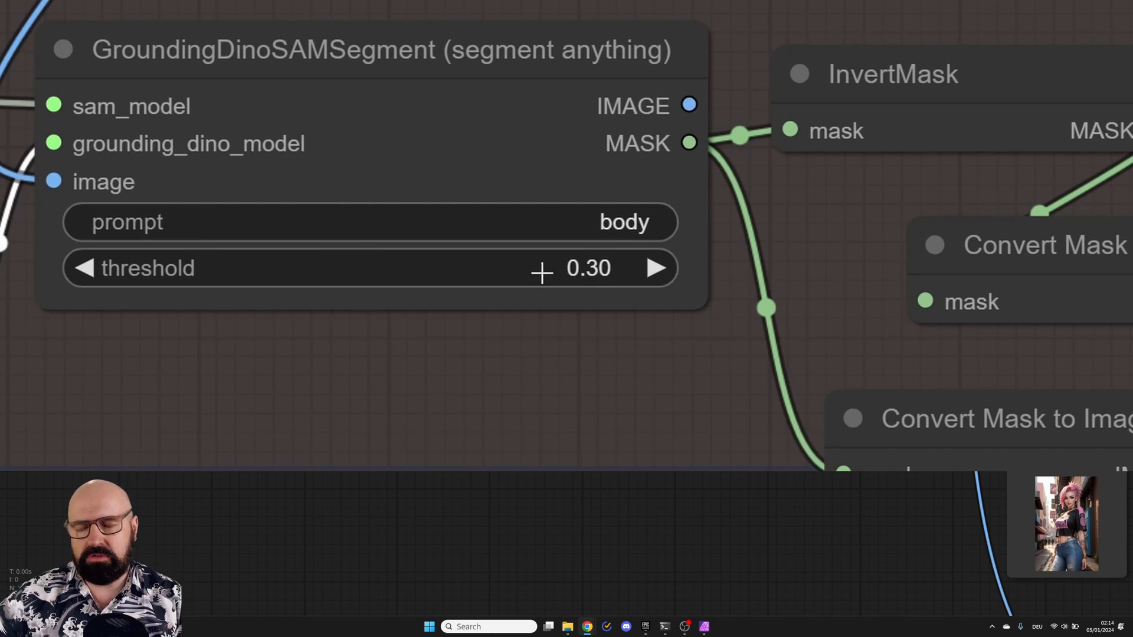
pyautogui.moveTo(495, 308)
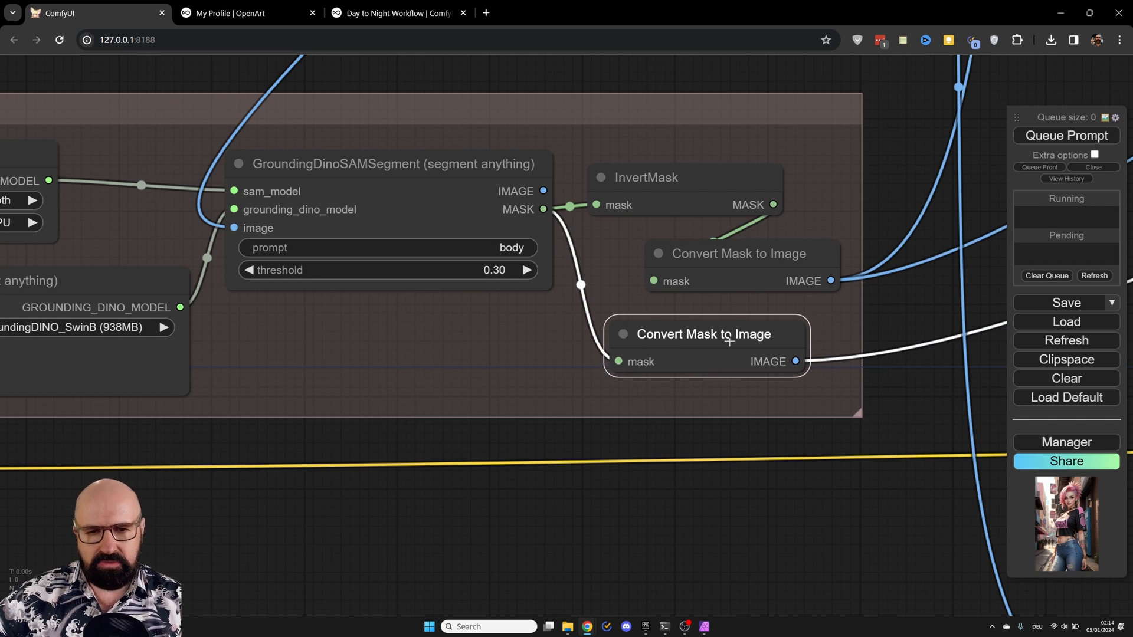
pyautogui.moveTo(879, 188)
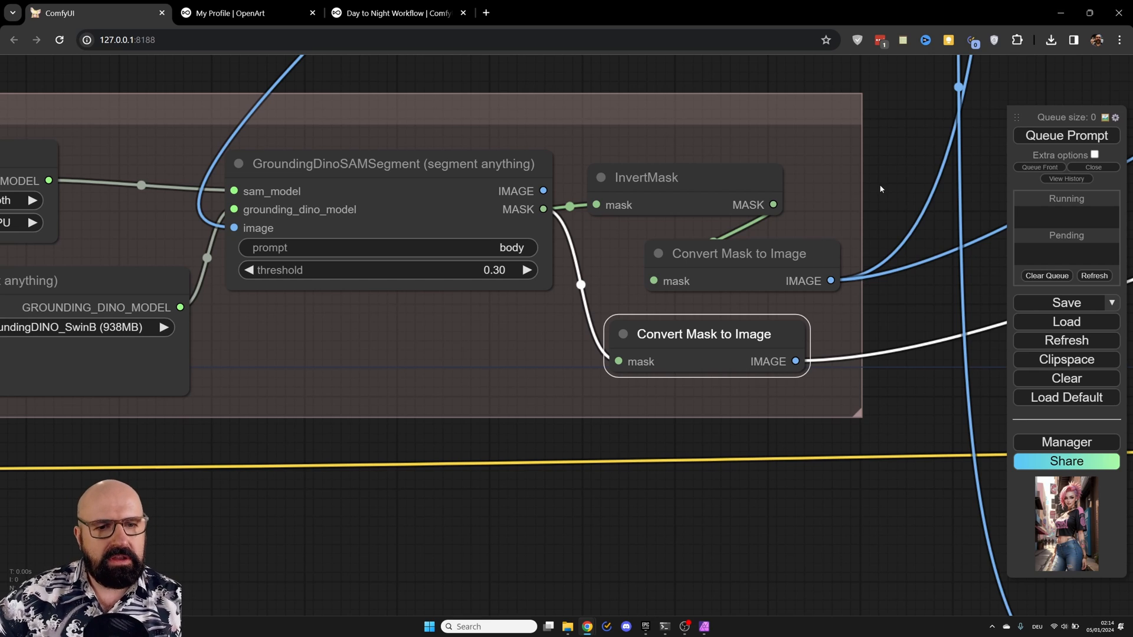
pyautogui.moveTo(896, 198)
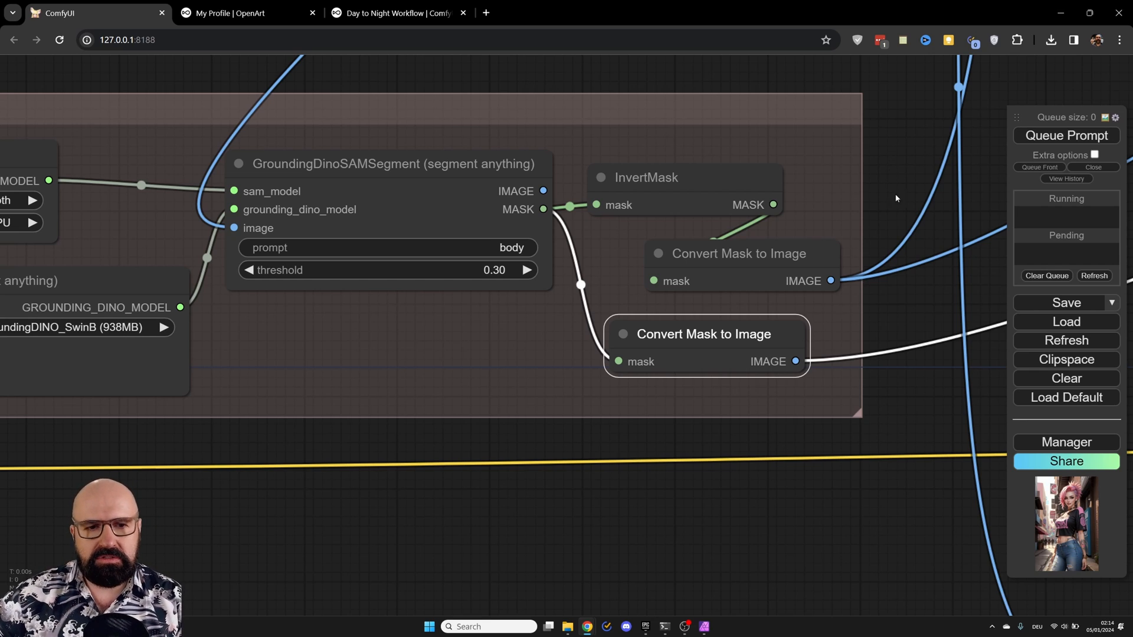
pyautogui.moveTo(769, 234)
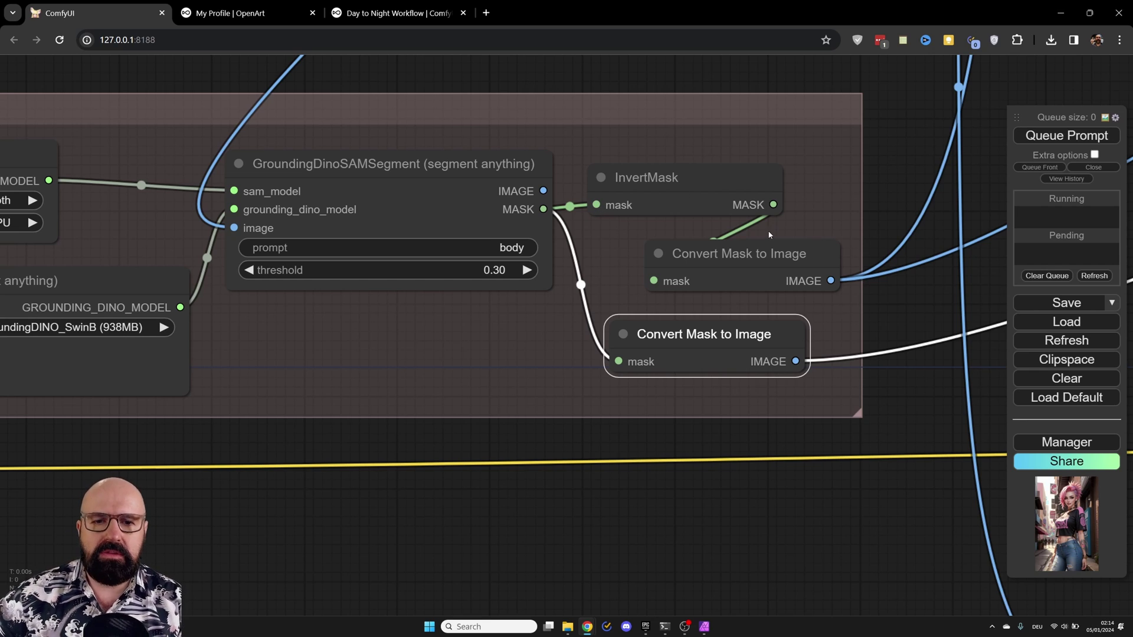
pyautogui.moveTo(902, 132)
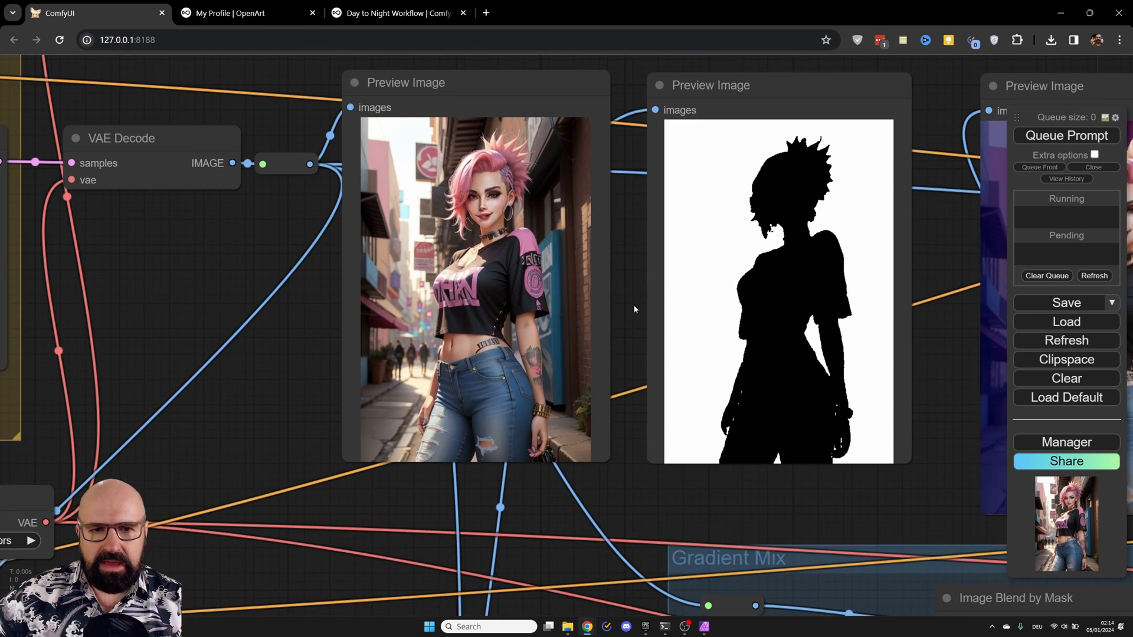
pyautogui.moveTo(827, 240)
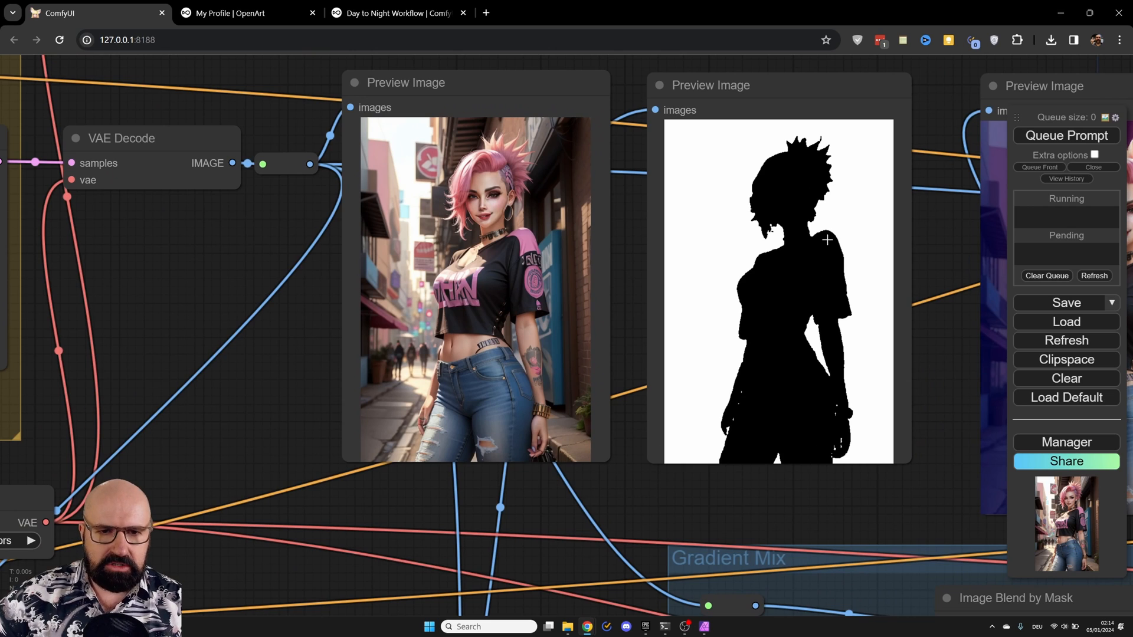
pyautogui.moveTo(645, 514)
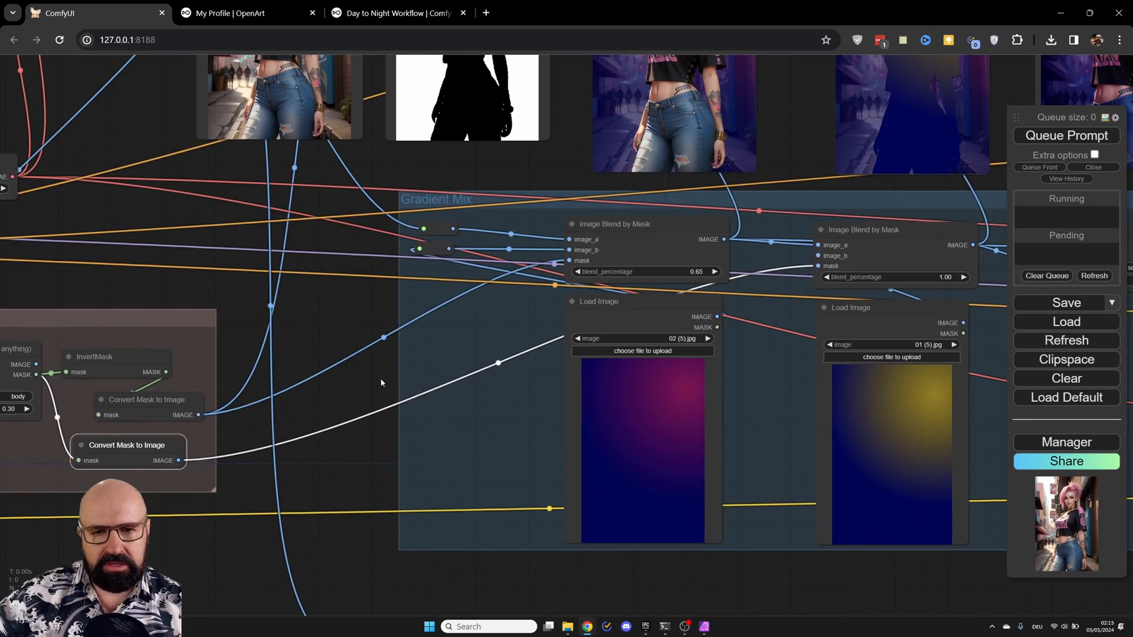
pyautogui.moveTo(627, 512)
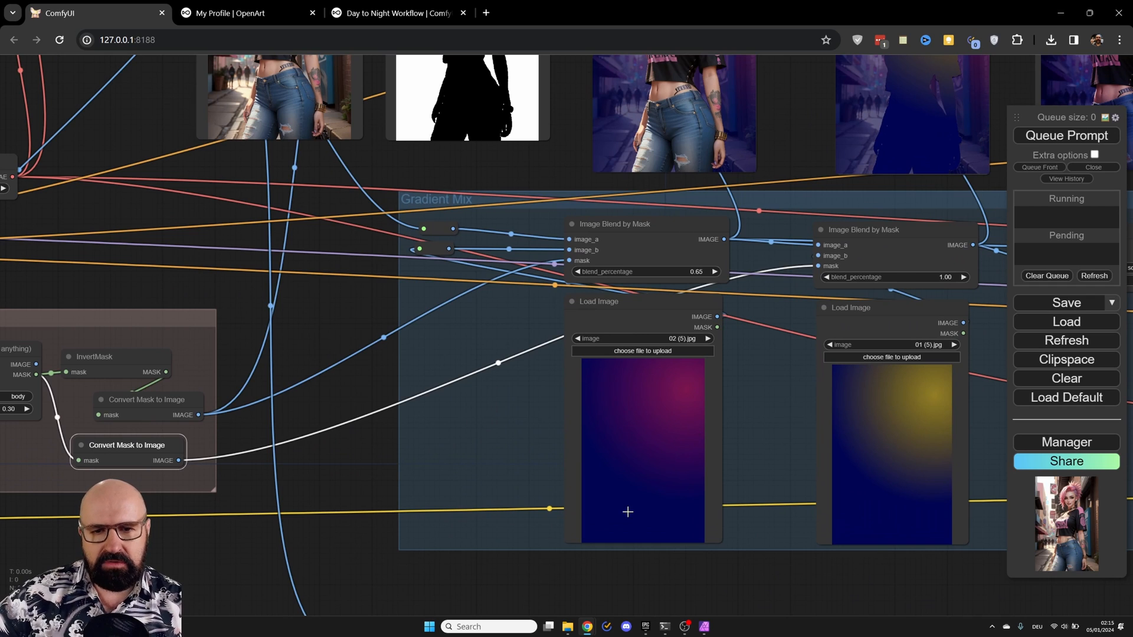
pyautogui.moveTo(611, 492)
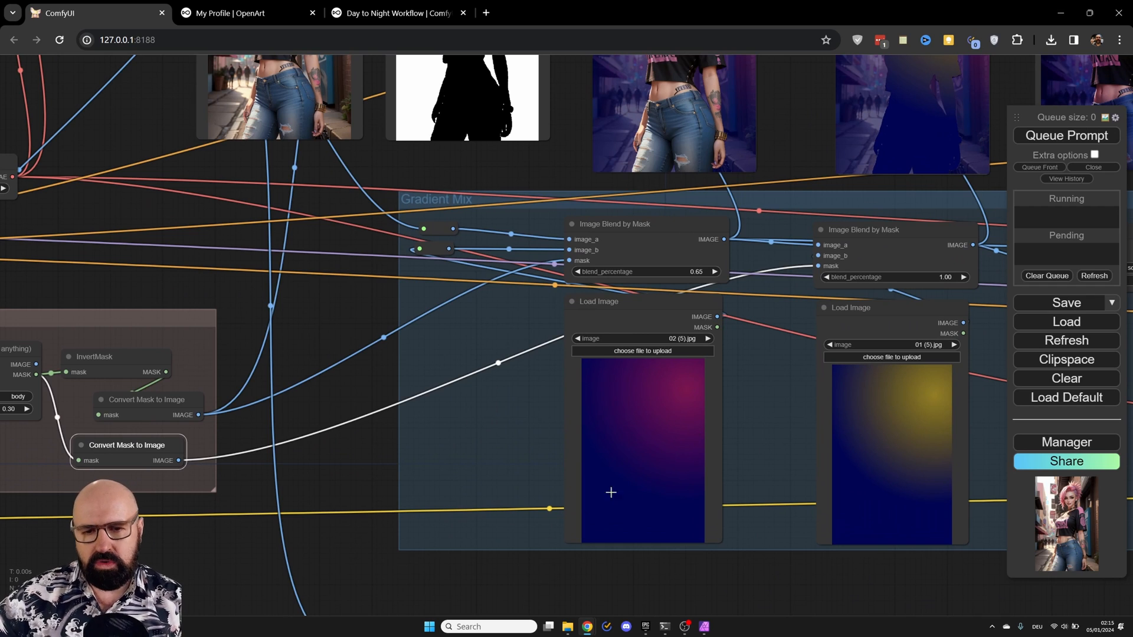
pyautogui.moveTo(636, 483)
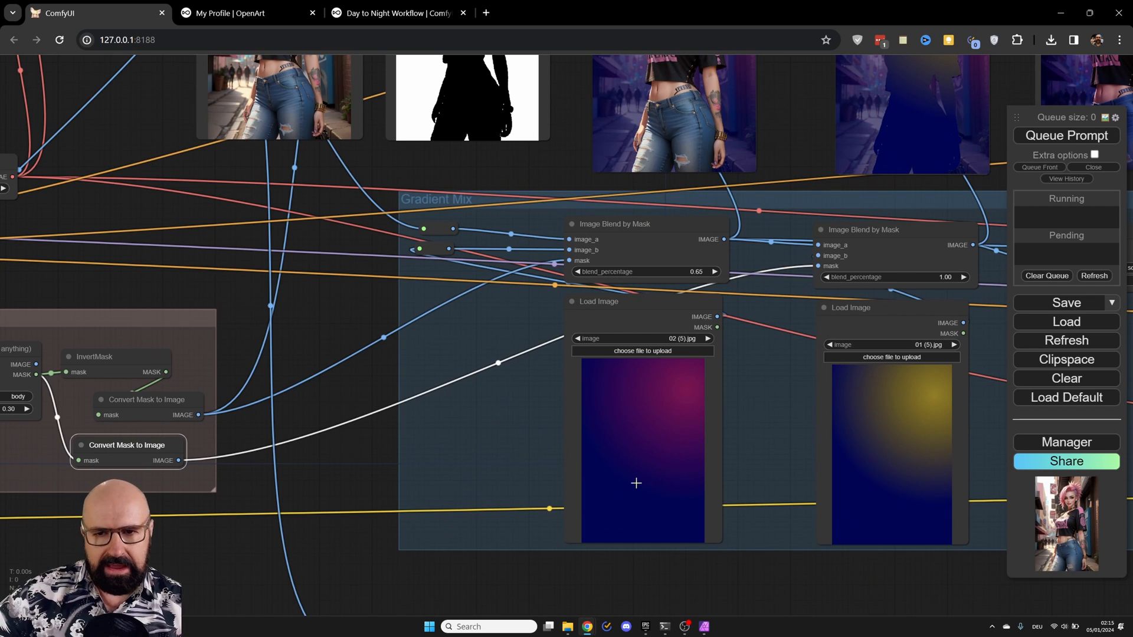
pyautogui.moveTo(622, 339)
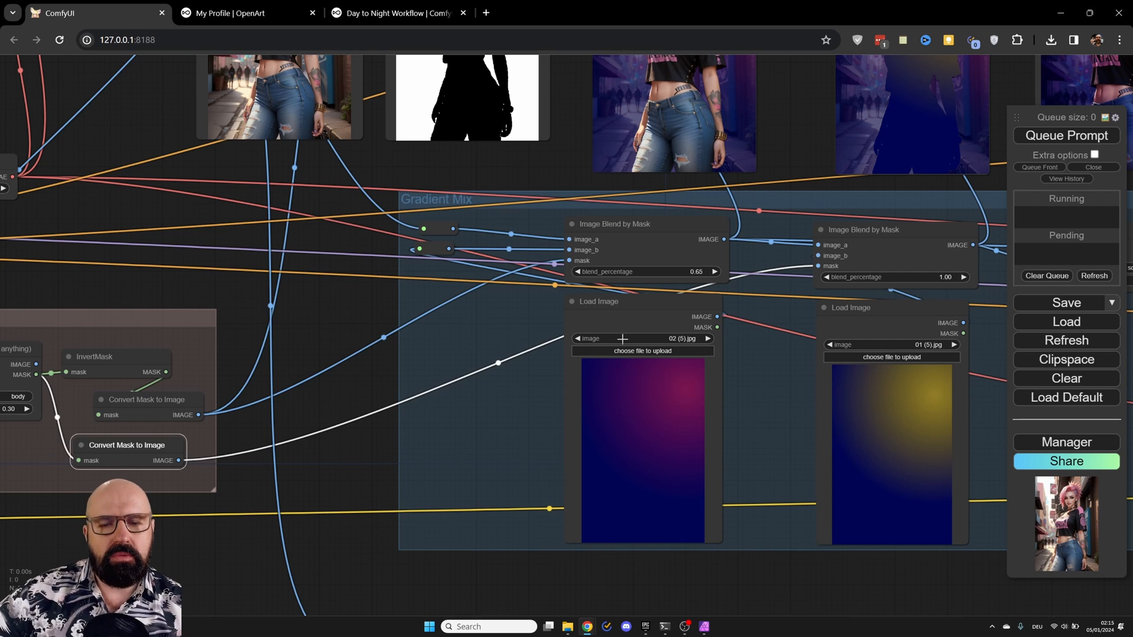
pyautogui.moveTo(627, 212)
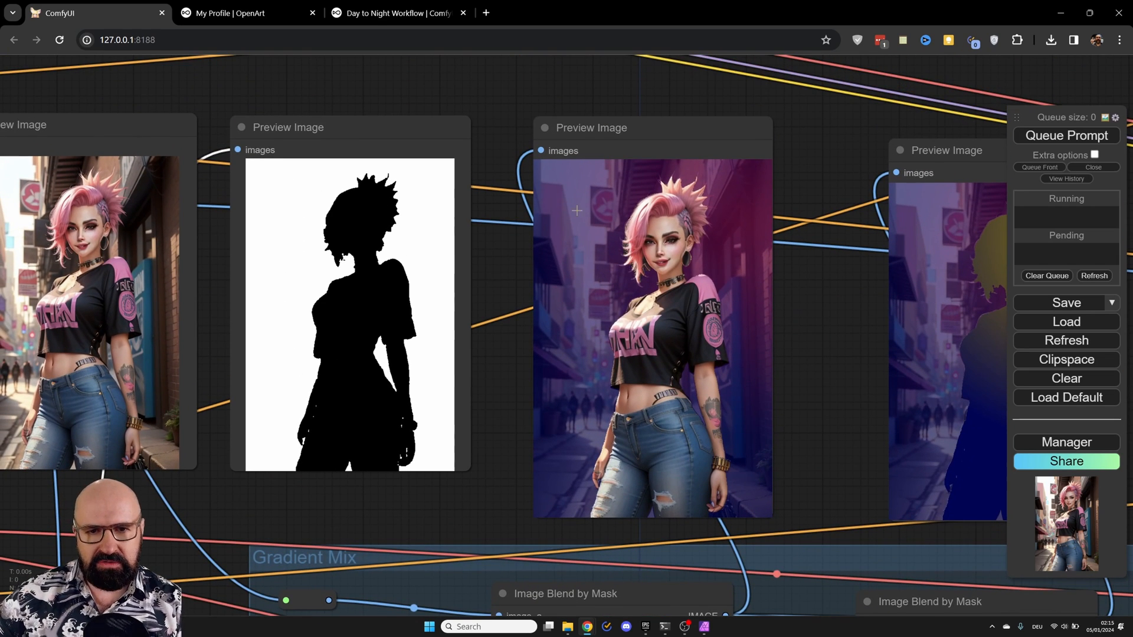
pyautogui.moveTo(744, 442)
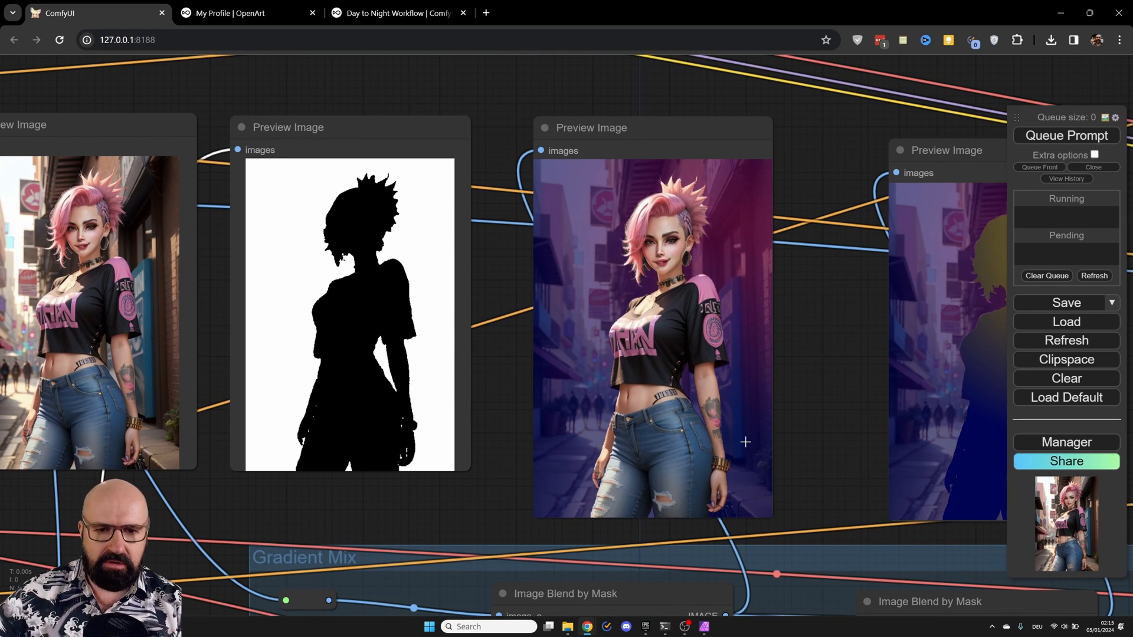
pyautogui.moveTo(759, 351)
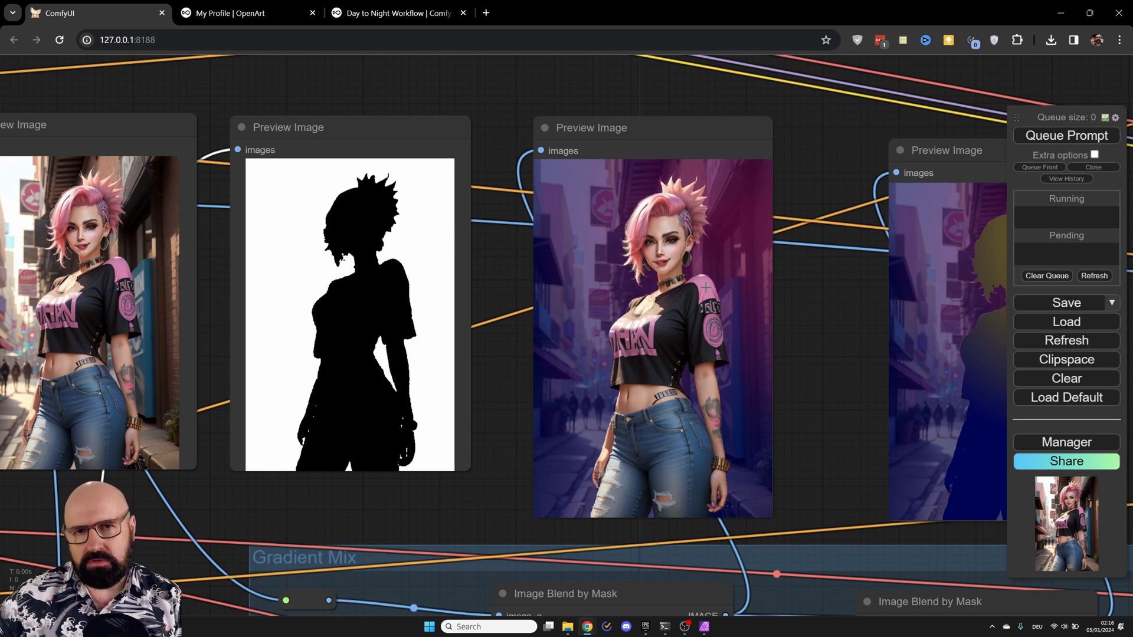
pyautogui.moveTo(708, 262)
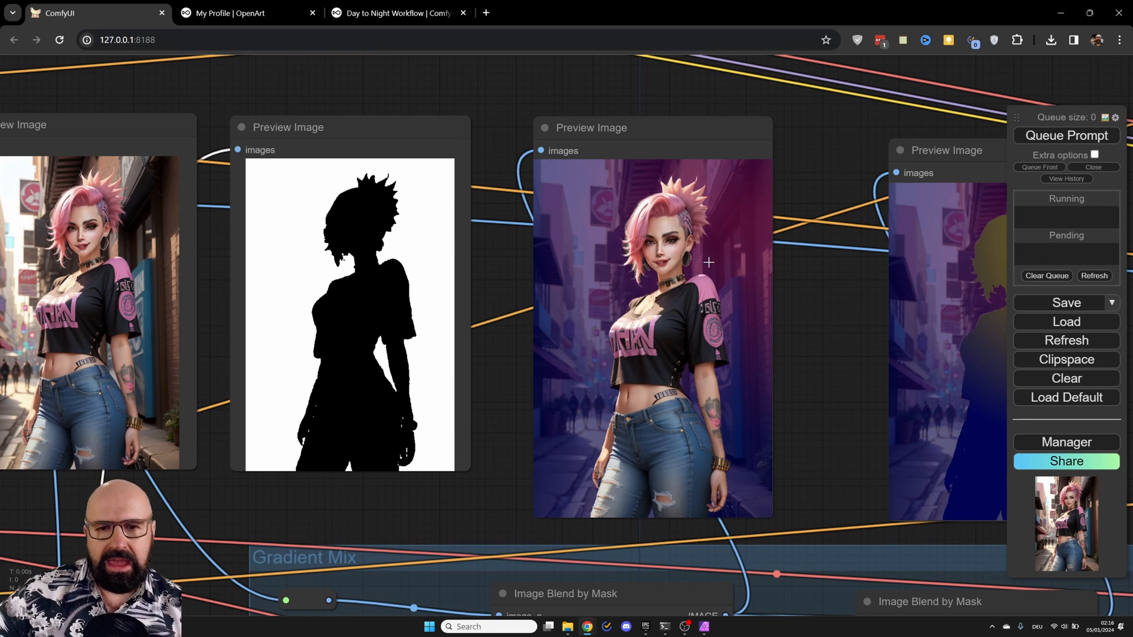
pyautogui.moveTo(831, 470)
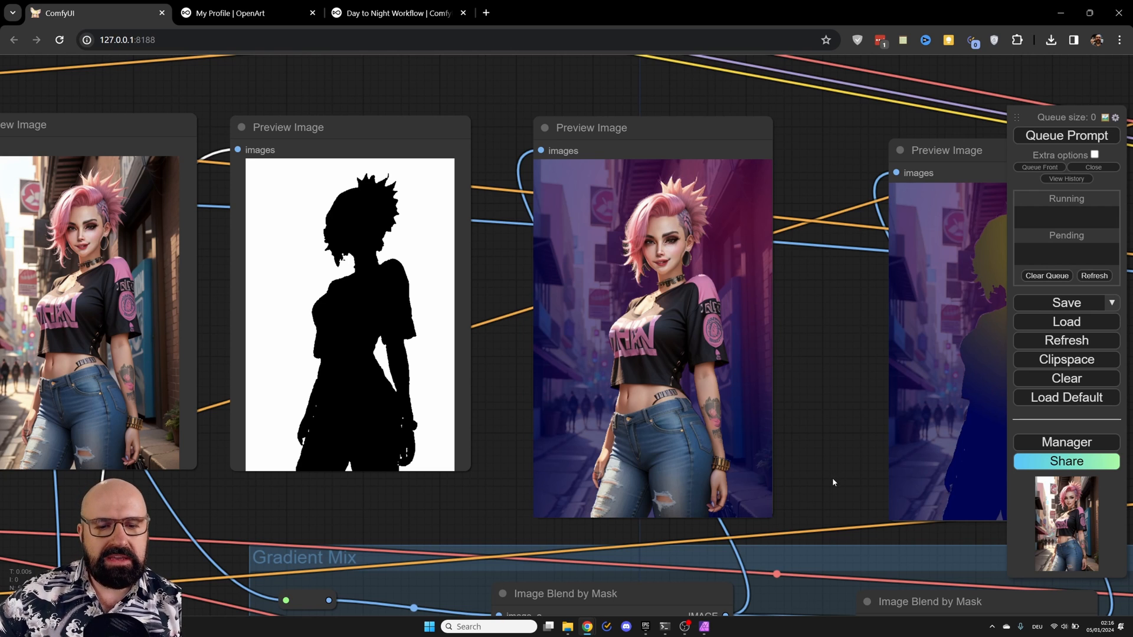
pyautogui.scroll(-3)
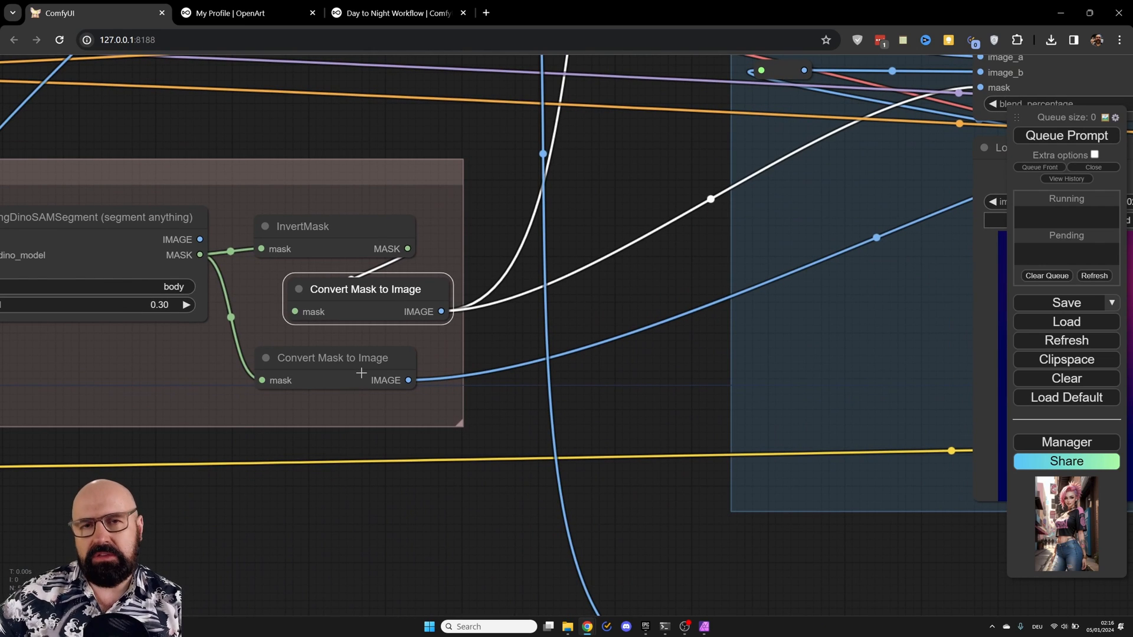
pyautogui.moveTo(890, 545)
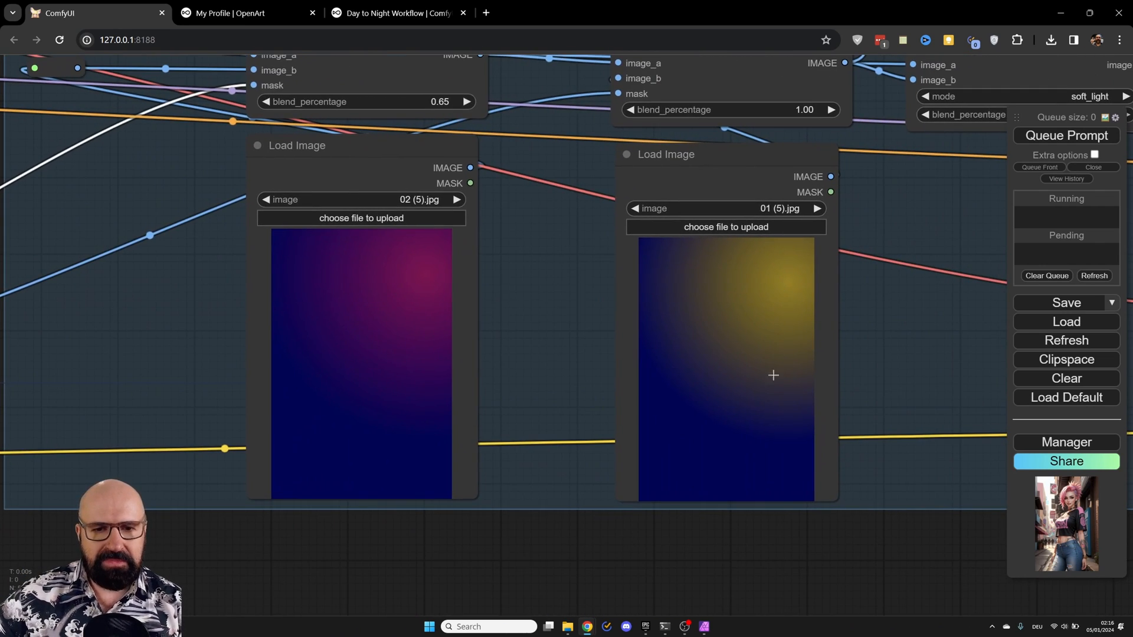
pyautogui.moveTo(807, 543)
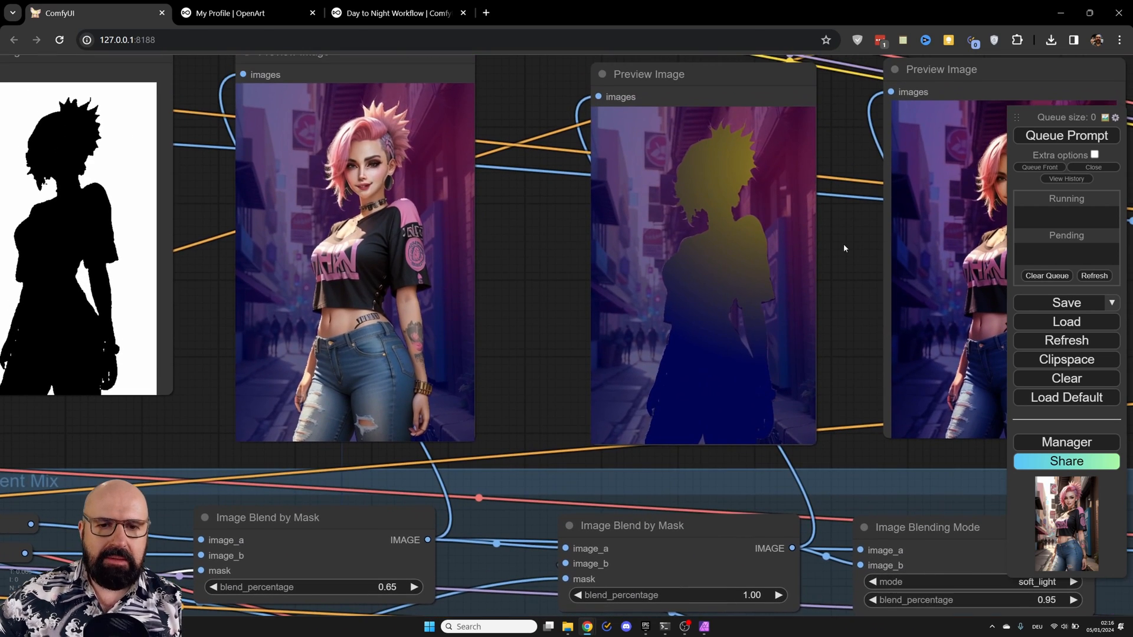
pyautogui.moveTo(701, 150)
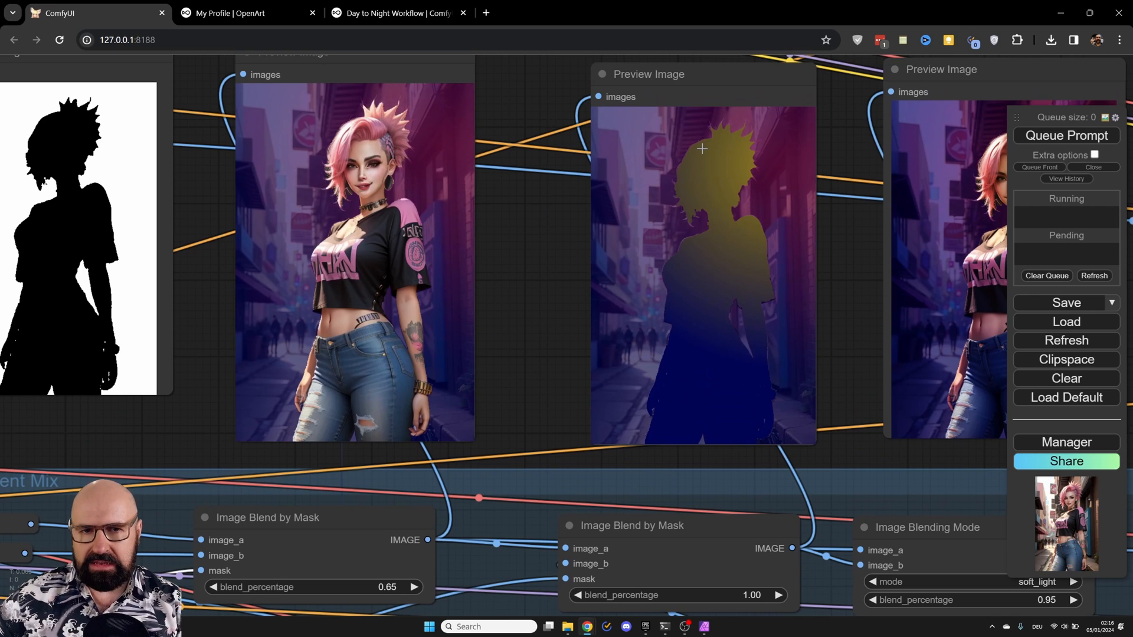
pyautogui.moveTo(760, 178)
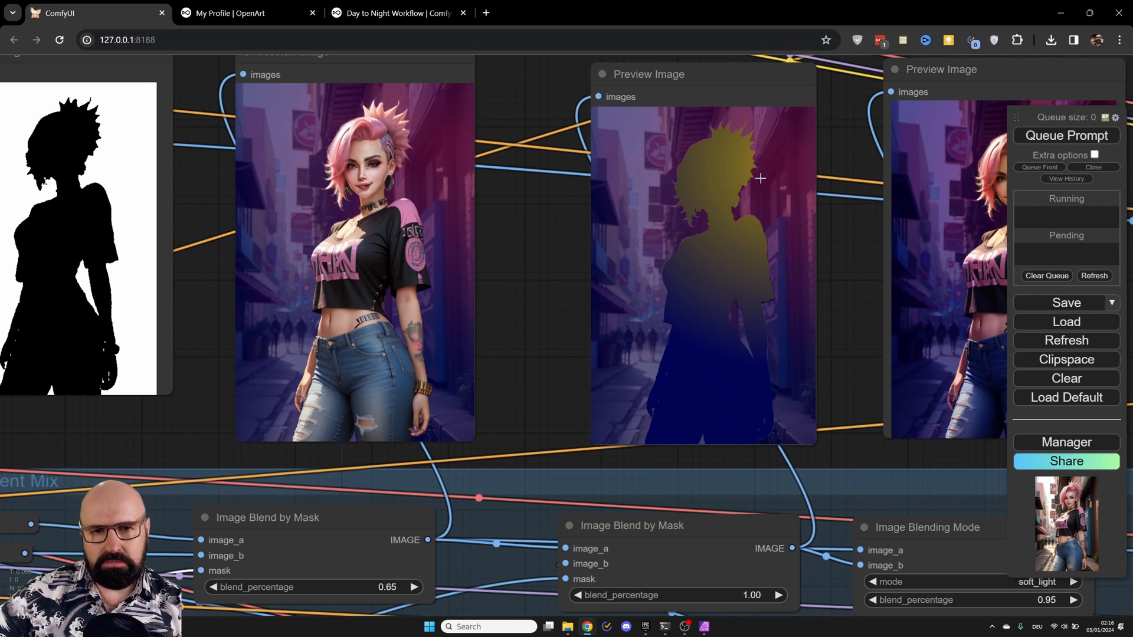
pyautogui.moveTo(715, 187)
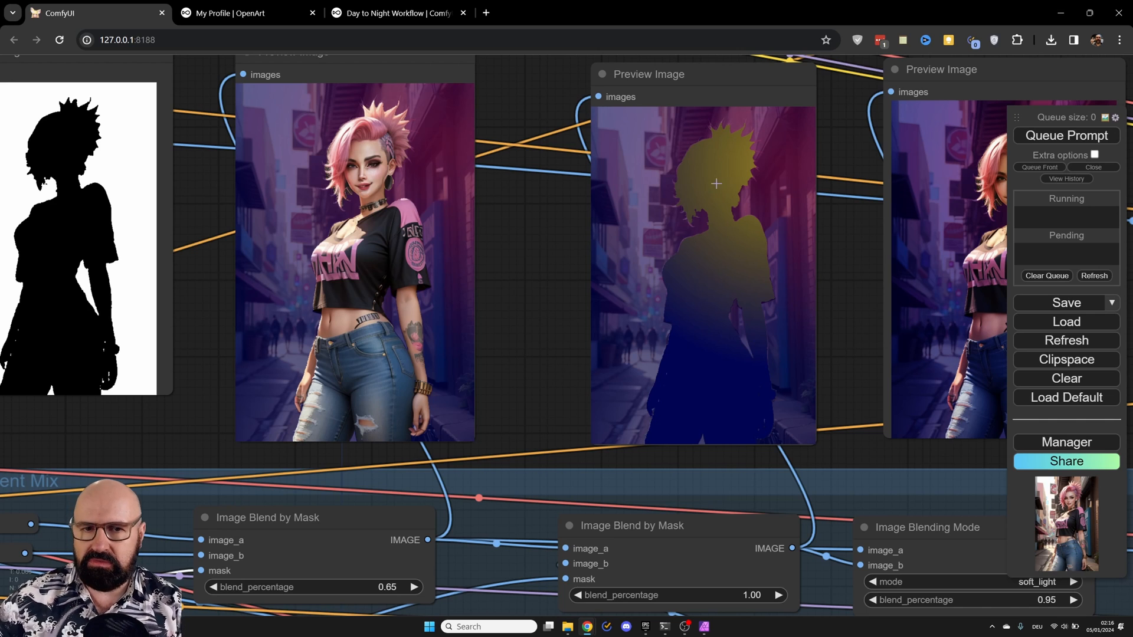
pyautogui.moveTo(682, 307)
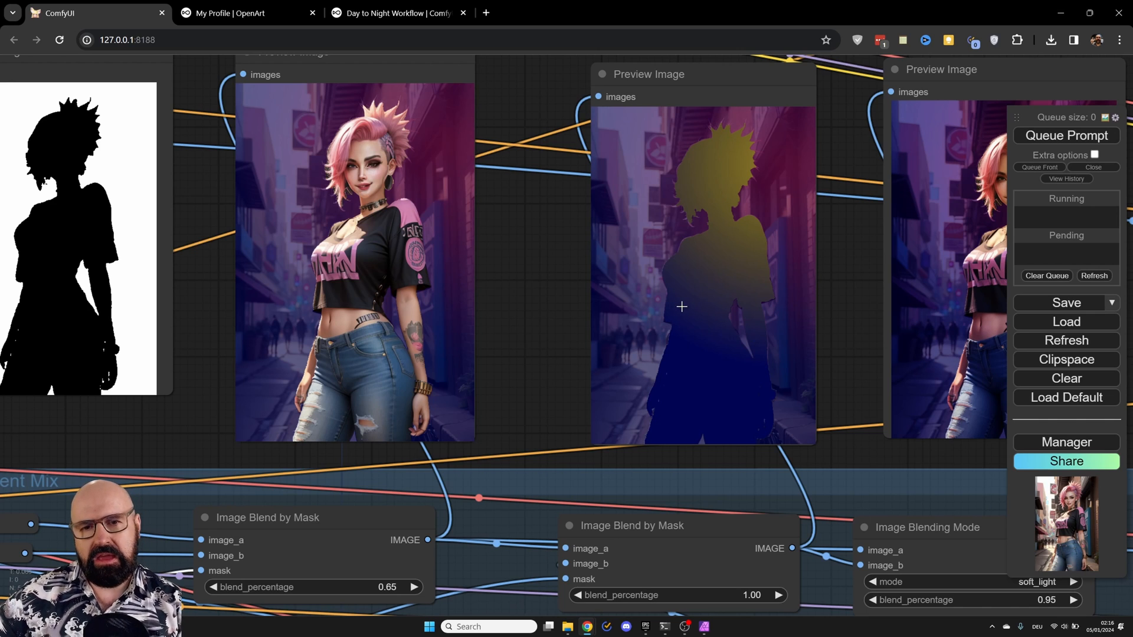
pyautogui.moveTo(636, 319)
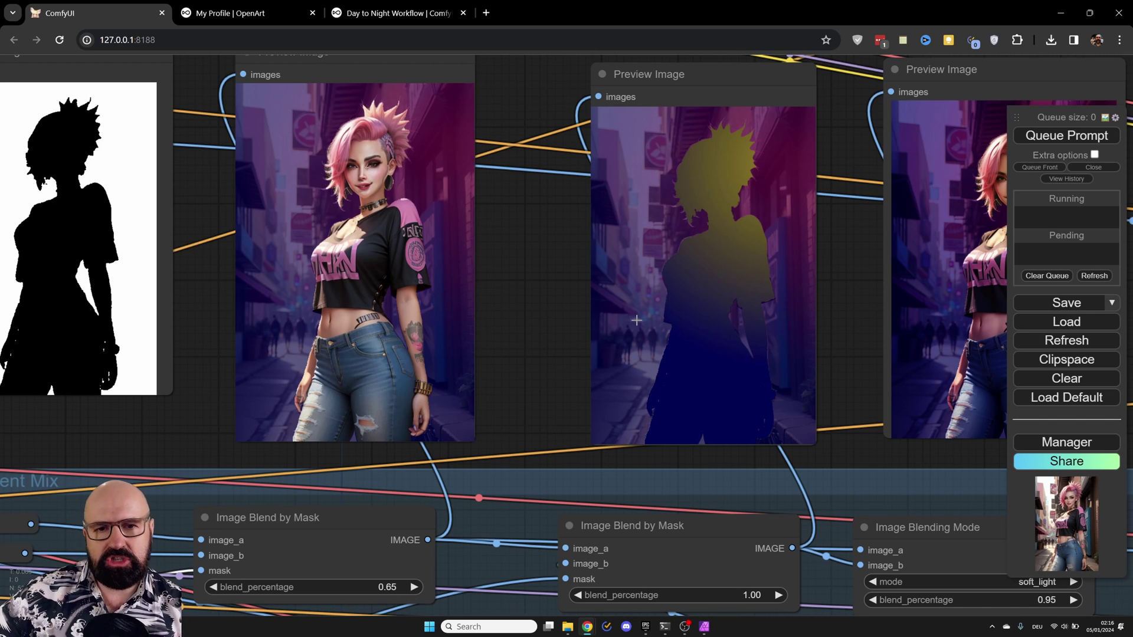
pyautogui.moveTo(766, 274)
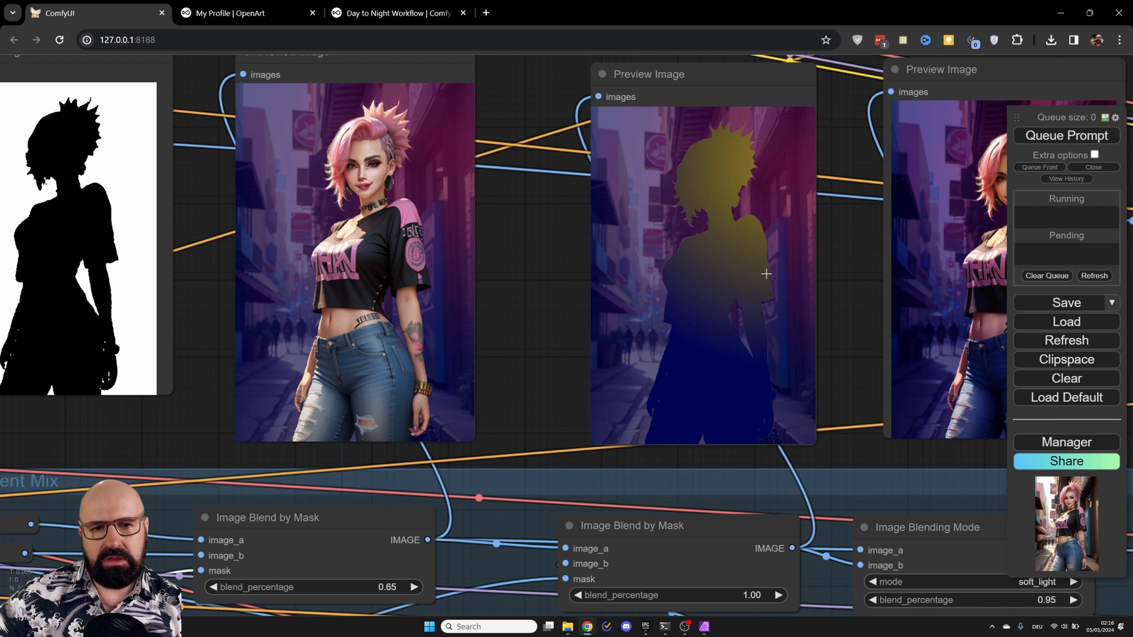
pyautogui.moveTo(689, 180)
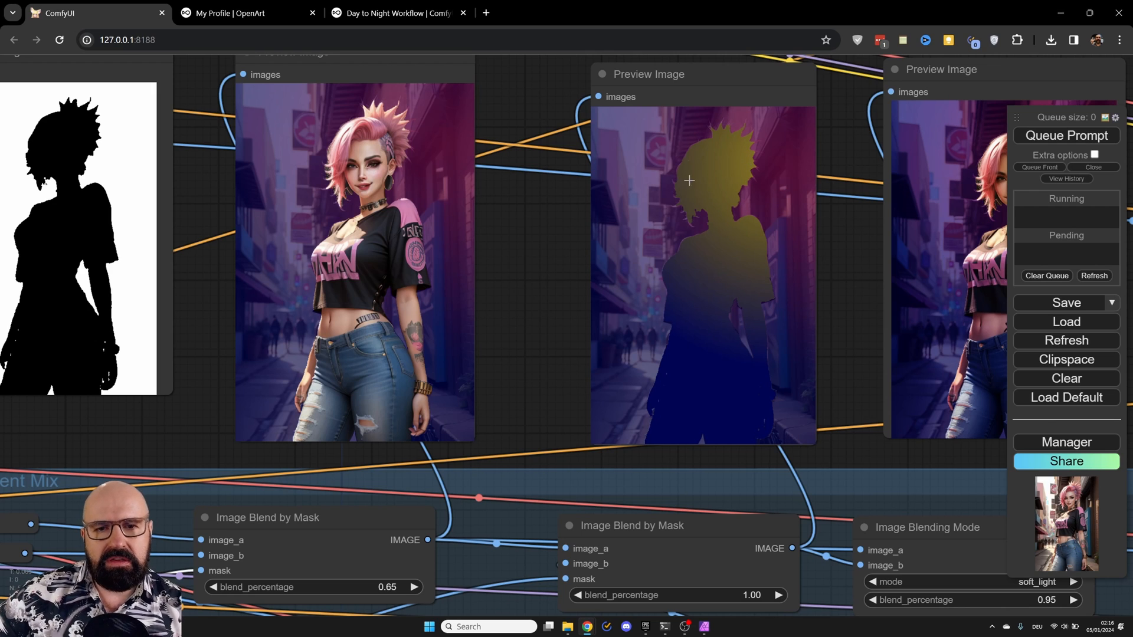
pyautogui.moveTo(844, 356)
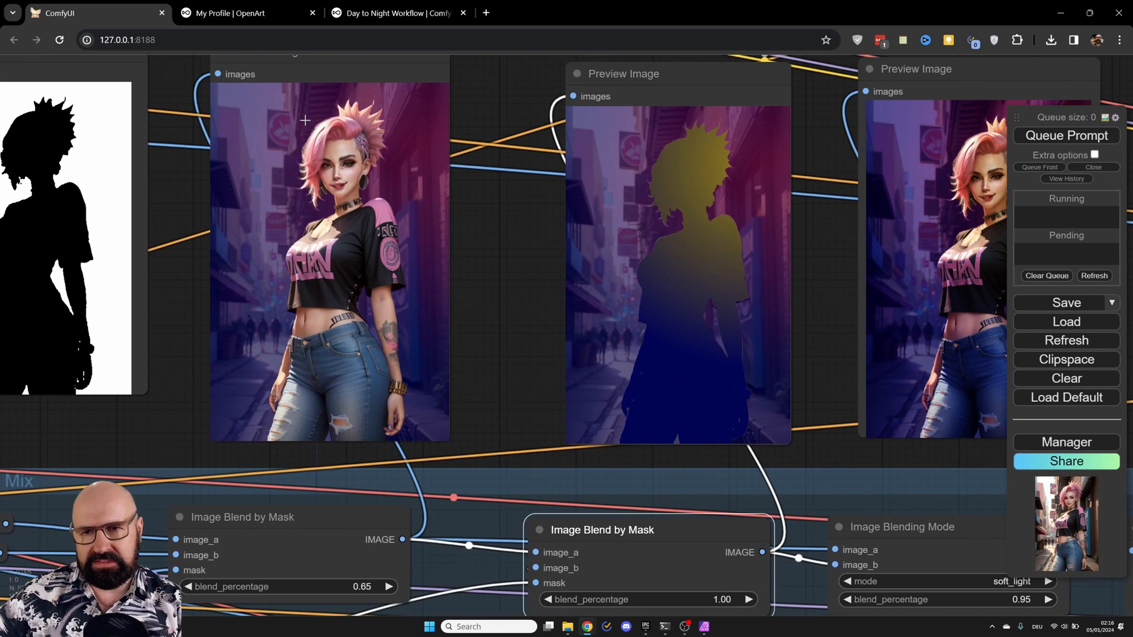
pyautogui.moveTo(682, 250)
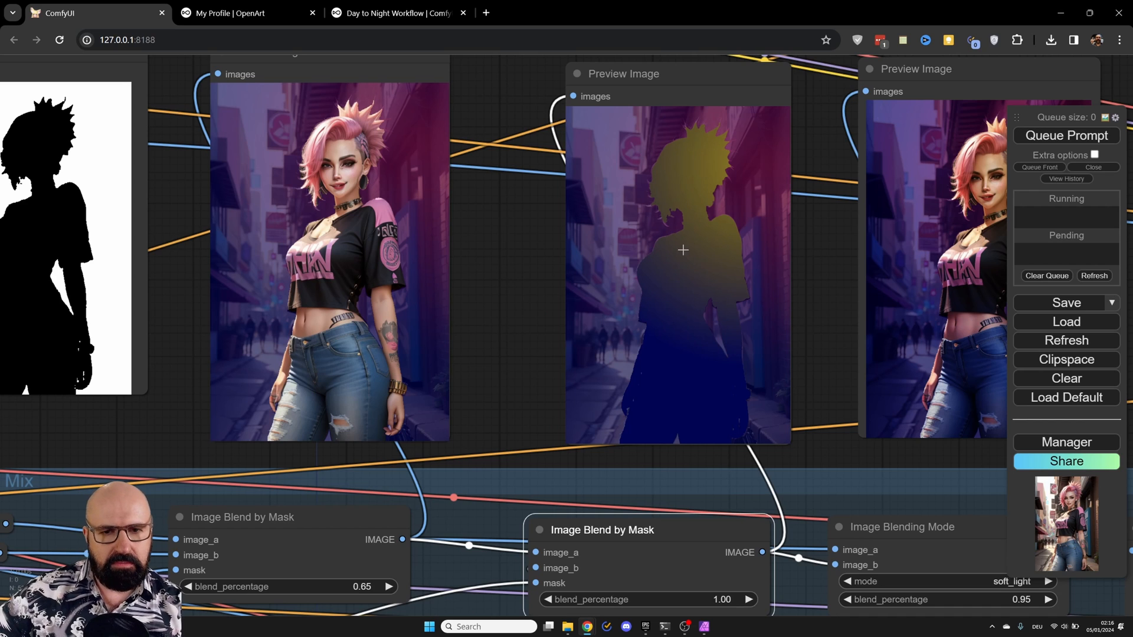
pyautogui.scroll(-3)
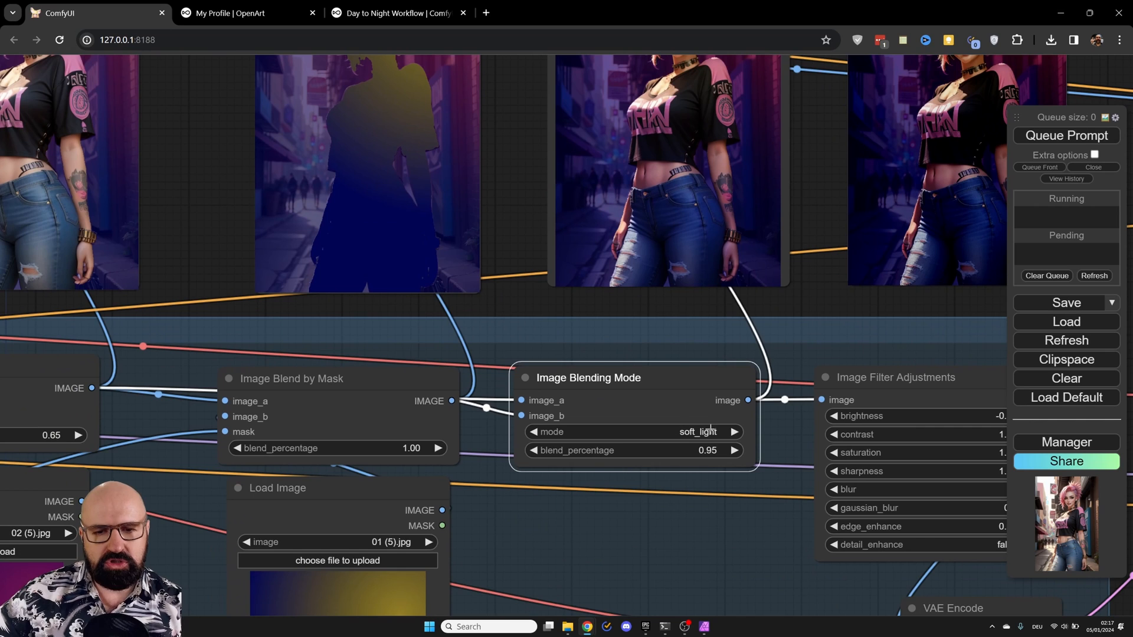
pyautogui.moveTo(692, 450)
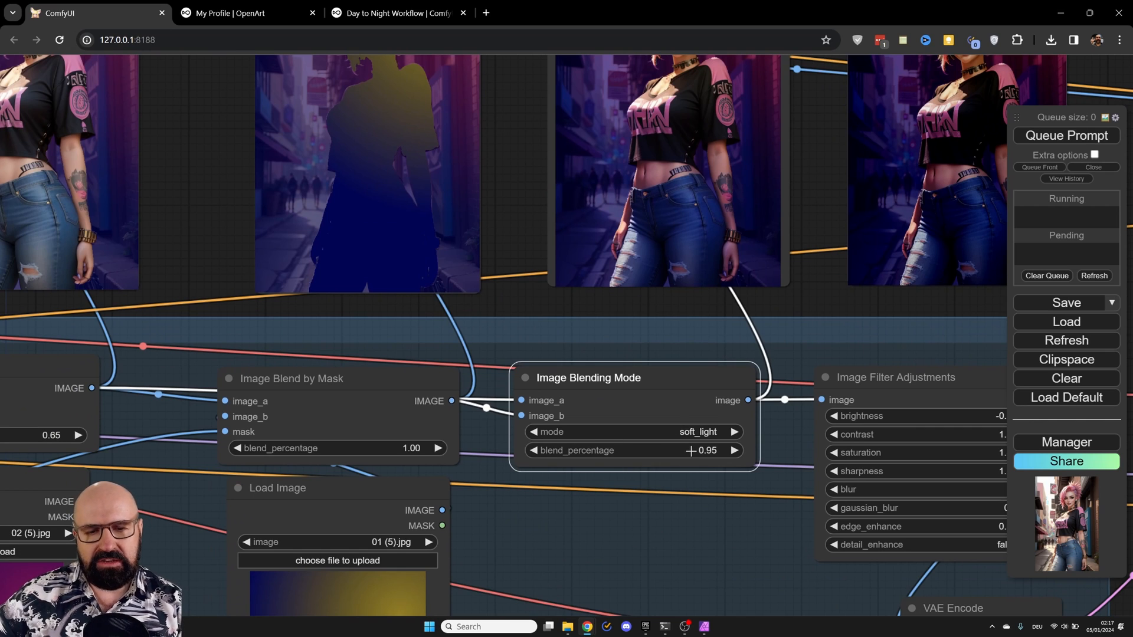
pyautogui.moveTo(821, 158)
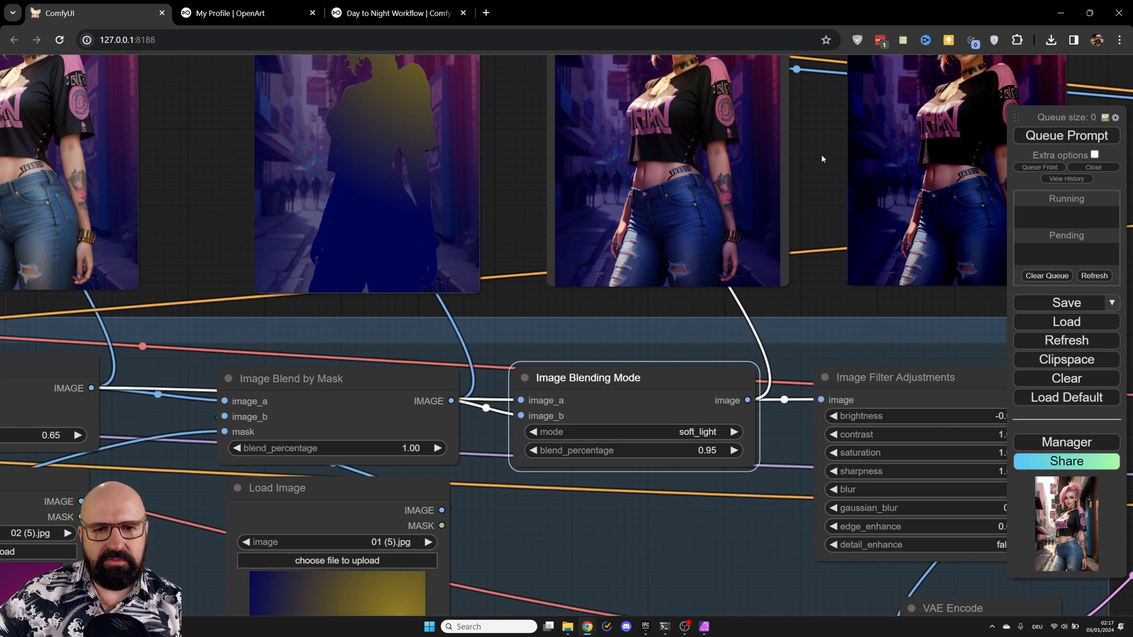
pyautogui.scroll(-3)
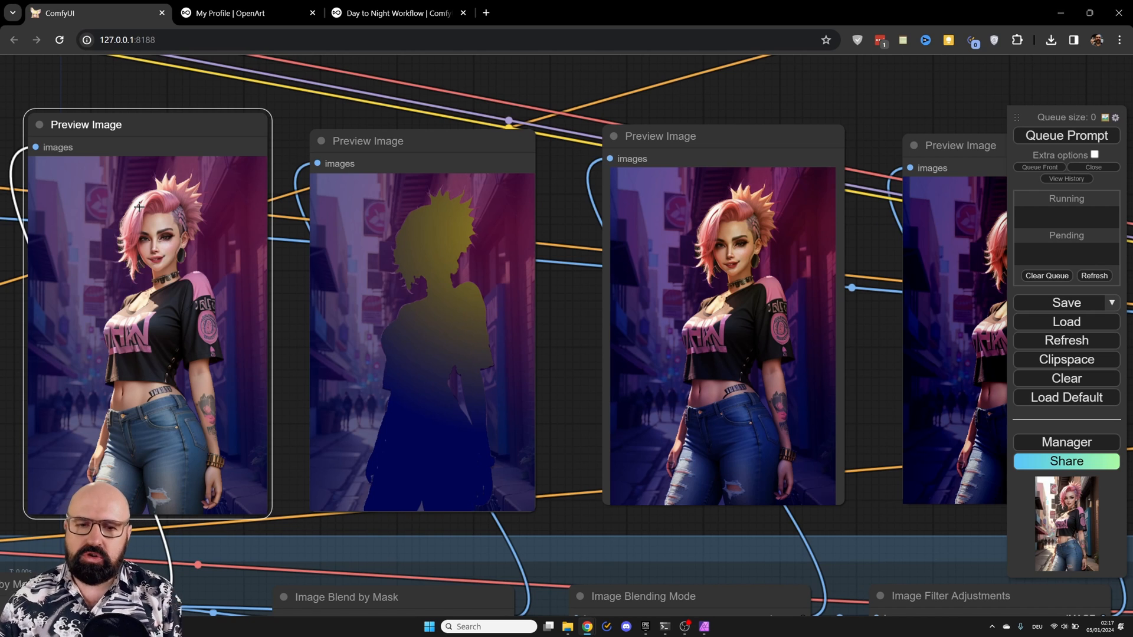
pyautogui.moveTo(134, 440)
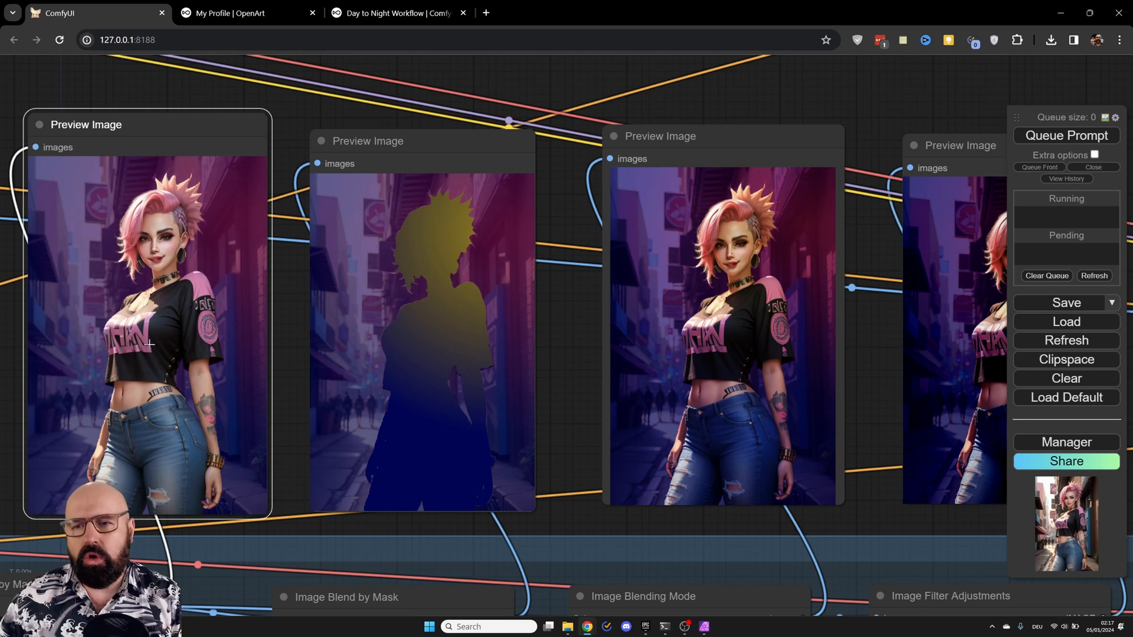
pyautogui.moveTo(521, 368)
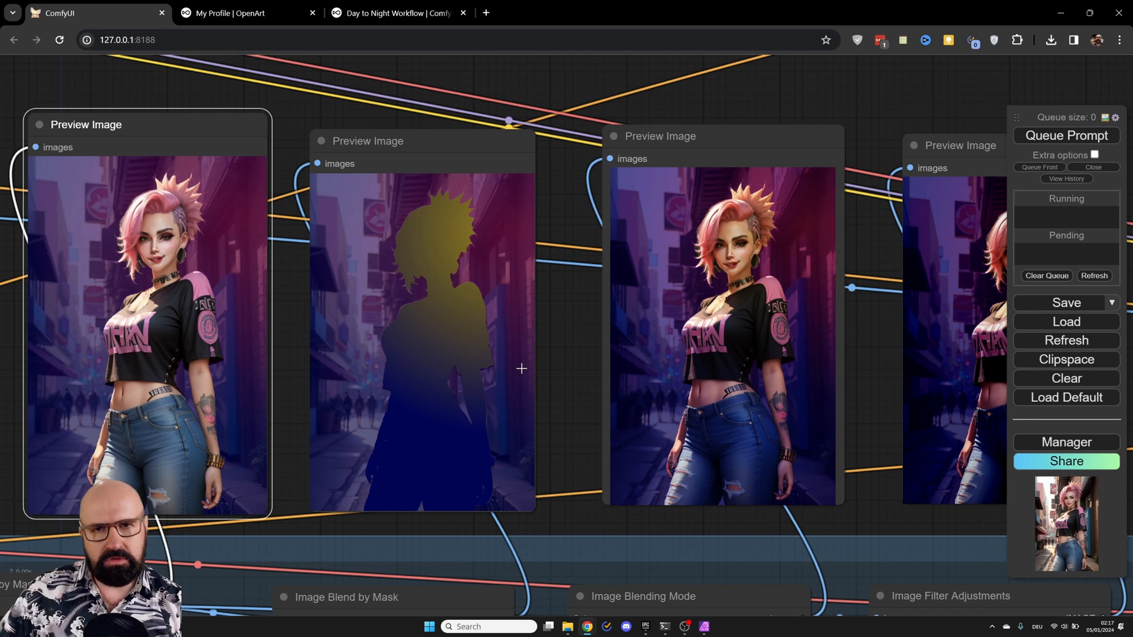
pyautogui.moveTo(836, 337)
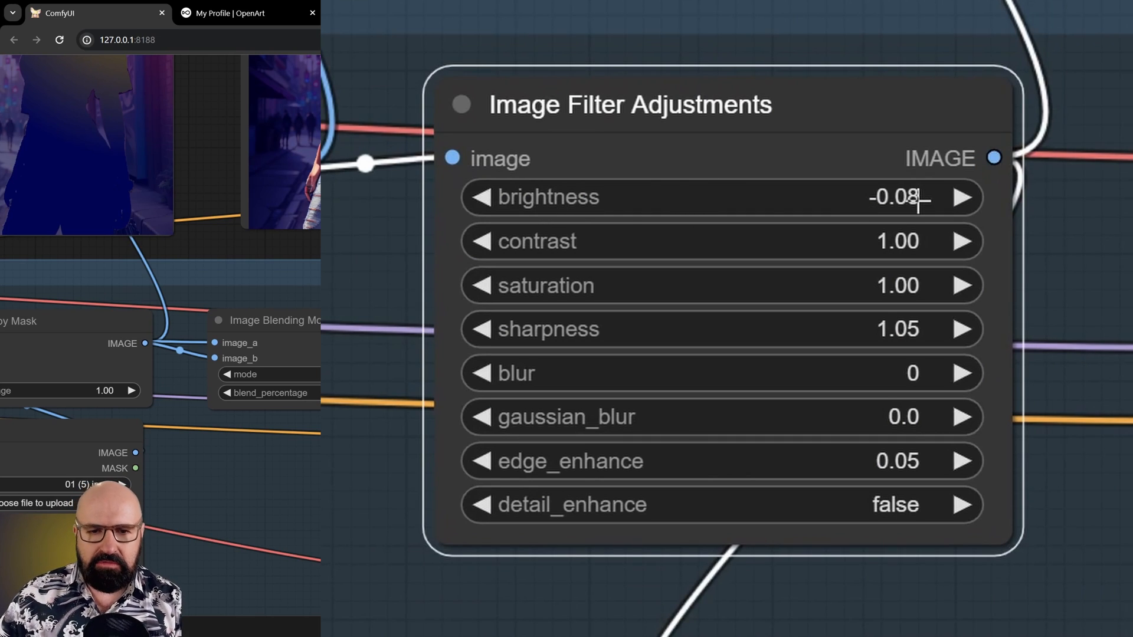
pyautogui.moveTo(614, 340)
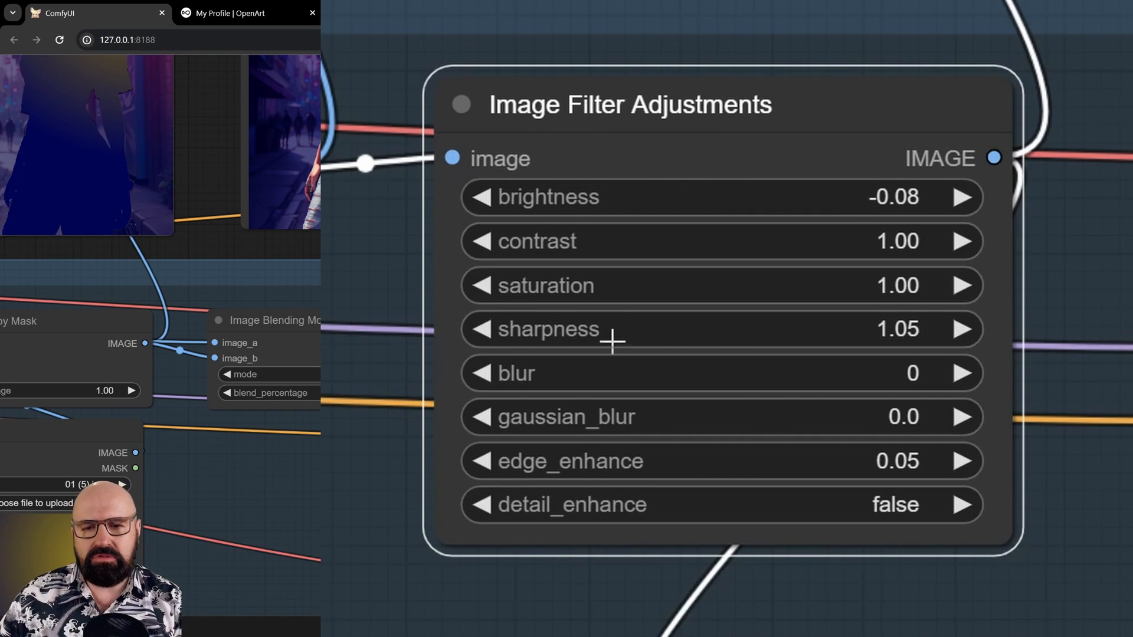
pyautogui.moveTo(524, 477)
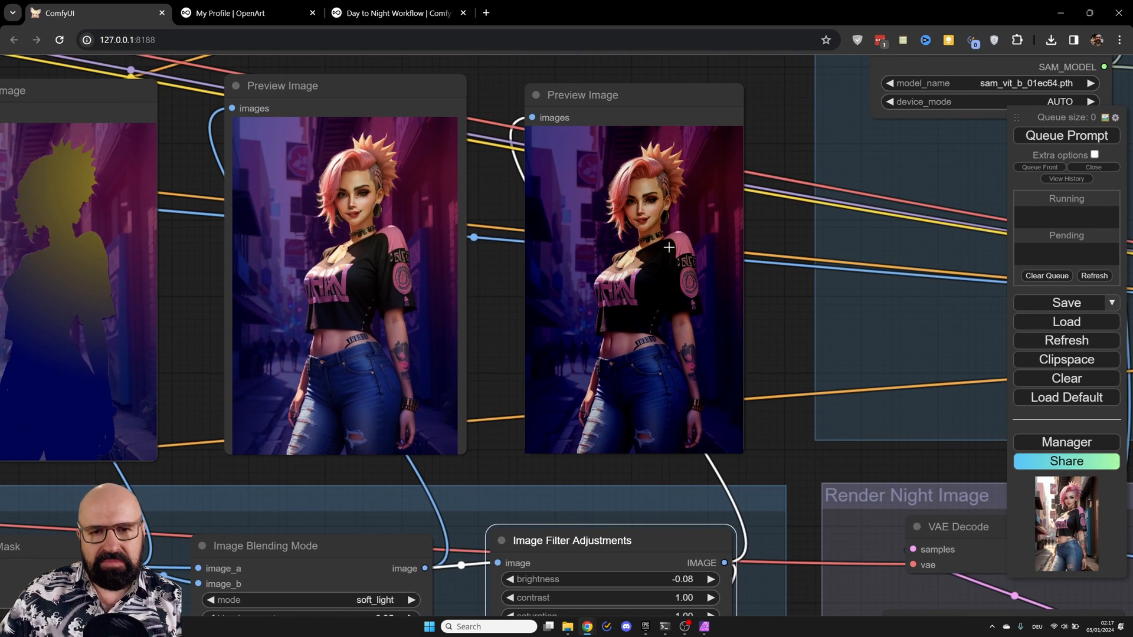
pyautogui.moveTo(801, 519)
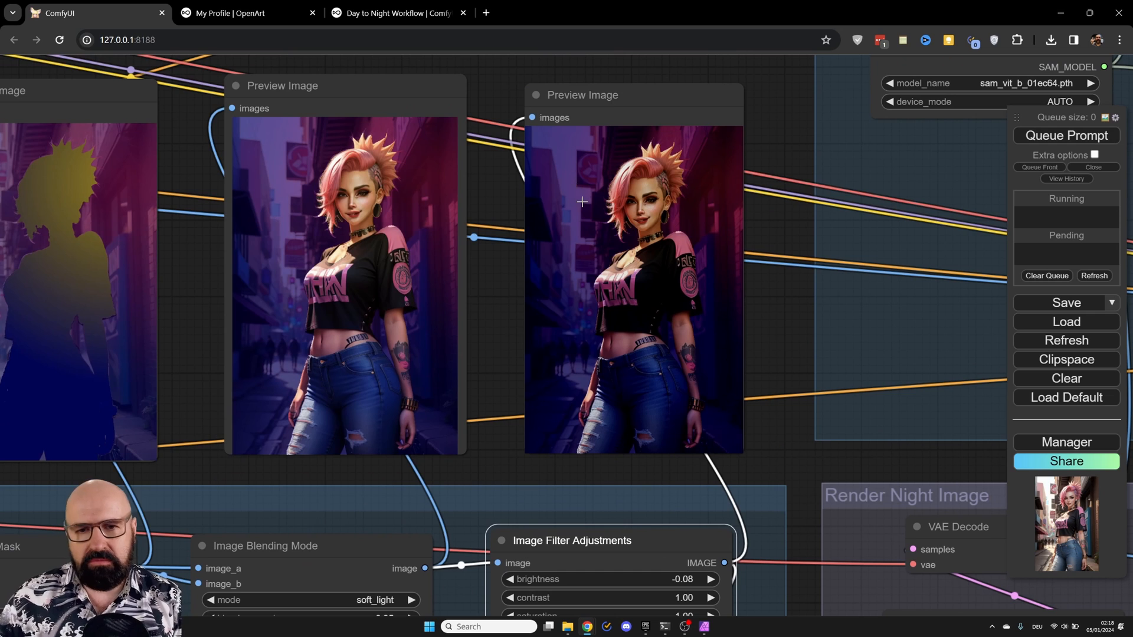
pyautogui.moveTo(652, 318)
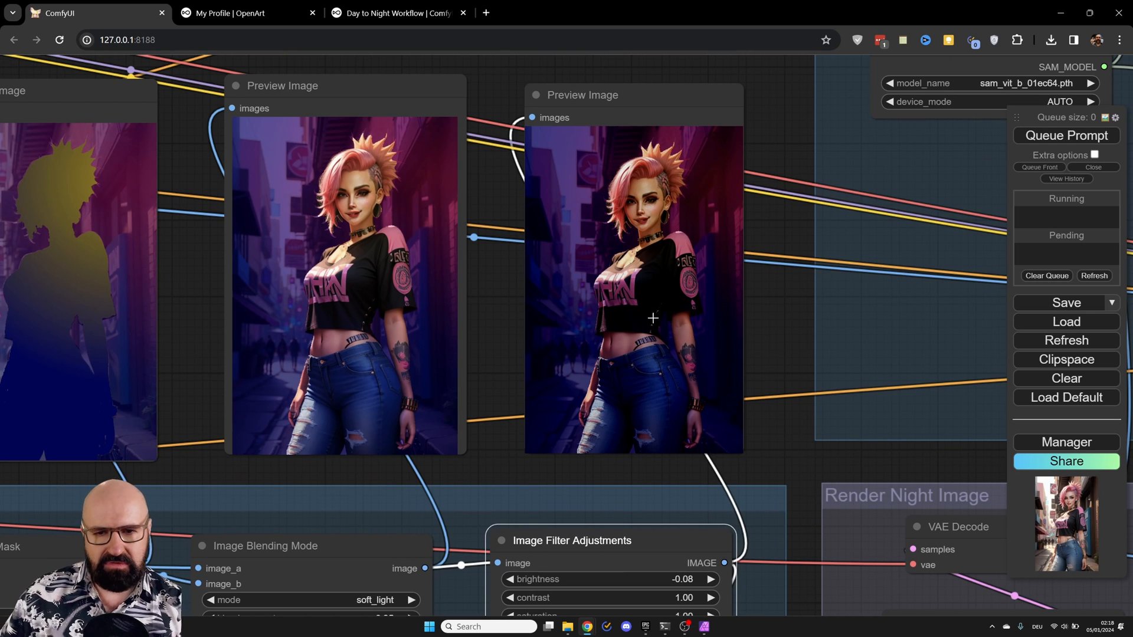
pyautogui.moveTo(746, 419)
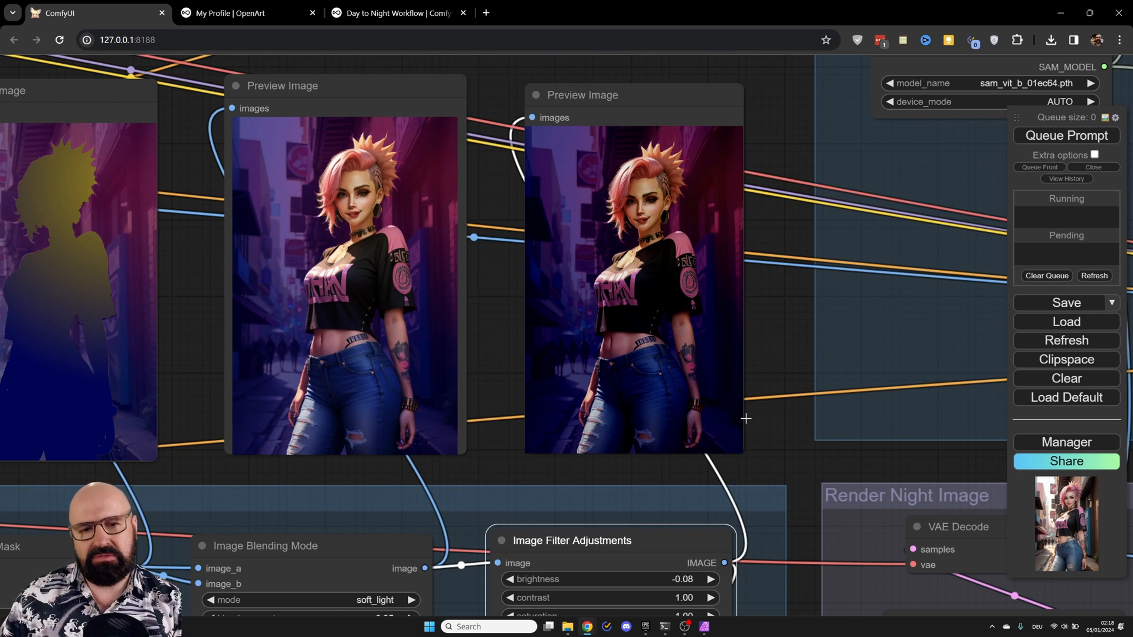
pyautogui.scroll(-3)
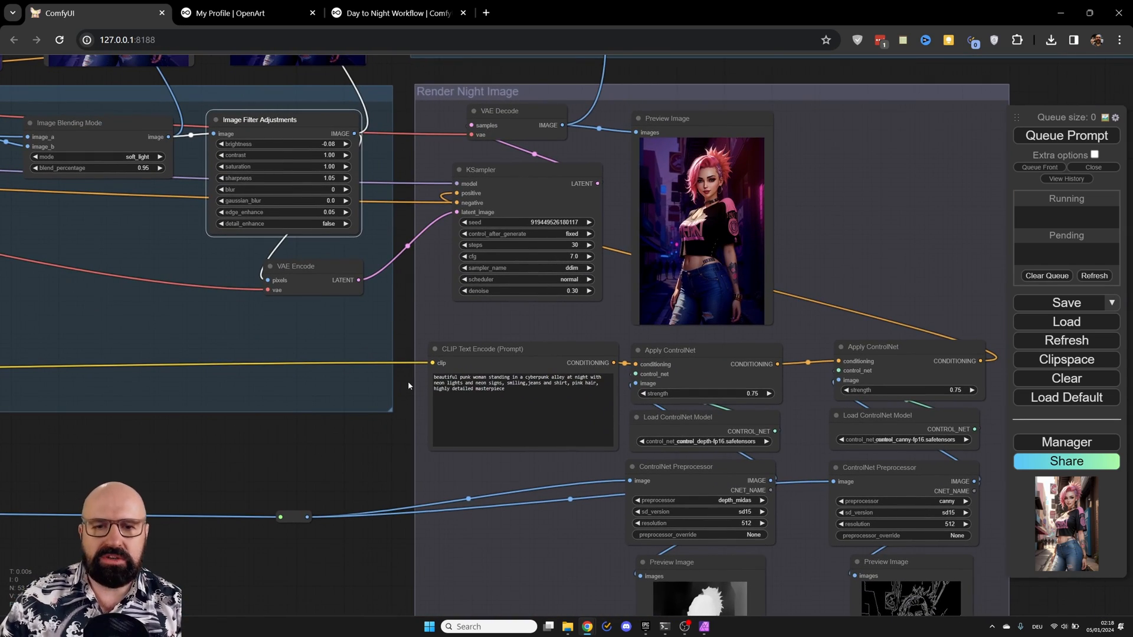
pyautogui.moveTo(384, 453)
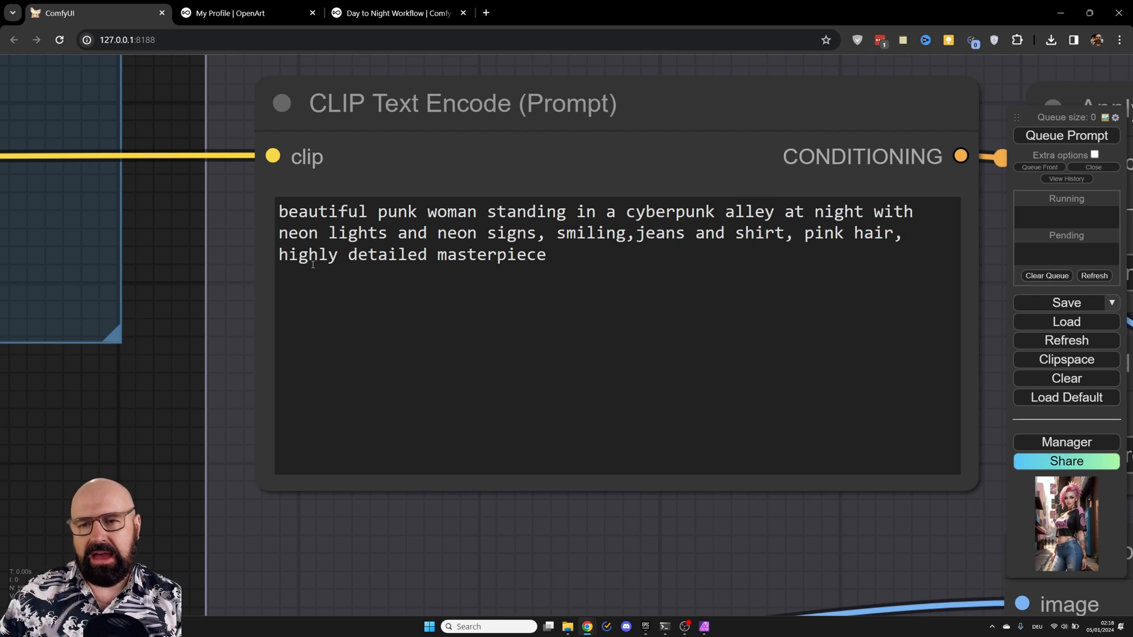
pyautogui.scroll(-3)
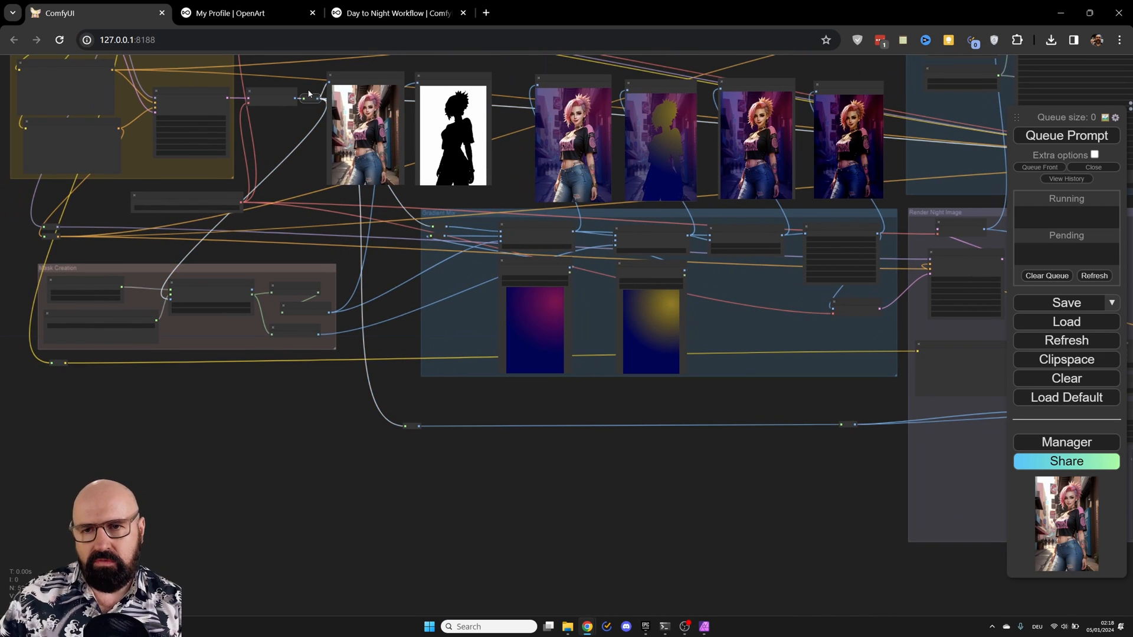
pyautogui.moveTo(394, 139)
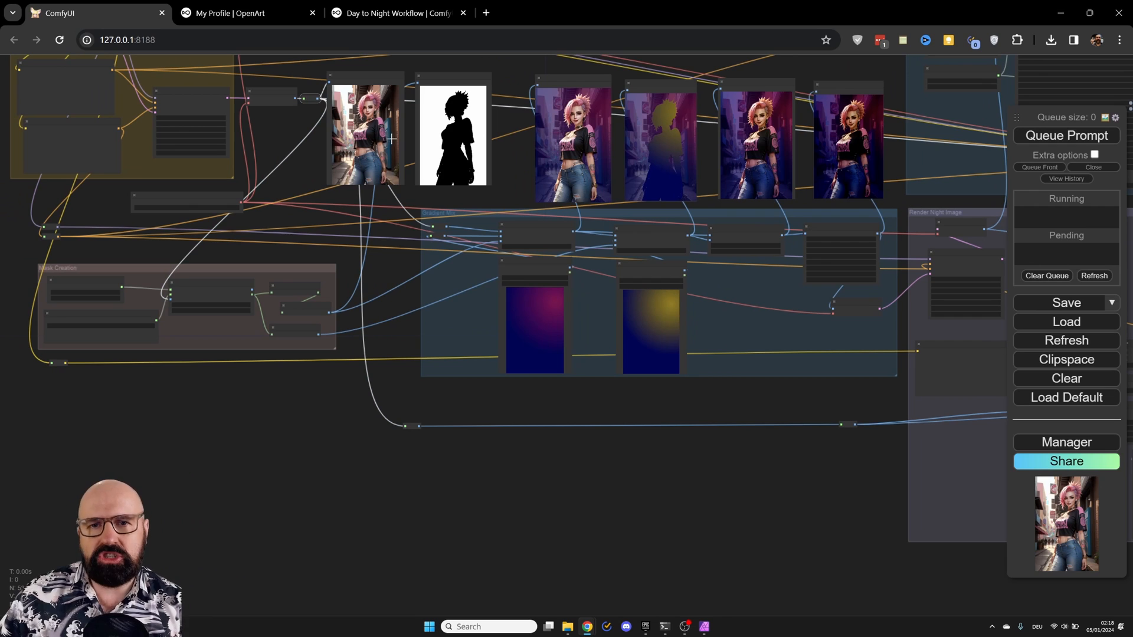
pyautogui.moveTo(832, 164)
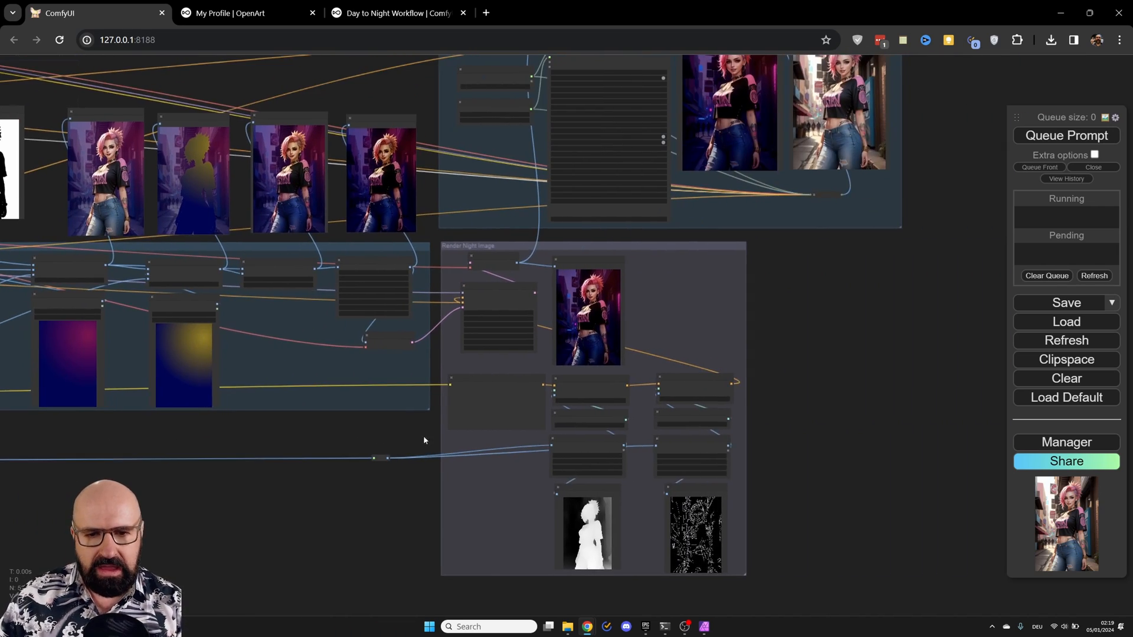
# - Zoom into the depth and canny ControlNet Preprocessor previews near the KSampler and Apply ControlNet nodes
pyautogui.scroll(3)
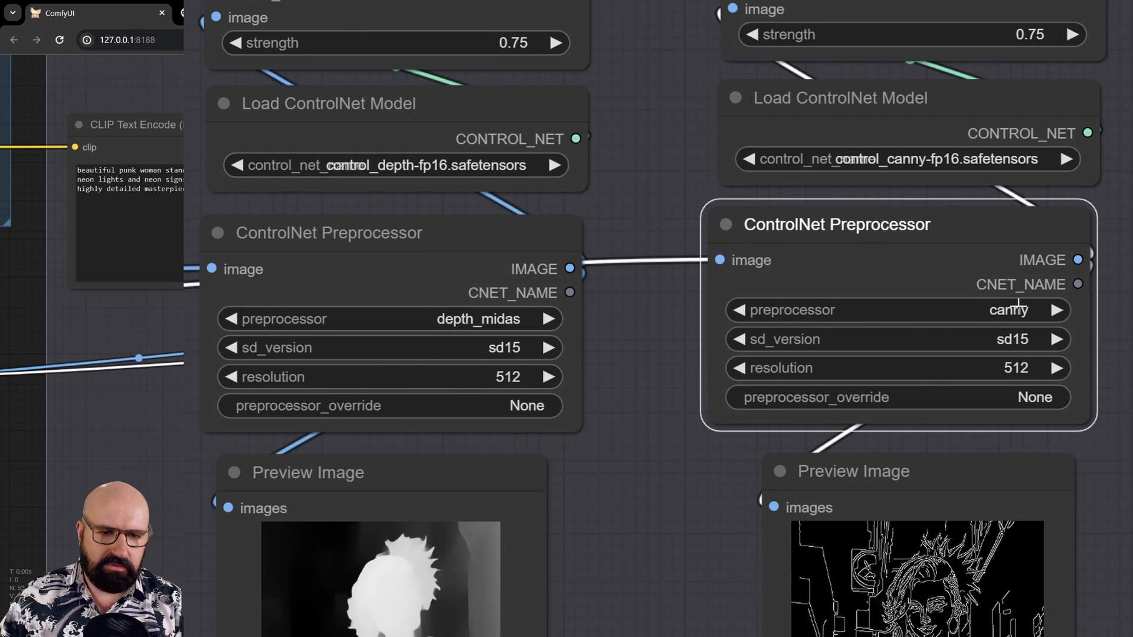
pyautogui.scroll(-3)
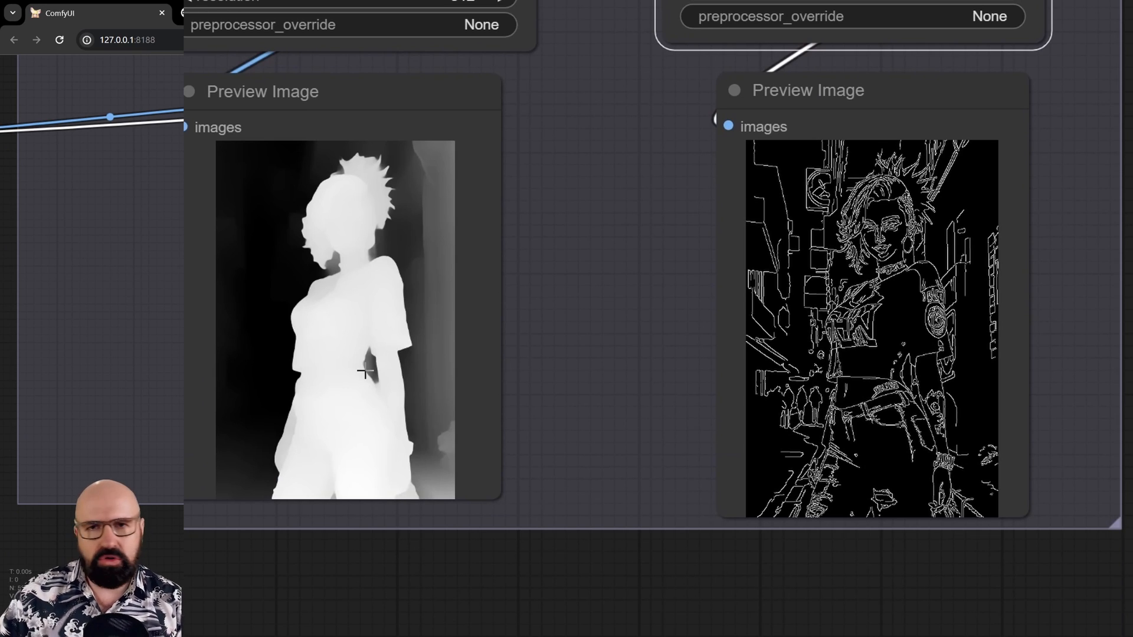
pyautogui.moveTo(292, 282)
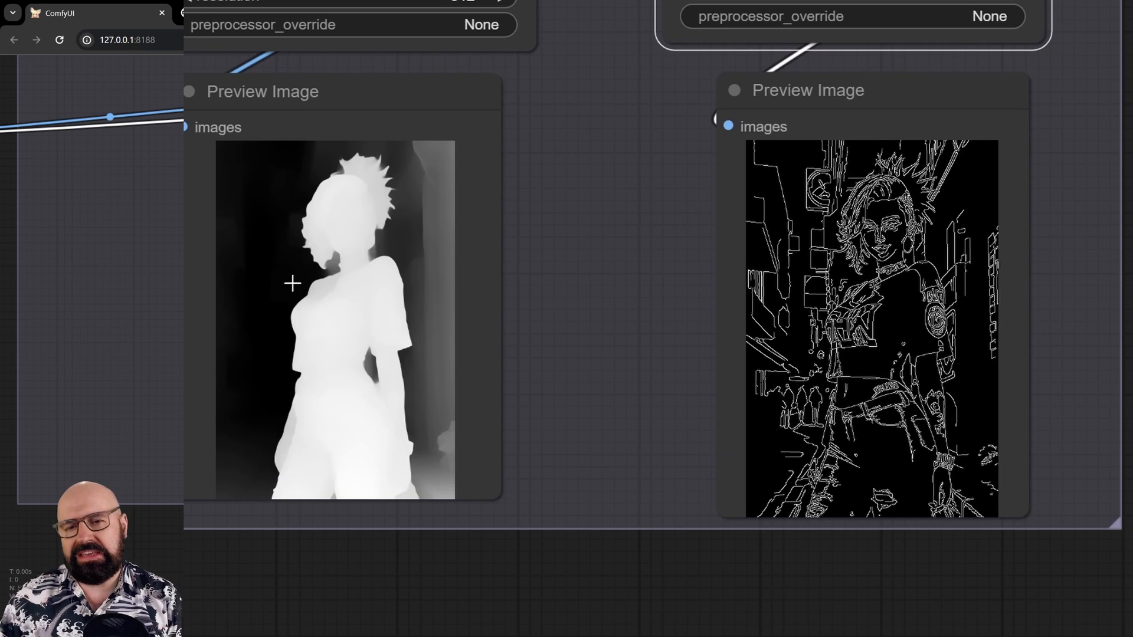
pyautogui.moveTo(341, 392)
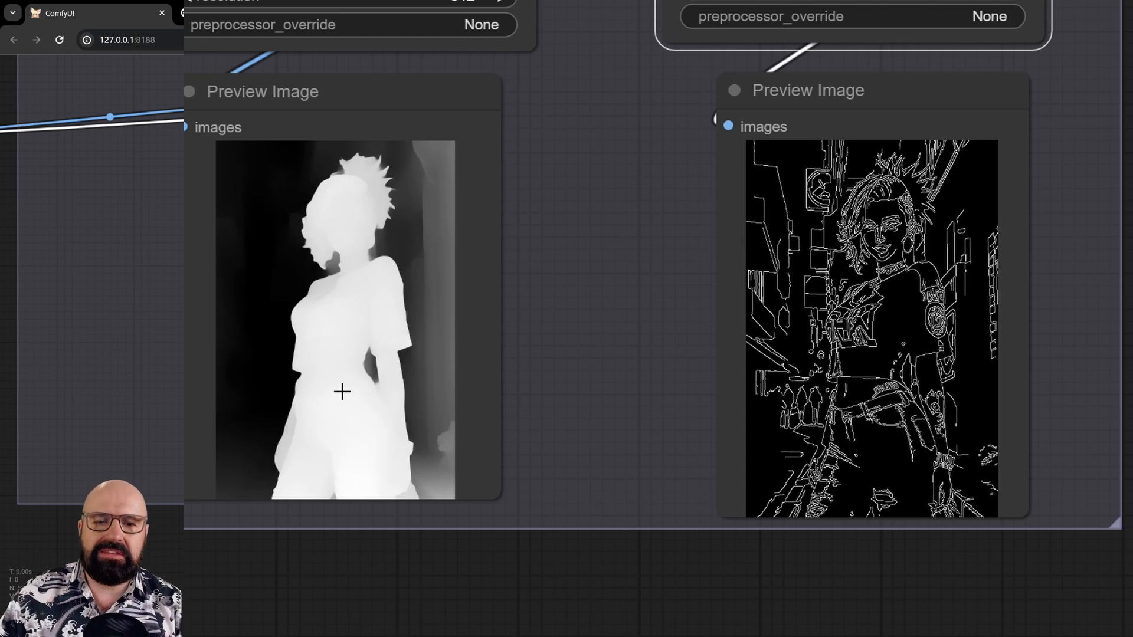
pyautogui.moveTo(271, 299)
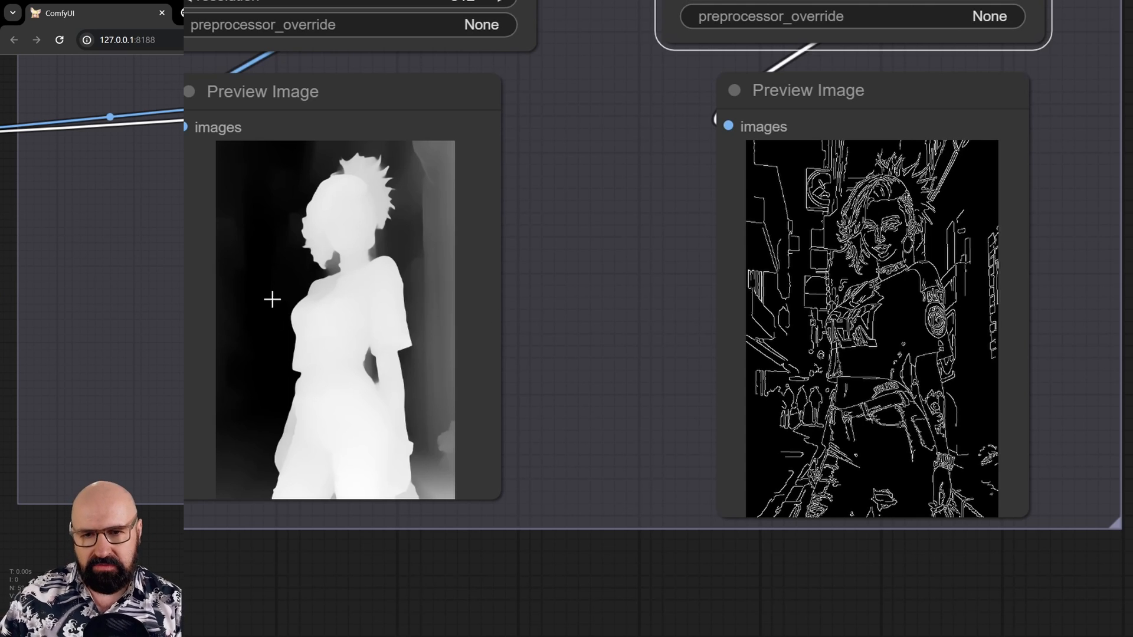
pyautogui.moveTo(872, 212)
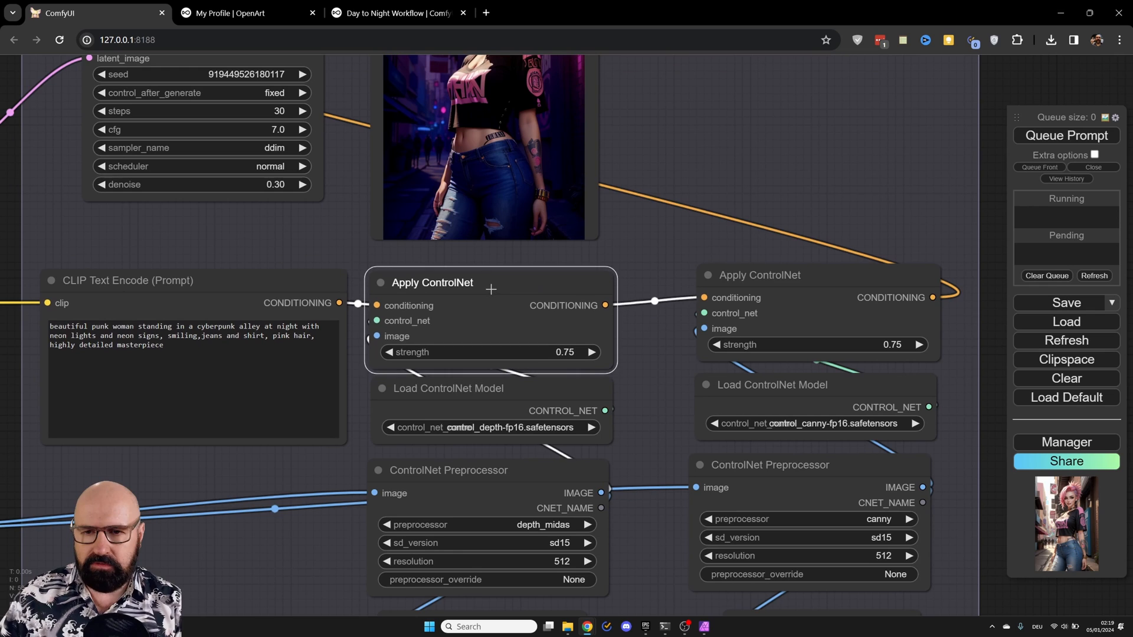
# - Select the Apply ControlNet node to frame the Image Filter Adjustments and Render Night Image group
pyautogui.click(758, 276)
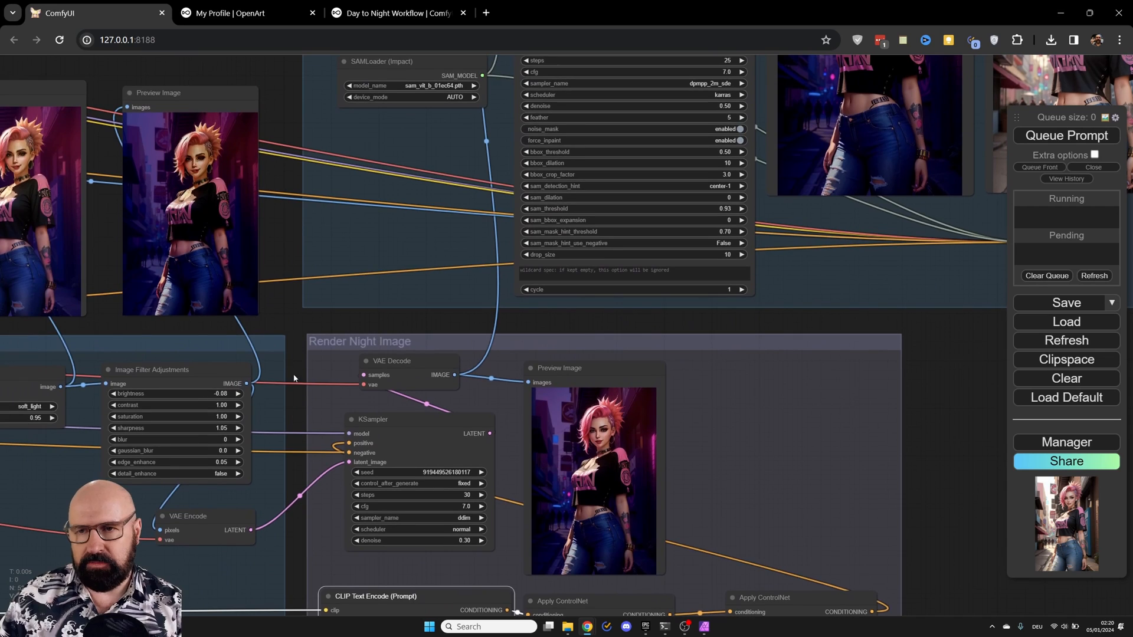
# - Pan from the night KSampler at denoise 0.30 up to the FaceDetailer group and its previews
pyautogui.moveTo(158, 93); pyautogui.dragTo(192, 90)
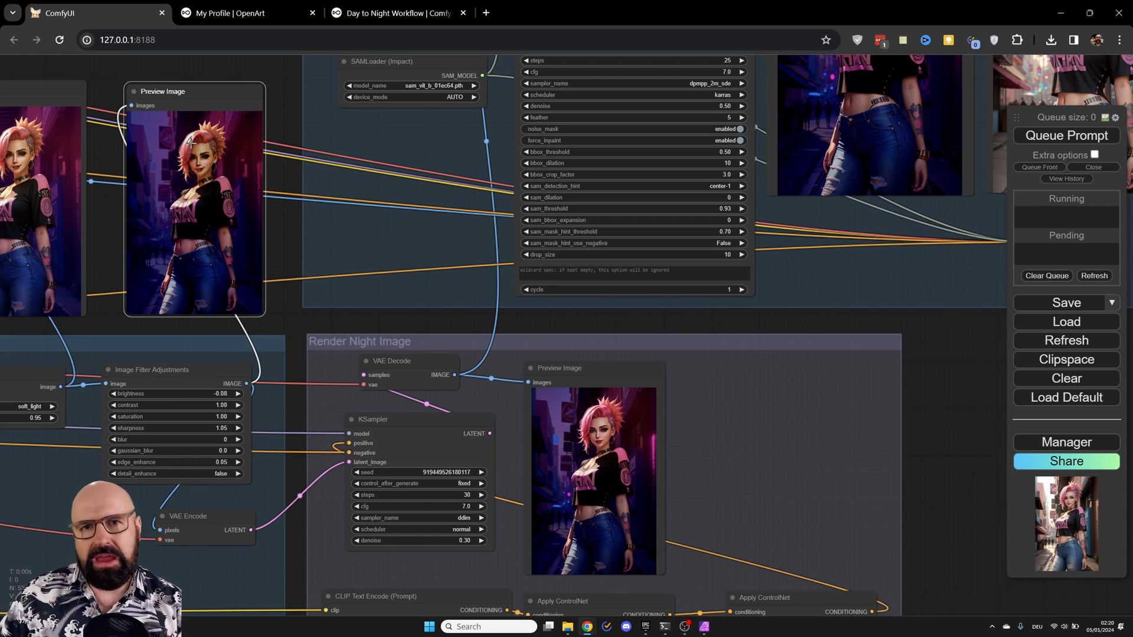
pyautogui.moveTo(132, 367)
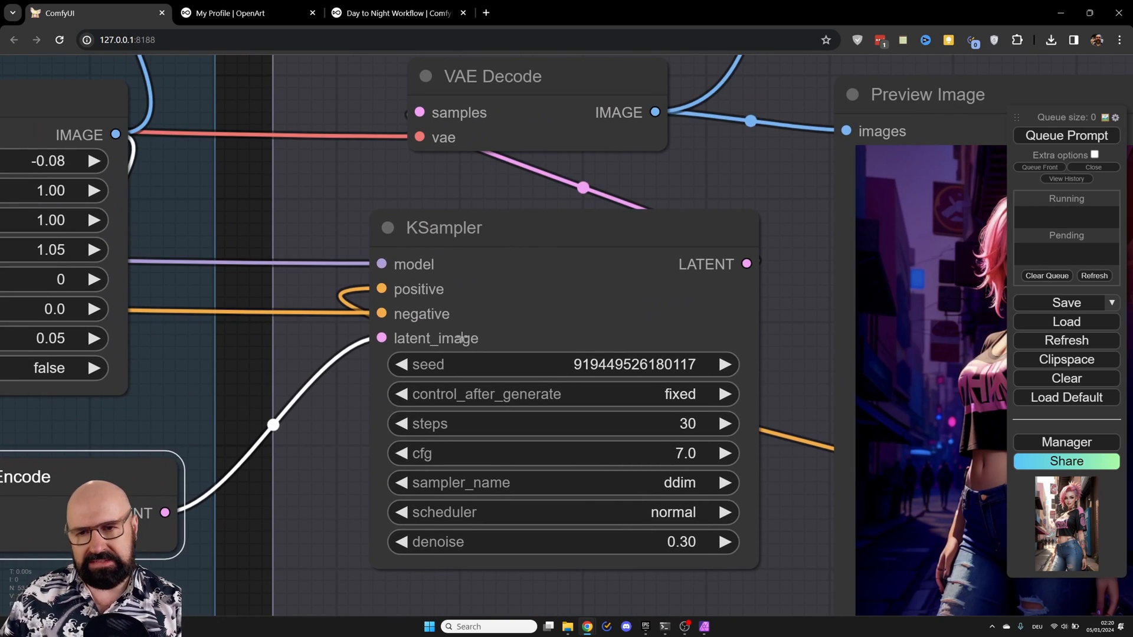
pyautogui.scroll(-3)
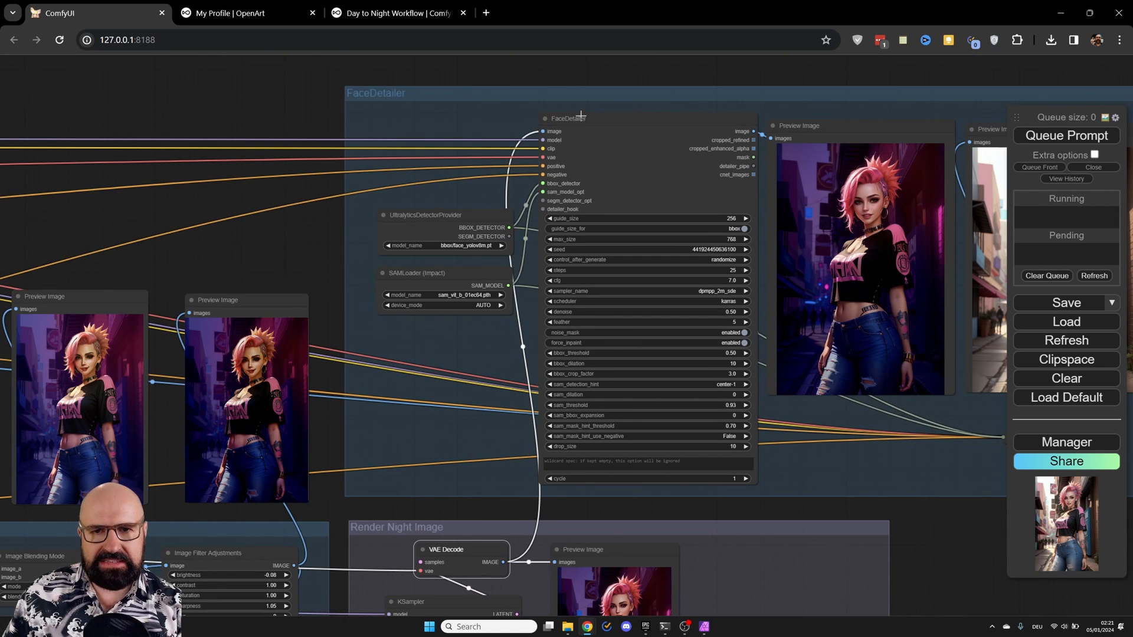
pyautogui.moveTo(645, 152)
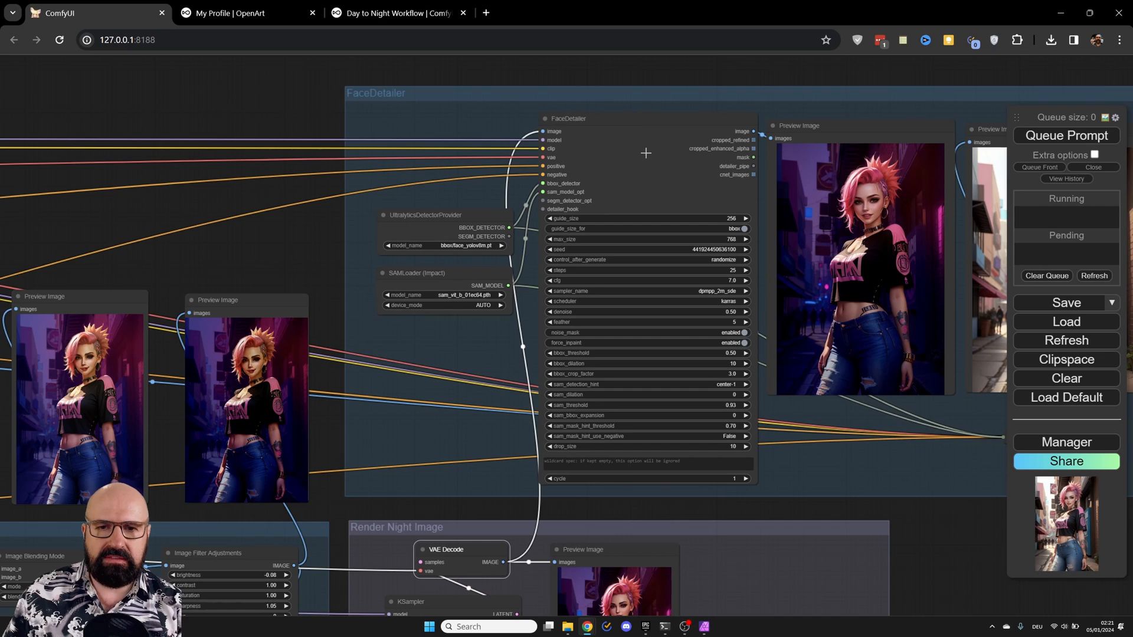
pyautogui.scroll(3)
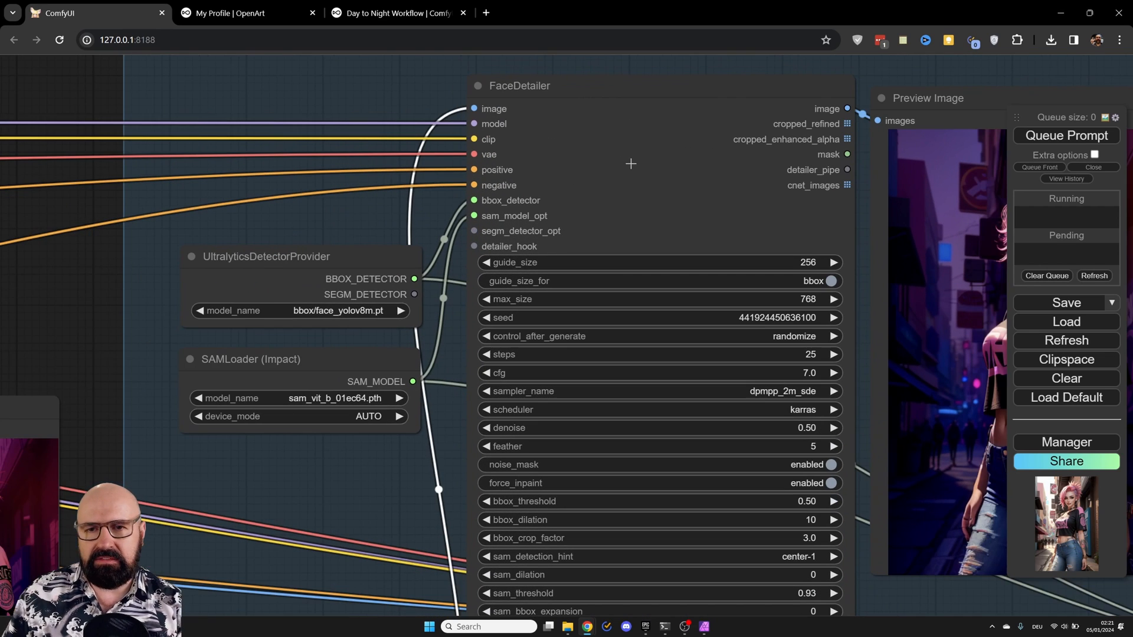
pyautogui.moveTo(187, 187)
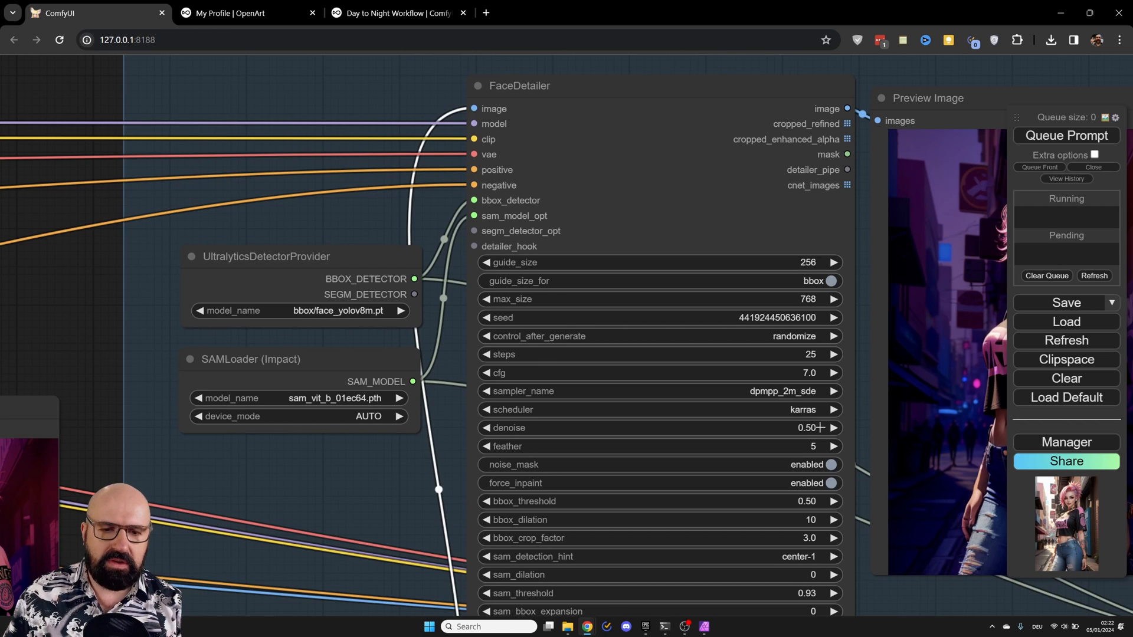
pyautogui.scroll(-3)
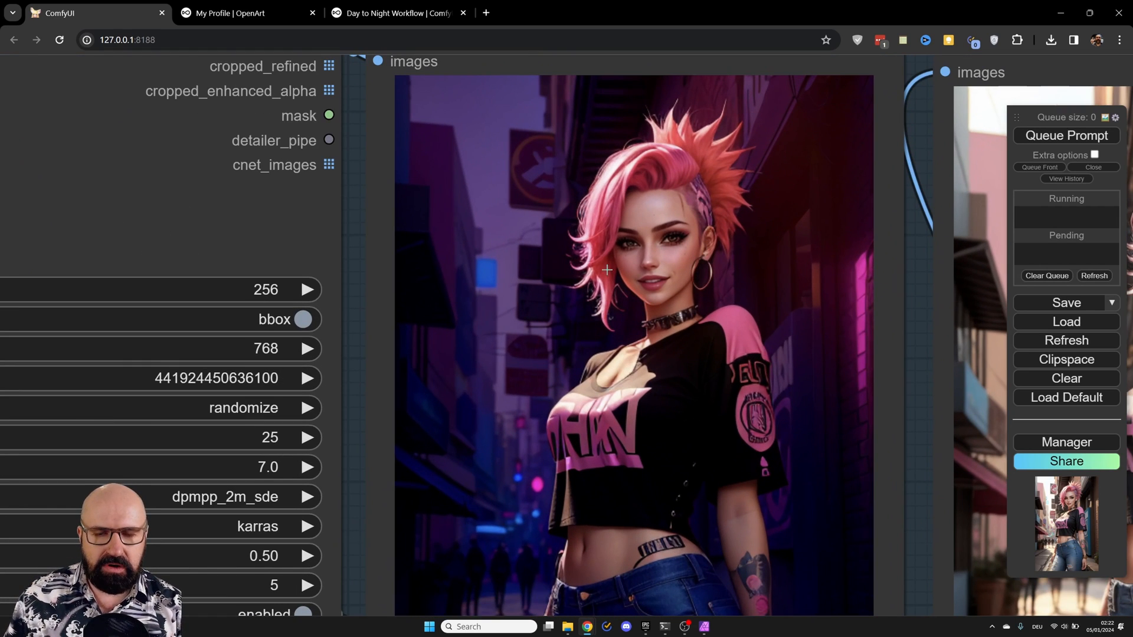
pyautogui.moveTo(661, 328)
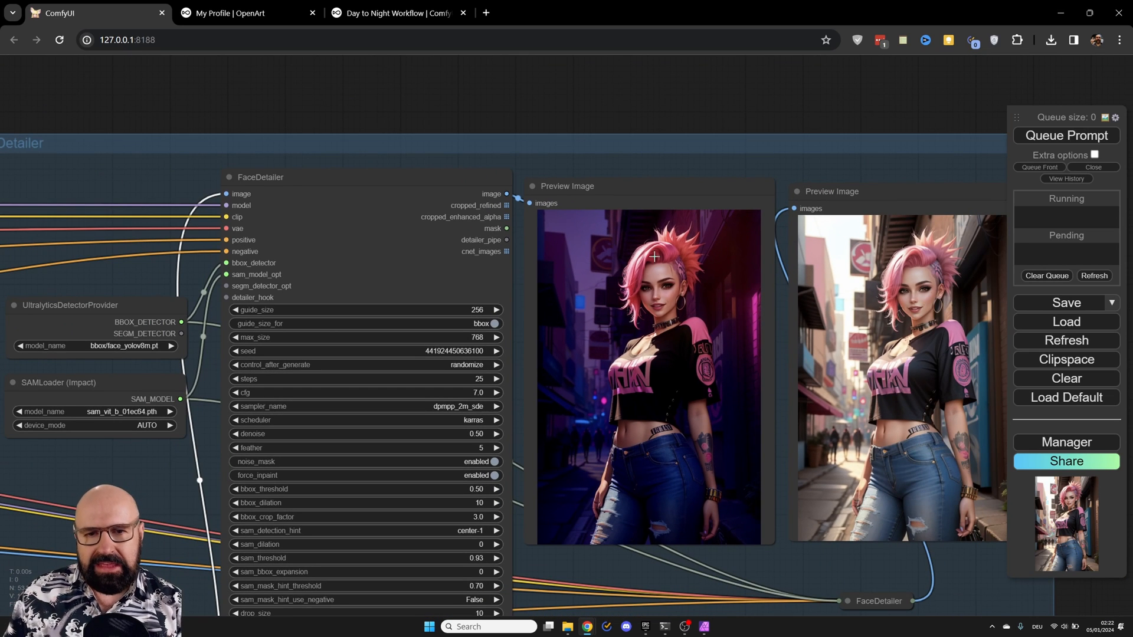
pyautogui.moveTo(681, 260)
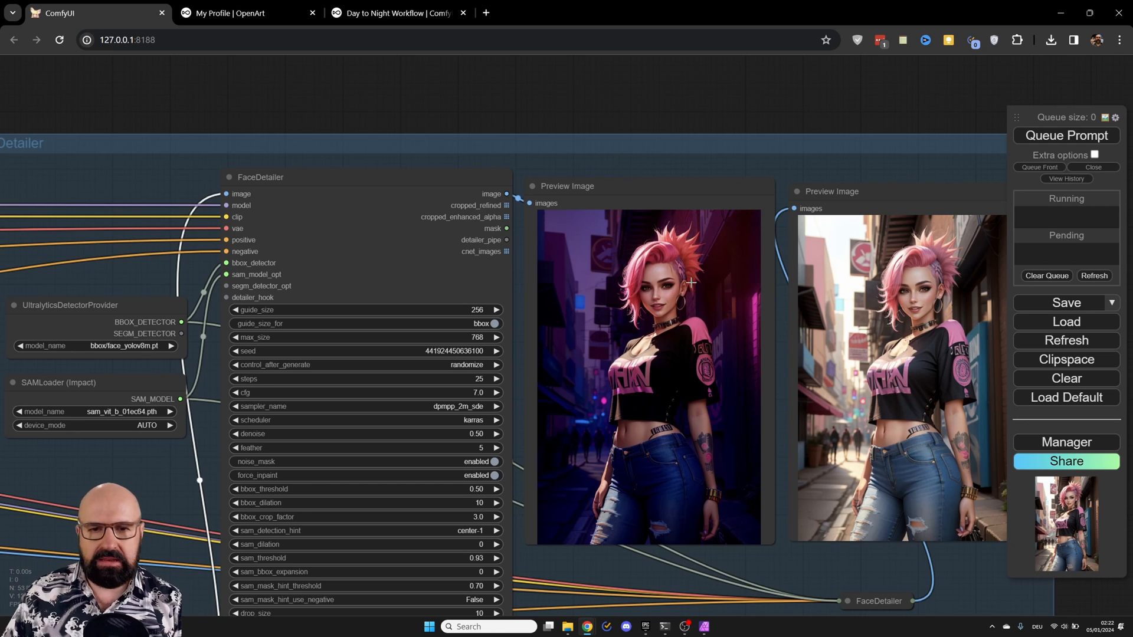
pyautogui.moveTo(641, 260)
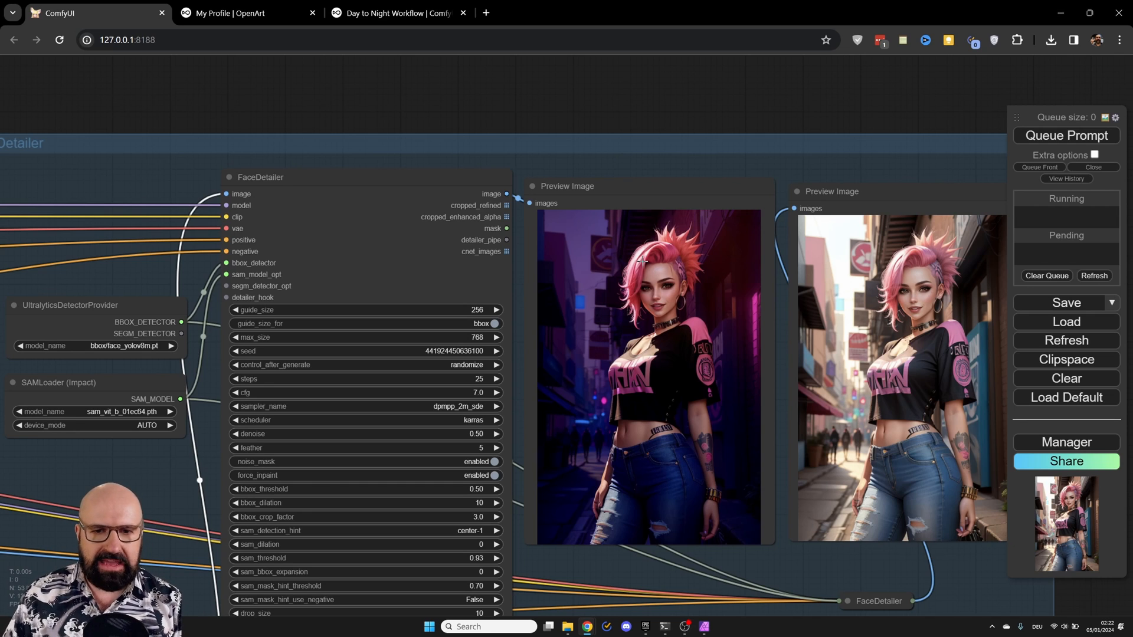
pyautogui.moveTo(621, 297)
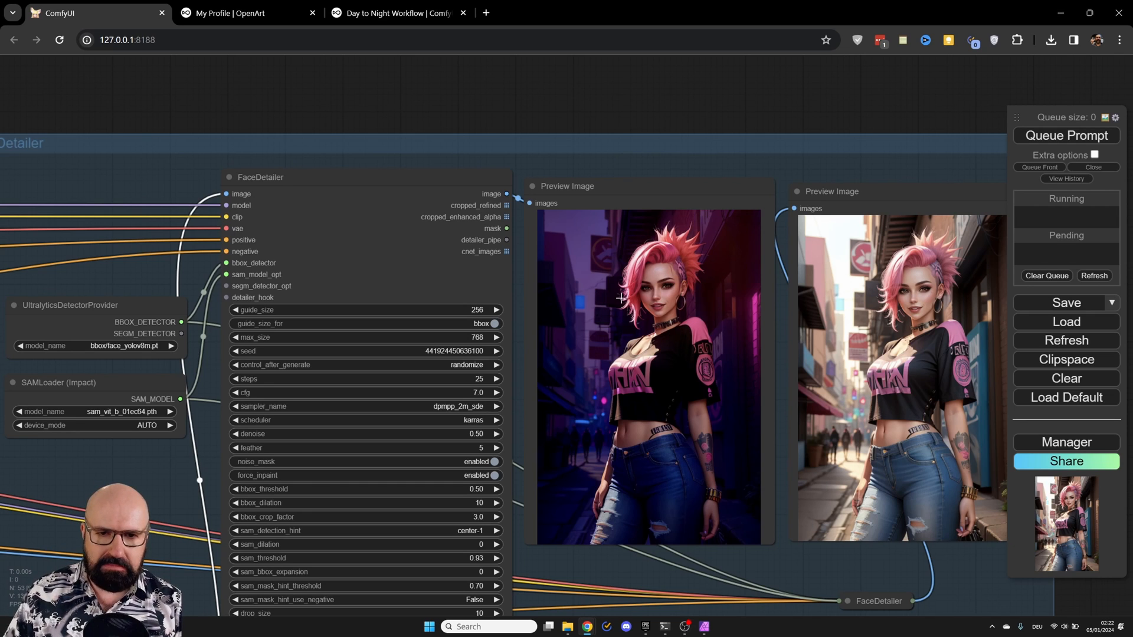
pyautogui.moveTo(686, 310)
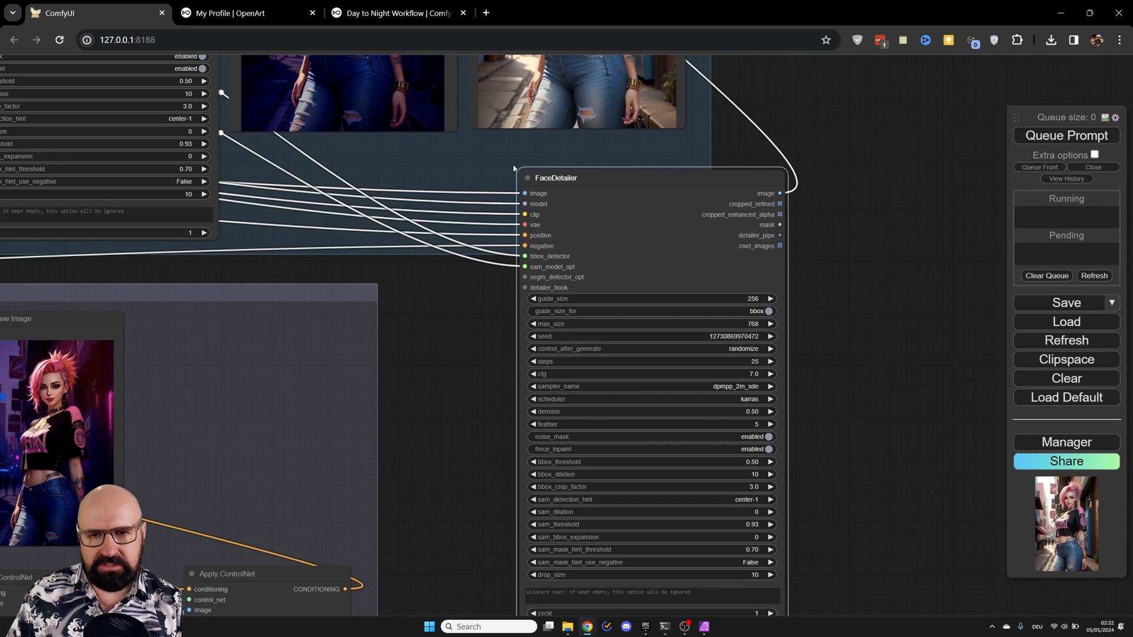
# - Expand the collapsed second FaceDetailer node refining the daytime portrait
pyautogui.click(528, 178)
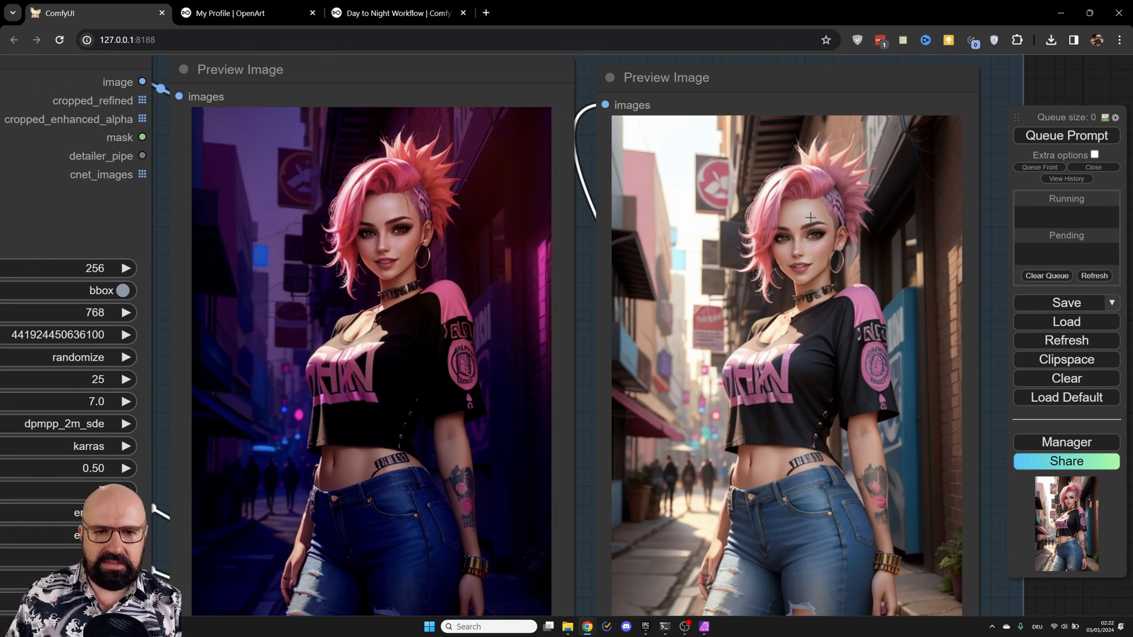
pyautogui.moveTo(393, 296)
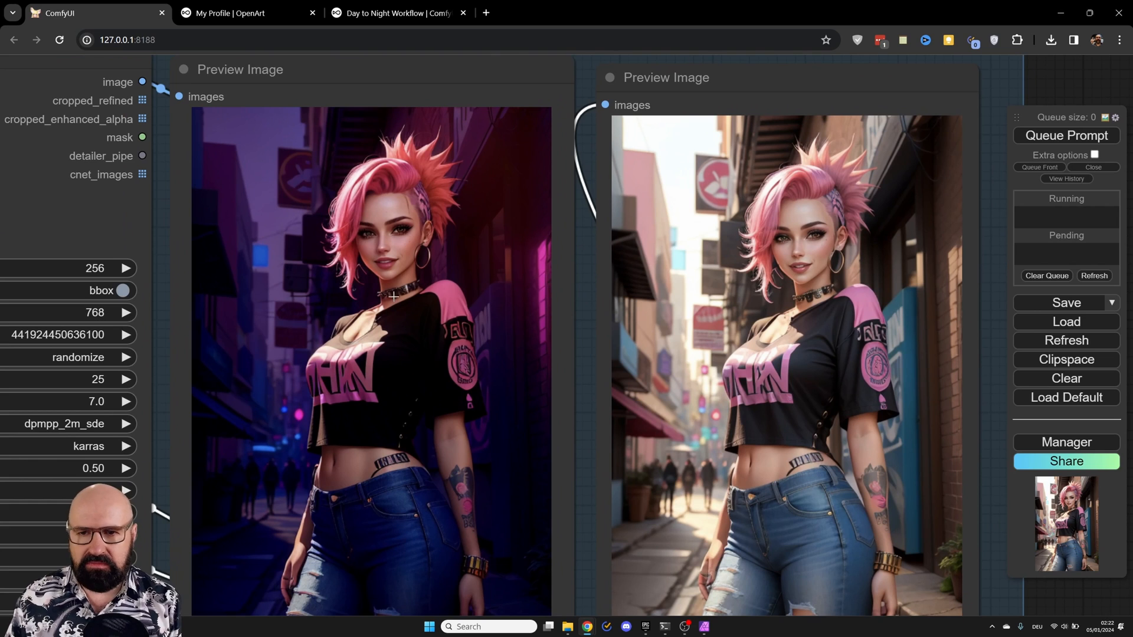
pyautogui.moveTo(497, 373)
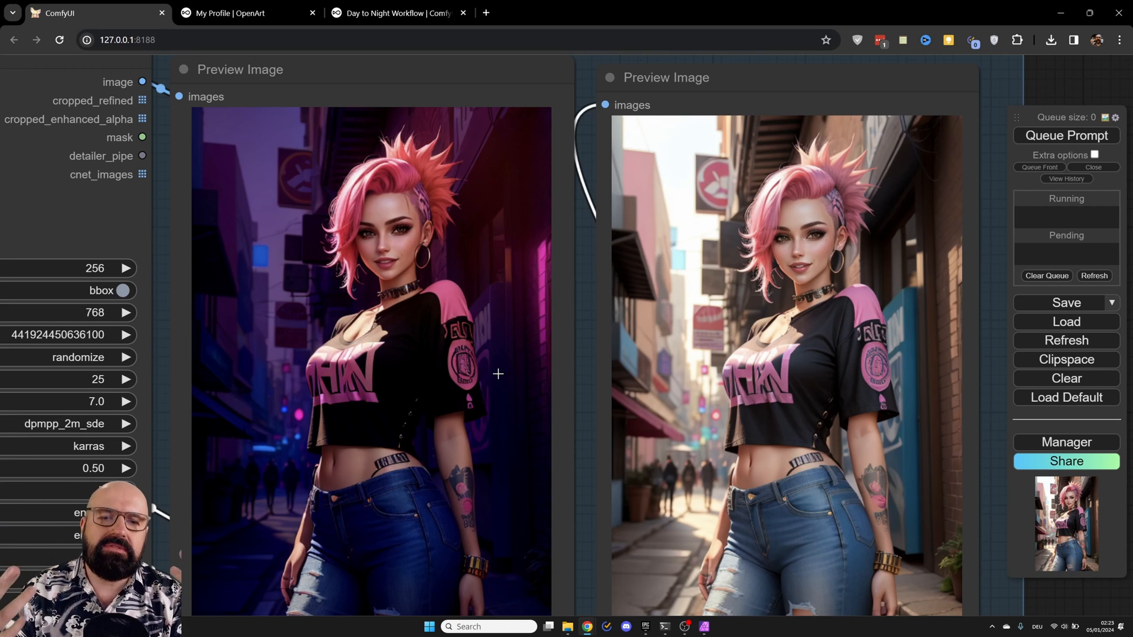
# - Zoom out to show the complete Day to Night workflow graph
pyautogui.scroll(-3)
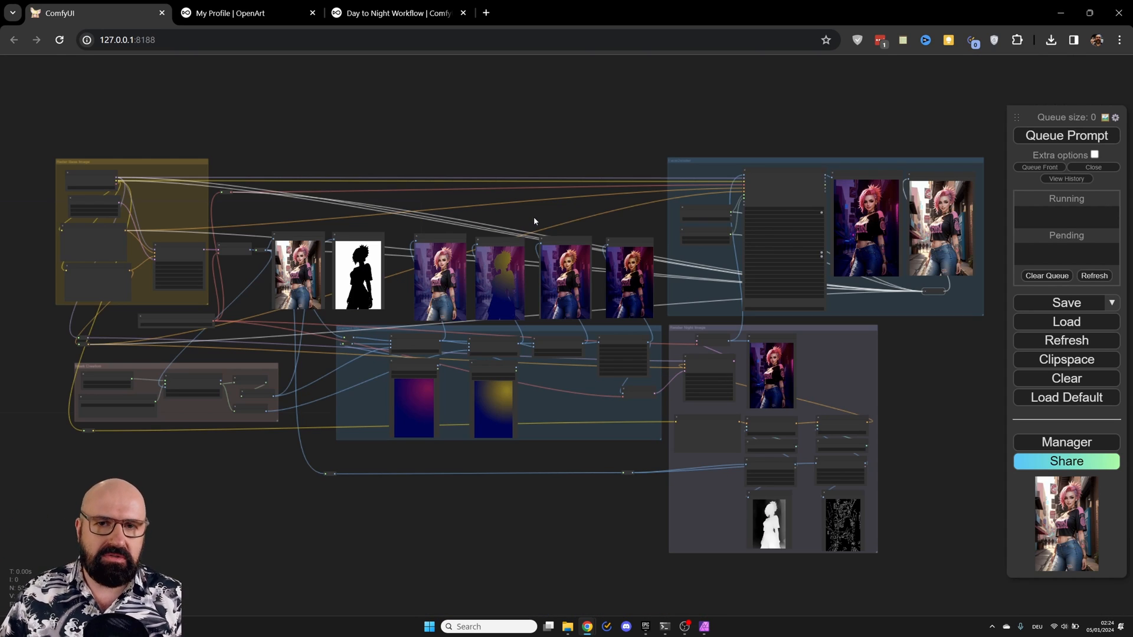